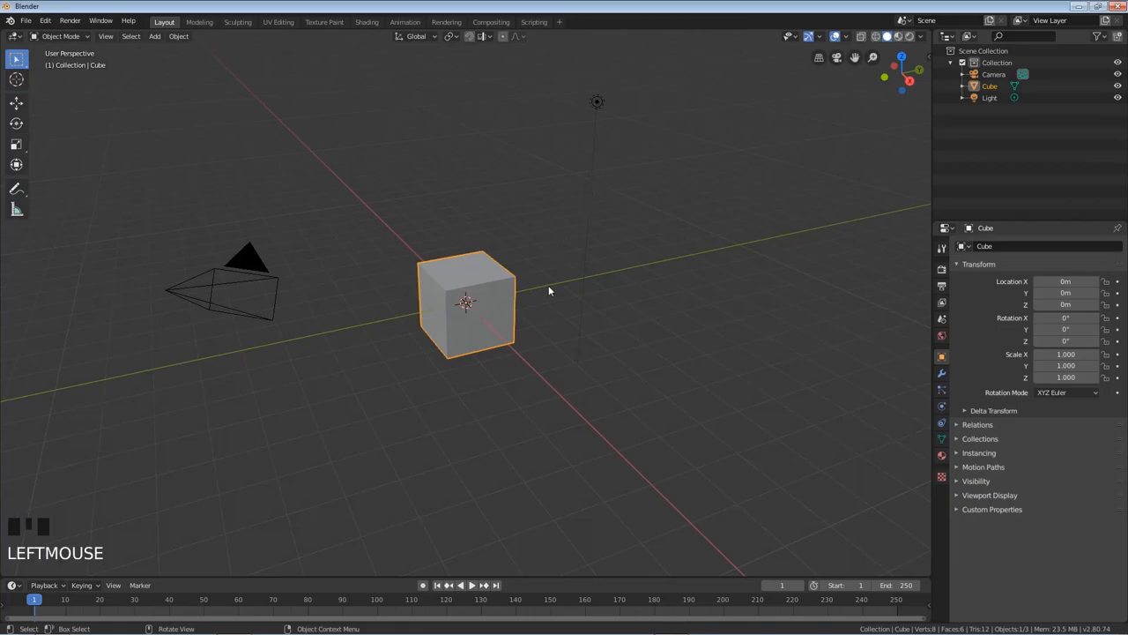
Step: Select all default objects and delete them, leaving the scene empty
key(a)
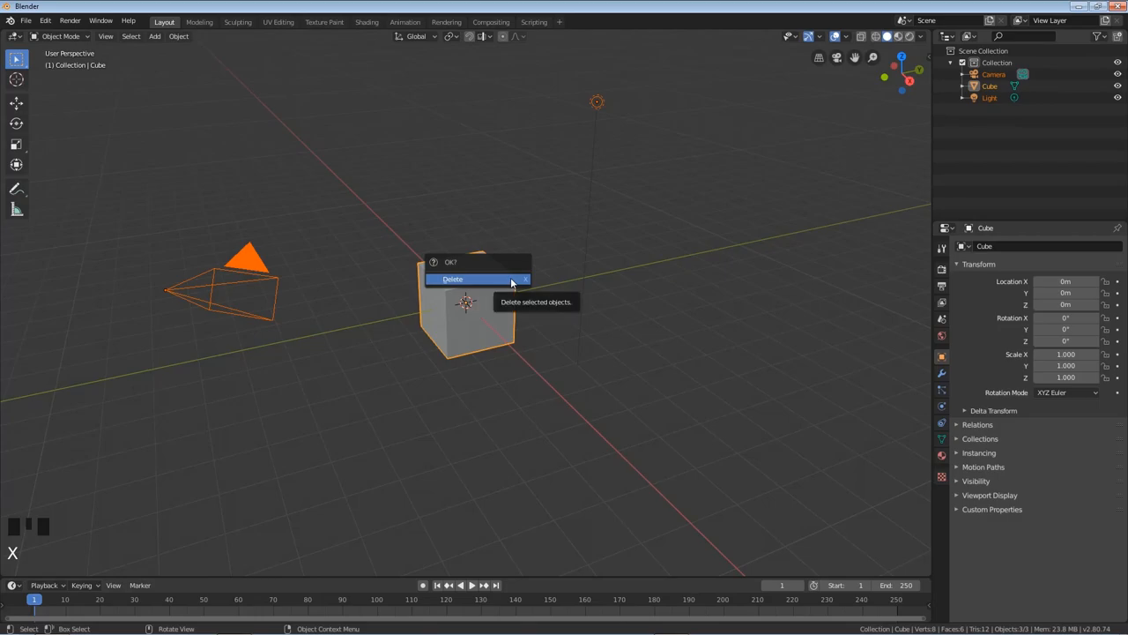
click(451, 278)
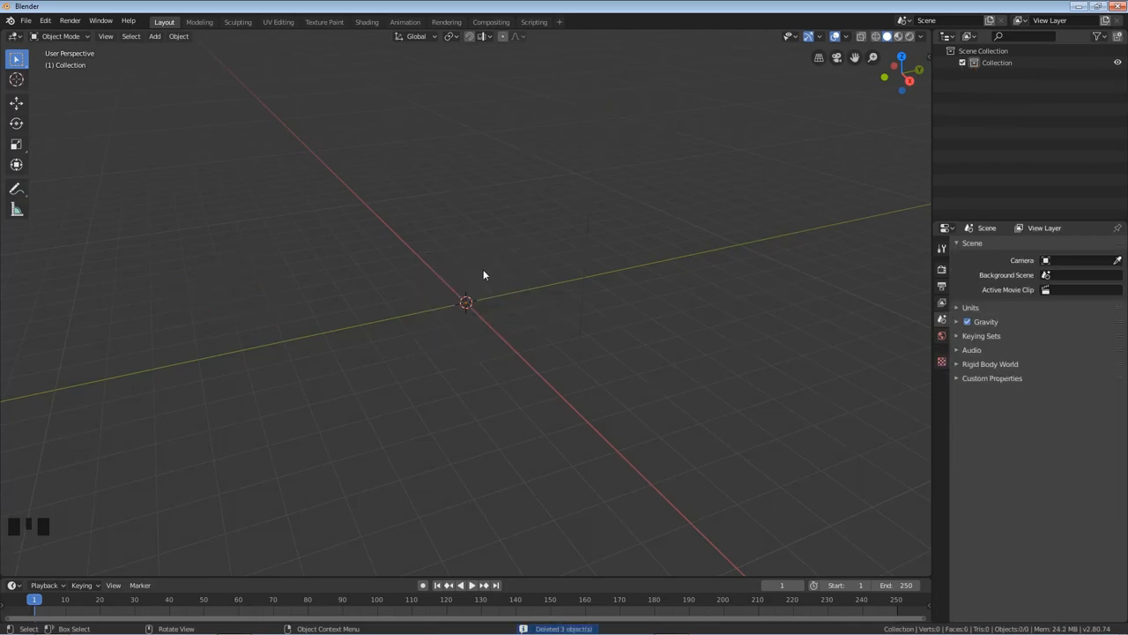
Step: In Preferences > Add-ons, search 'no' and enable Node Wrangler
click(46, 21)
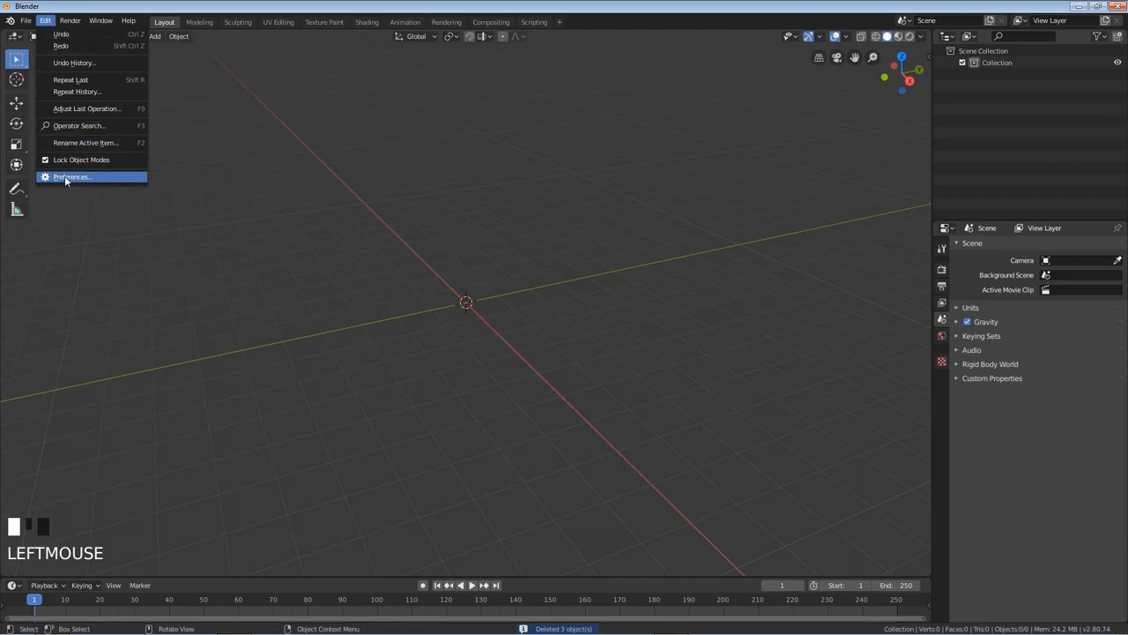
click(72, 177)
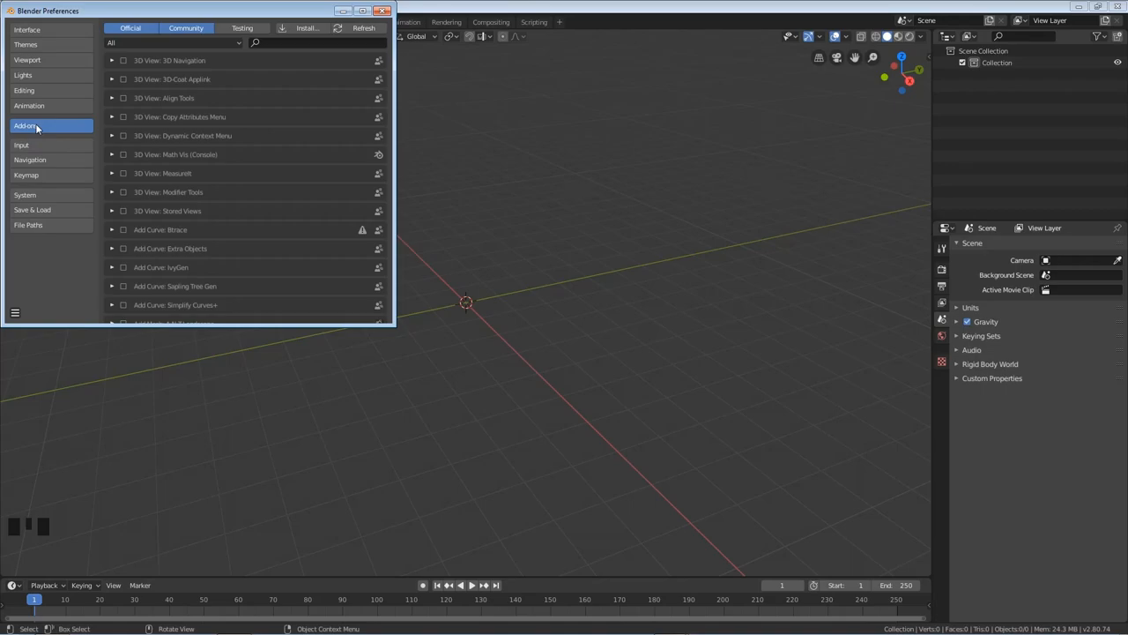
text(node)
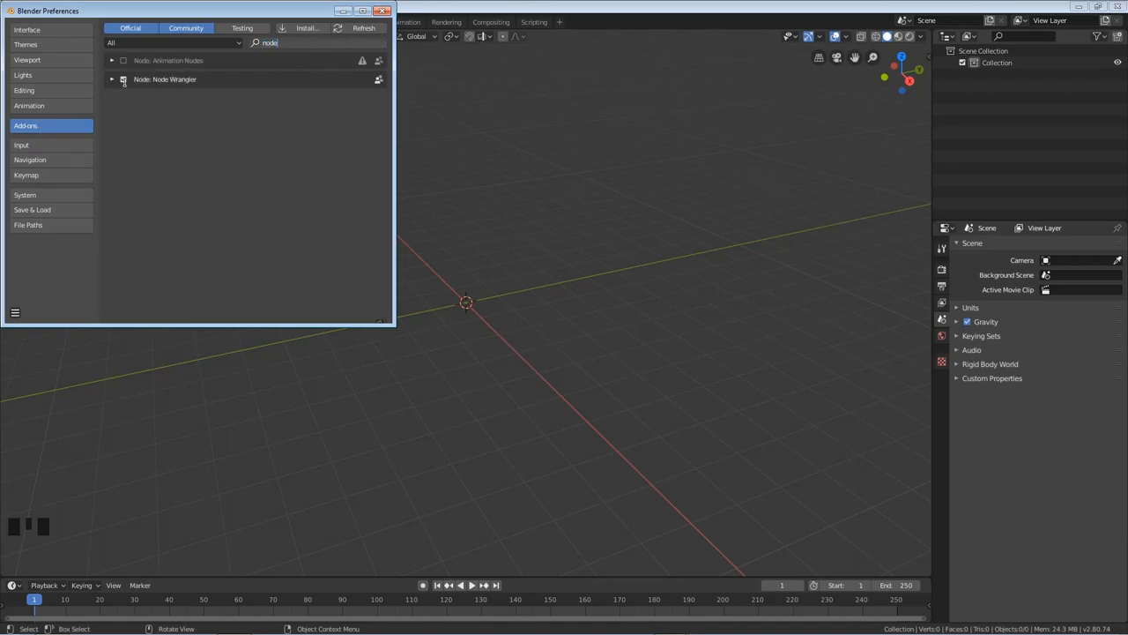
click(123, 79)
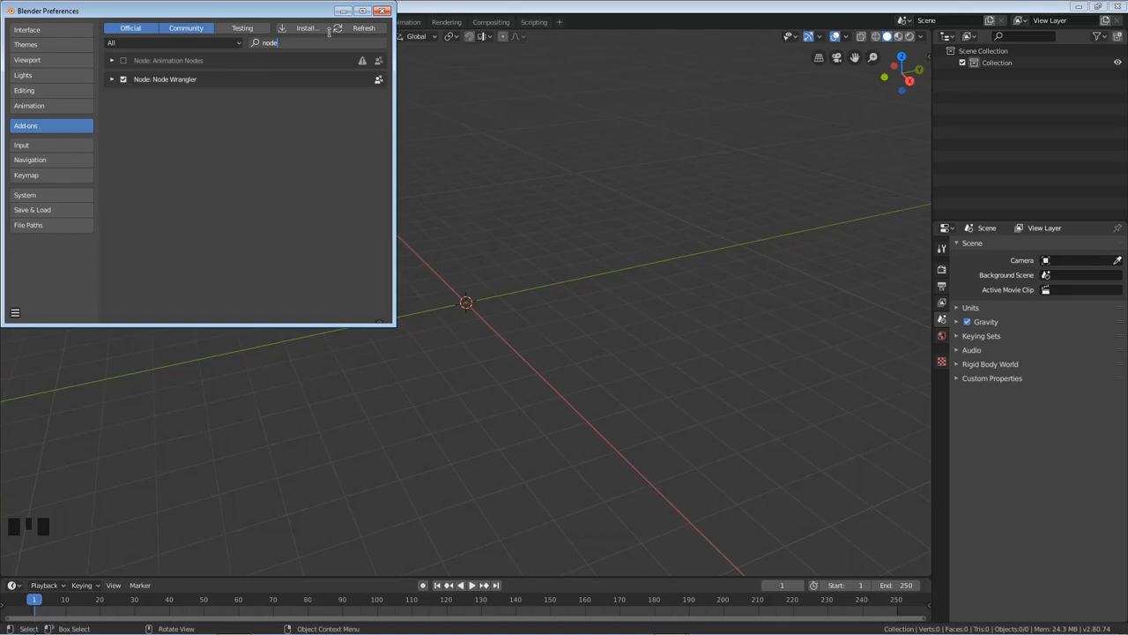
Step: Close Preferences and add a plane rotated 90° about X so it stands upright
click(383, 10)
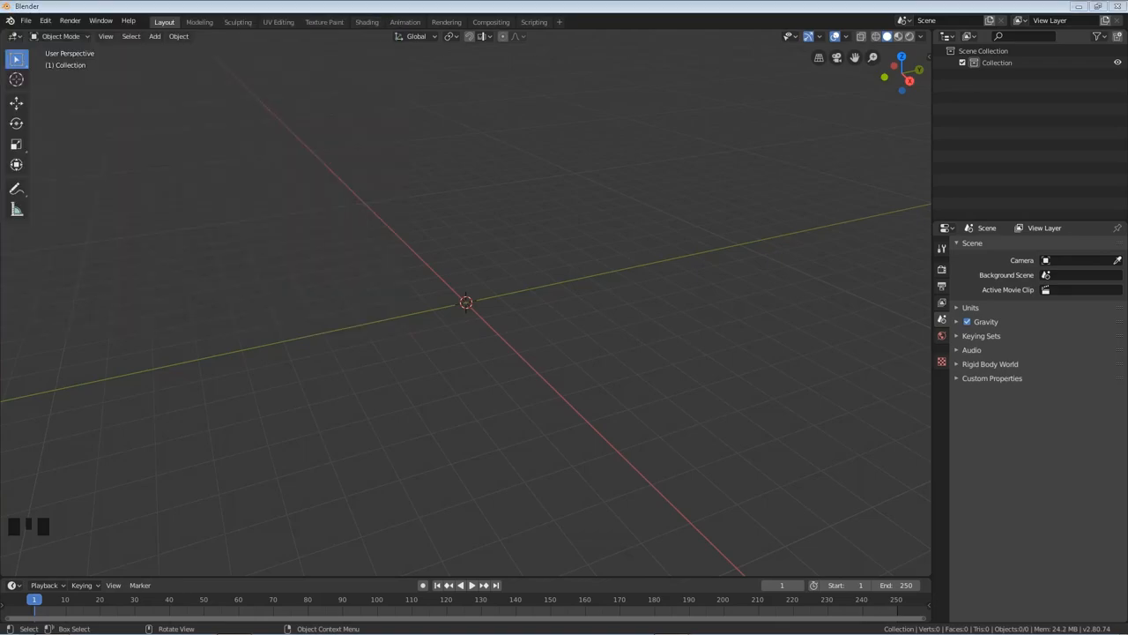
mouse_move(557, 268)
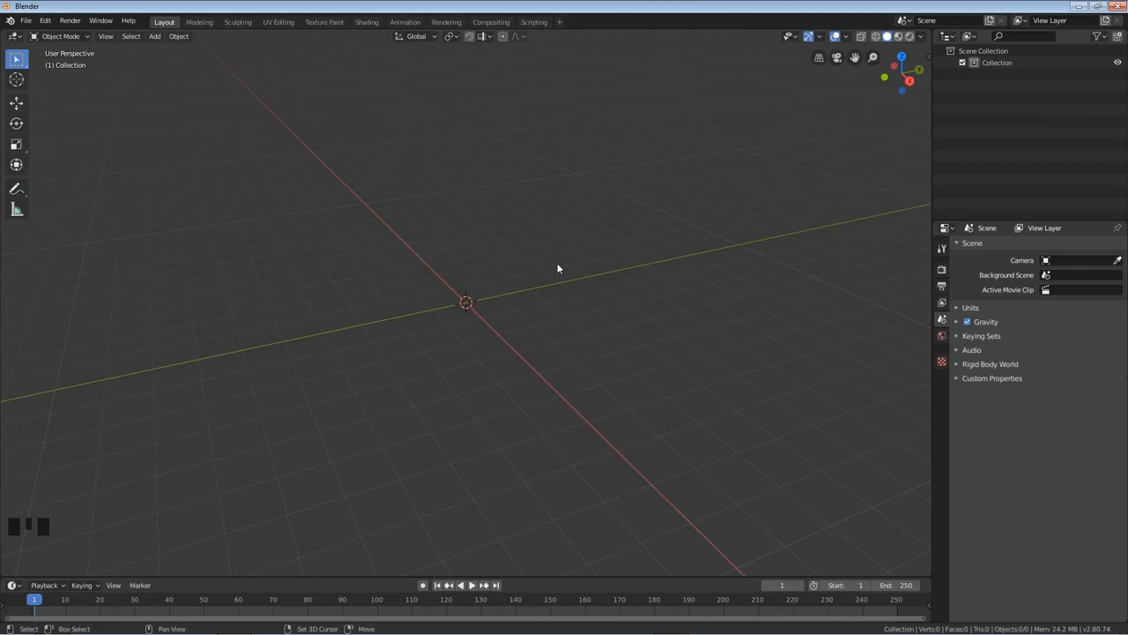
key(shift+a)
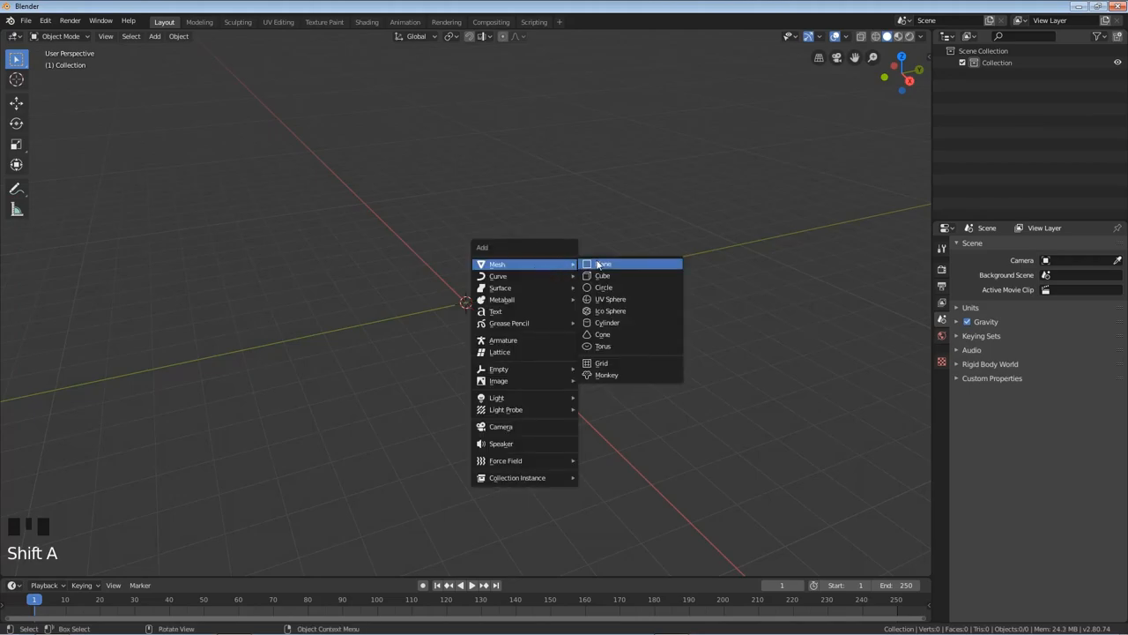
click(603, 265)
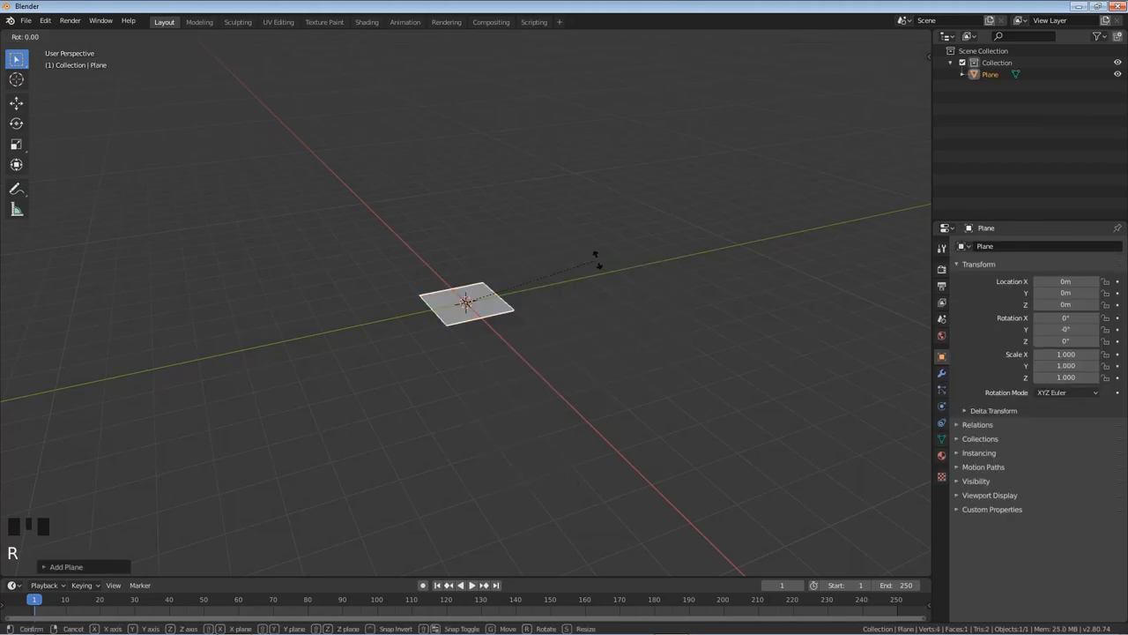
key(x)
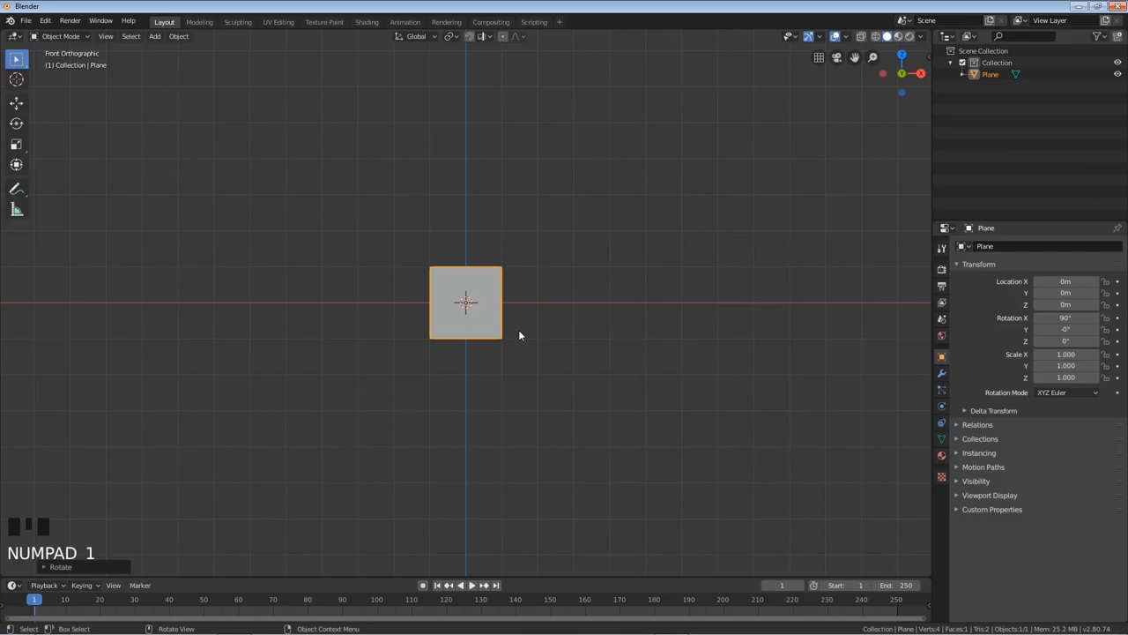
Step: In Edit Mode move the plane's mesh up 1 m on Z, then return to Object Mode
key(Tab)
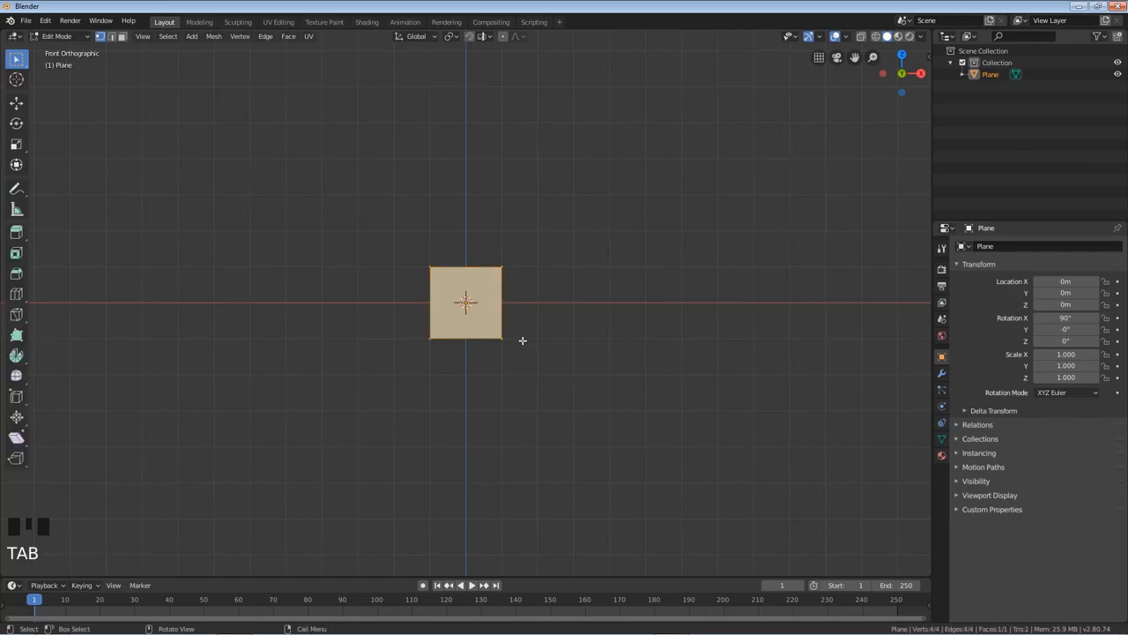
key(g)
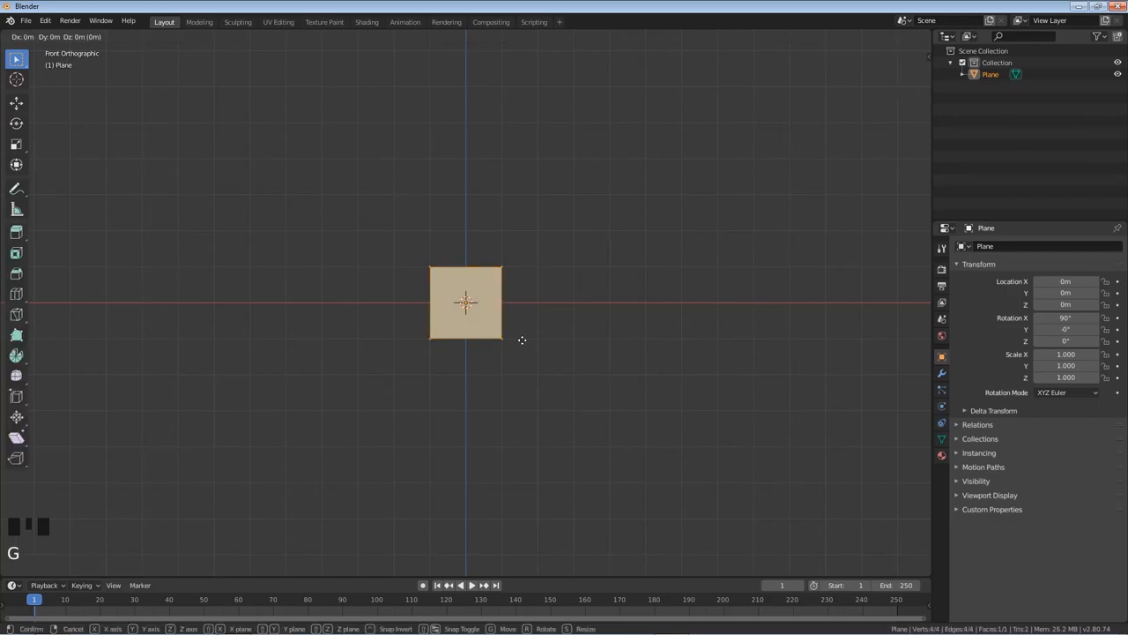
mouse_move(543, 310)
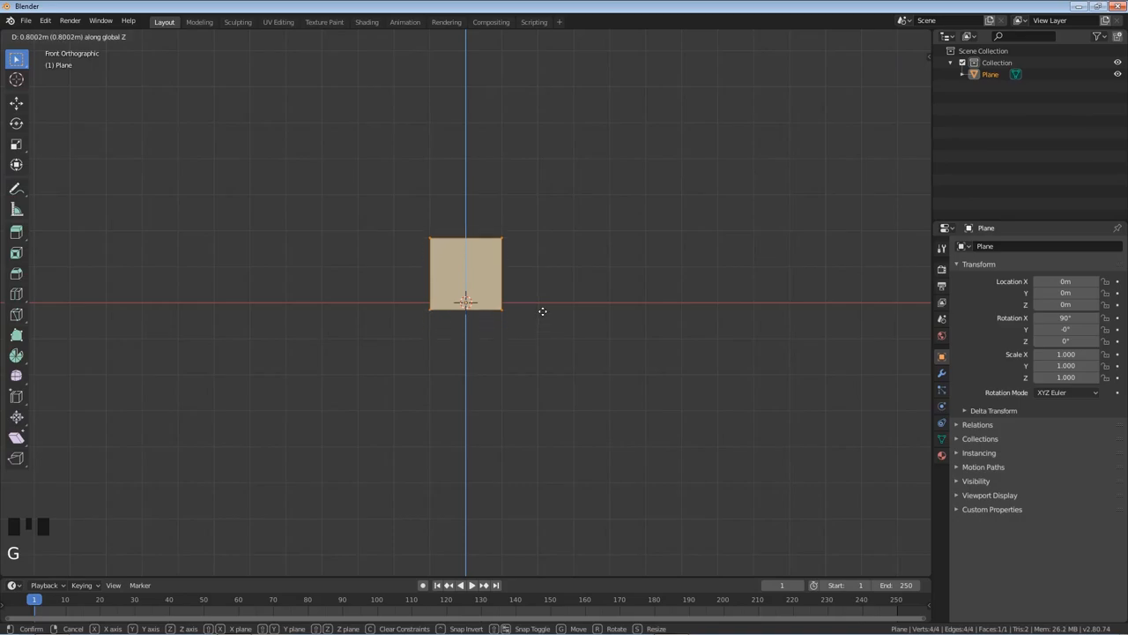
mouse_move(546, 314)
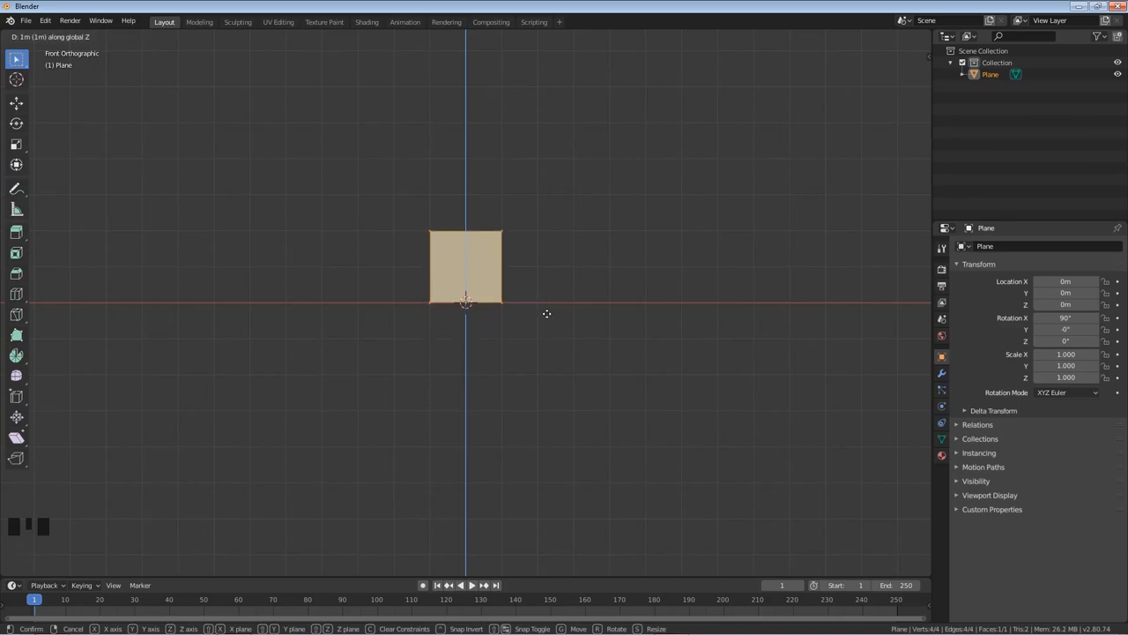
key(Tab)
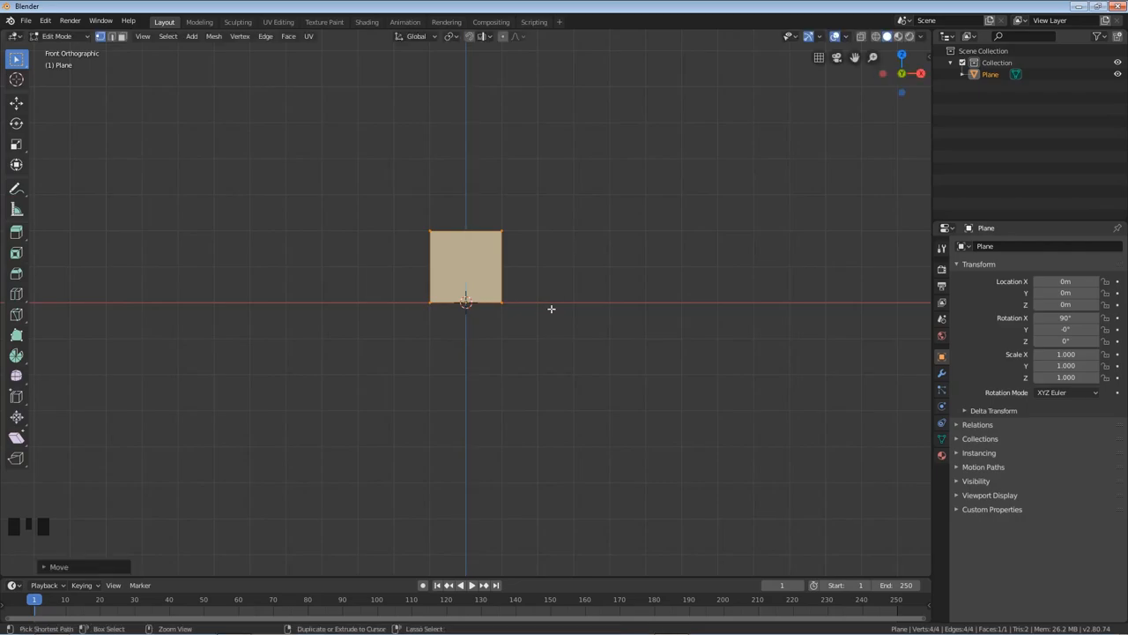
mouse_move(538, 307)
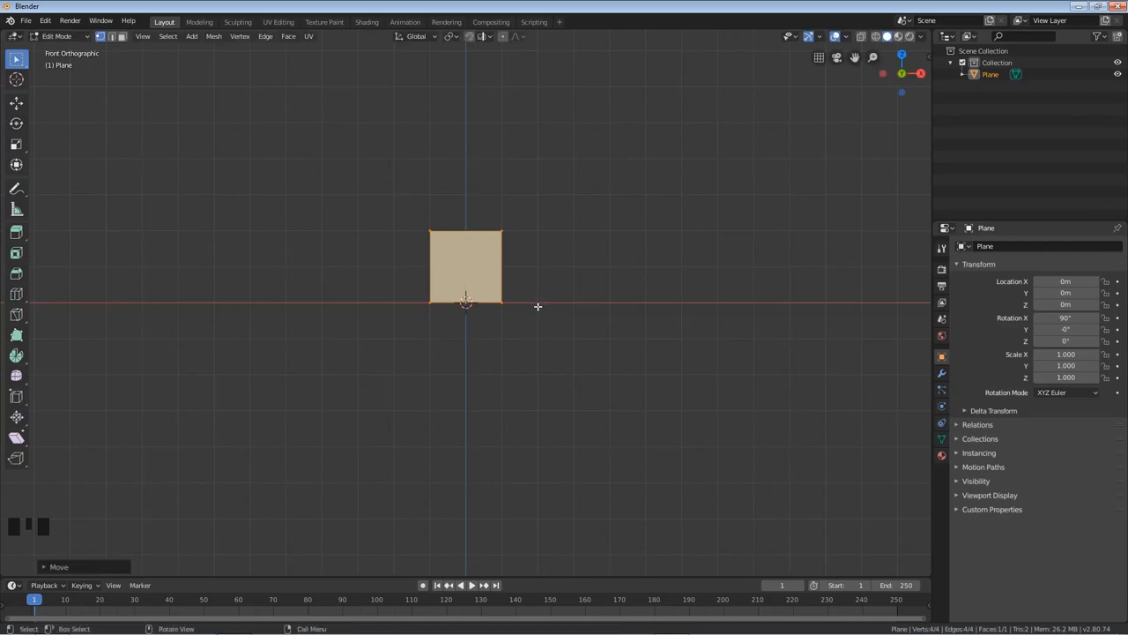
key(Tab)
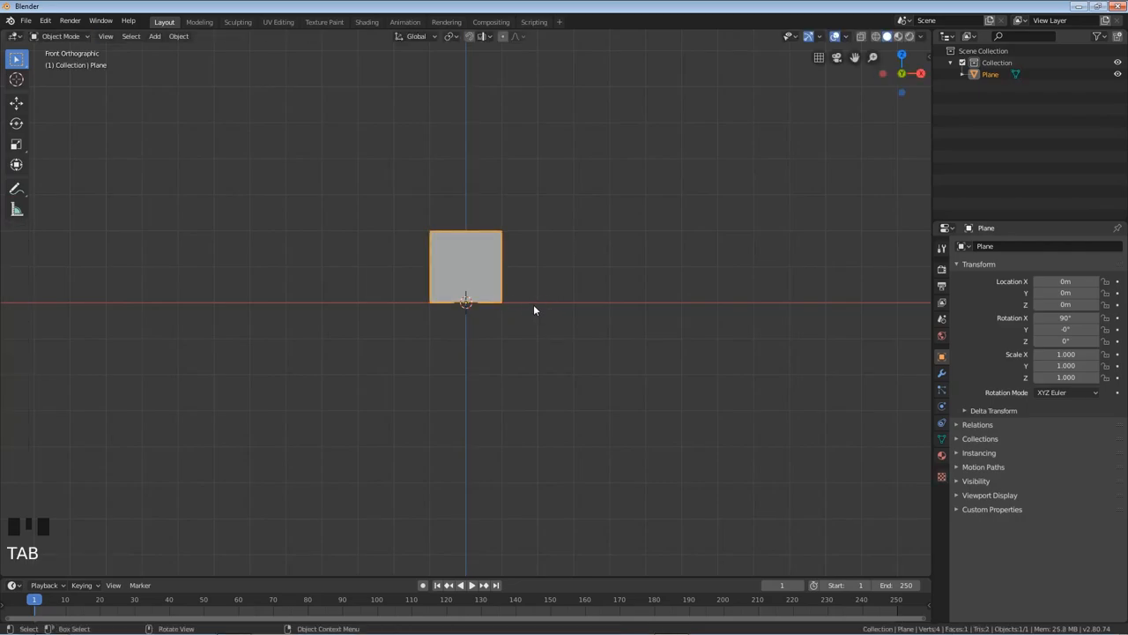
Step: Scale the upright plane uniformly to about 7.574 to form a large wall
key(s)
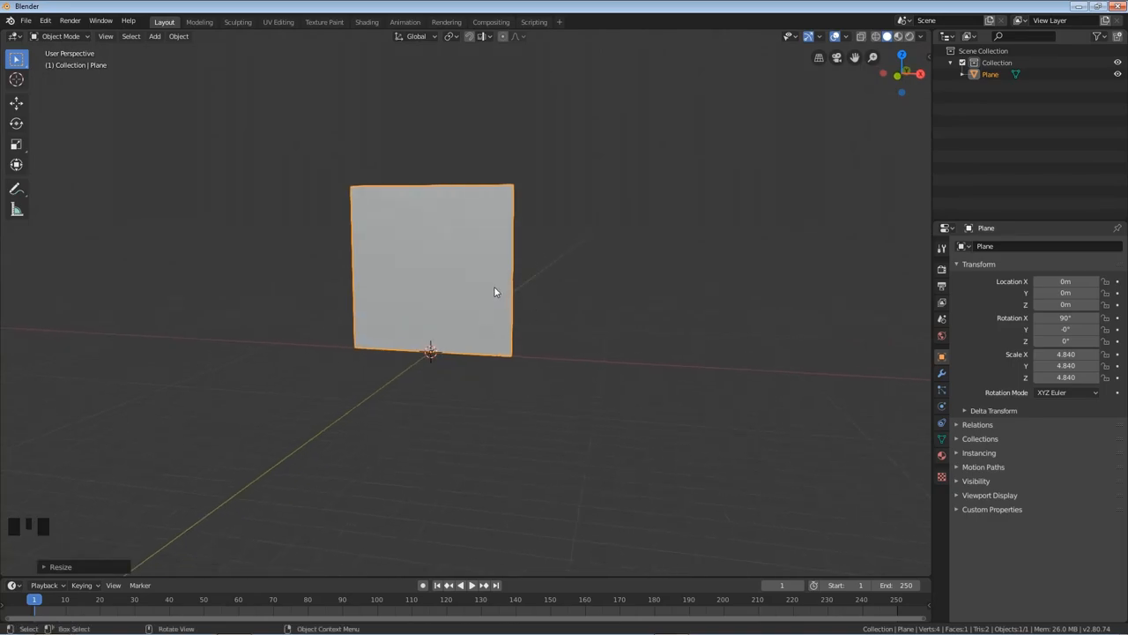
key(s)
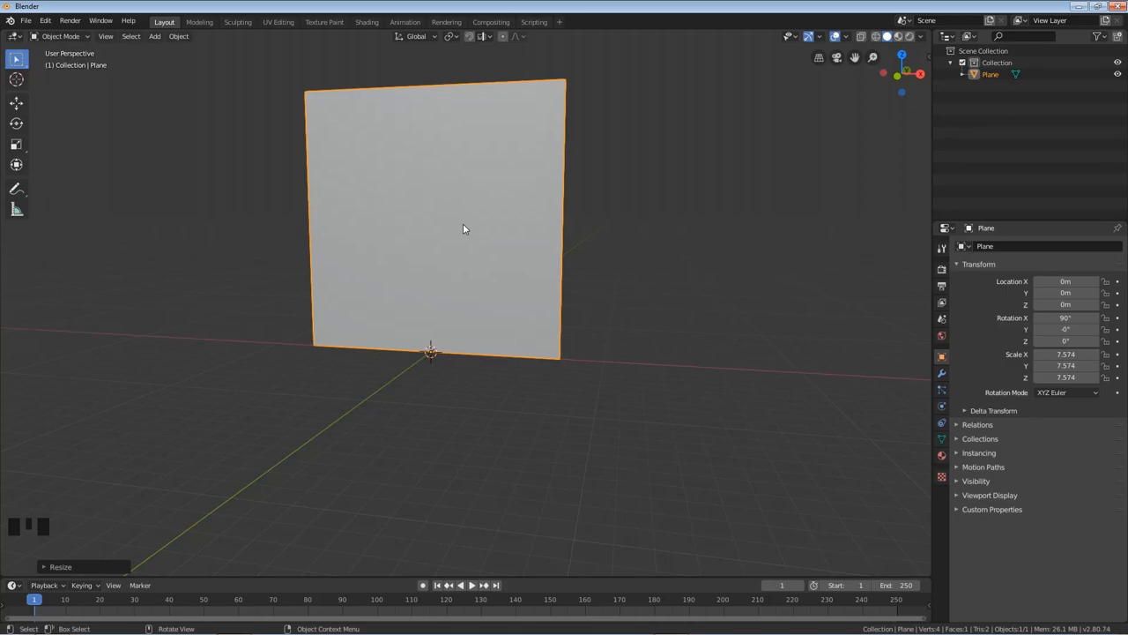
mouse_move(395, 215)
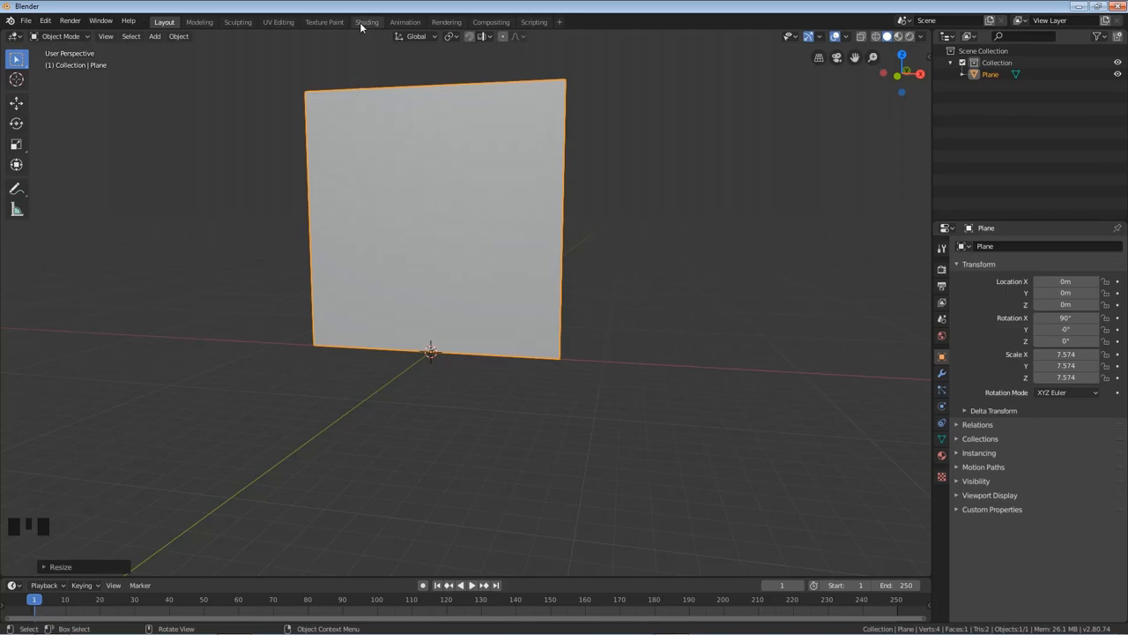
Step: In the Shading workspace give the wall plane a new material, Material.001
click(367, 22)
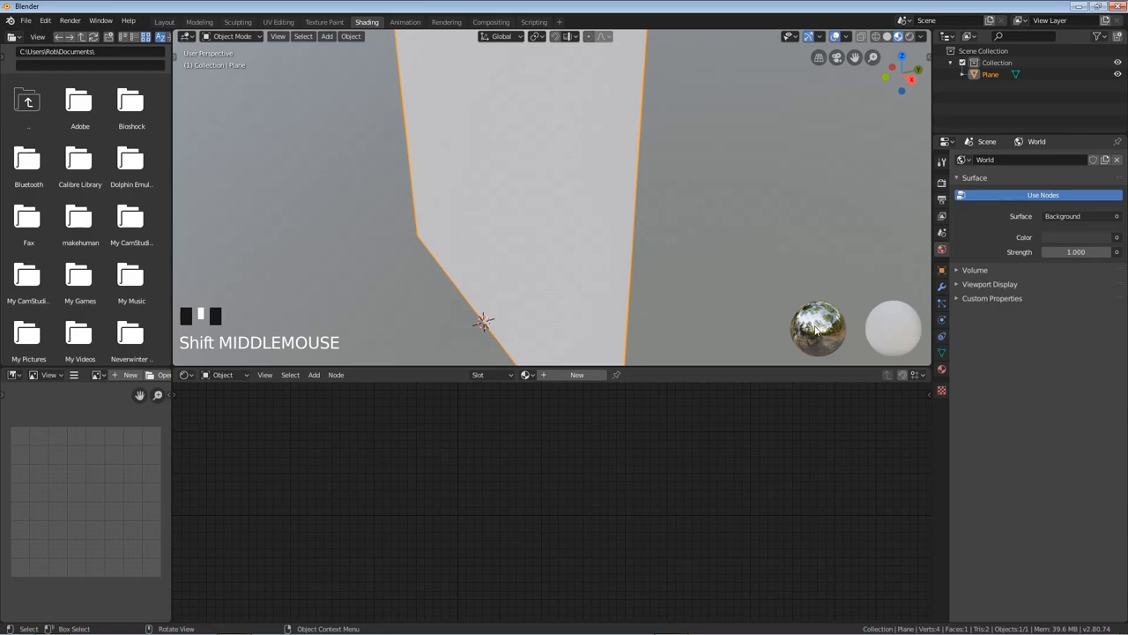
mouse_move(536, 233)
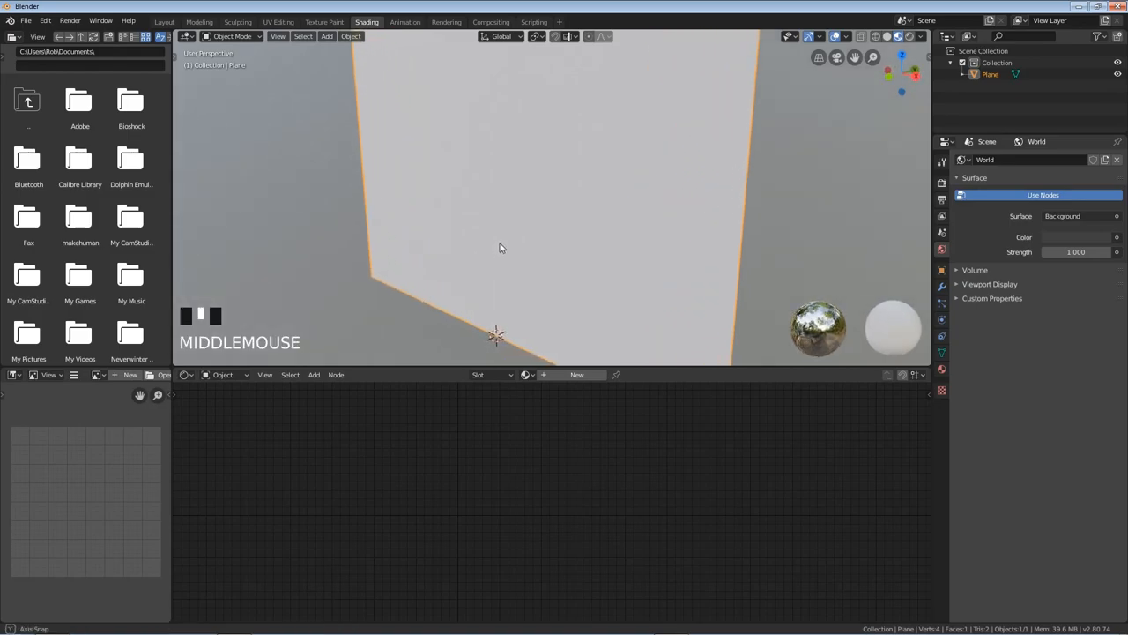
click(576, 374)
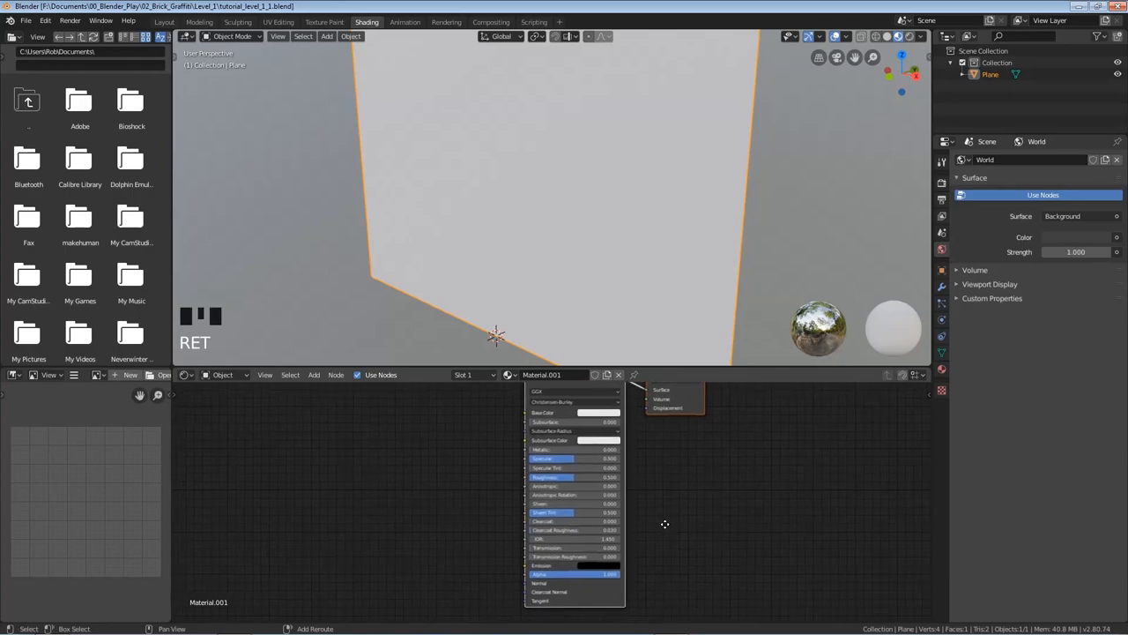
mouse_move(433, 428)
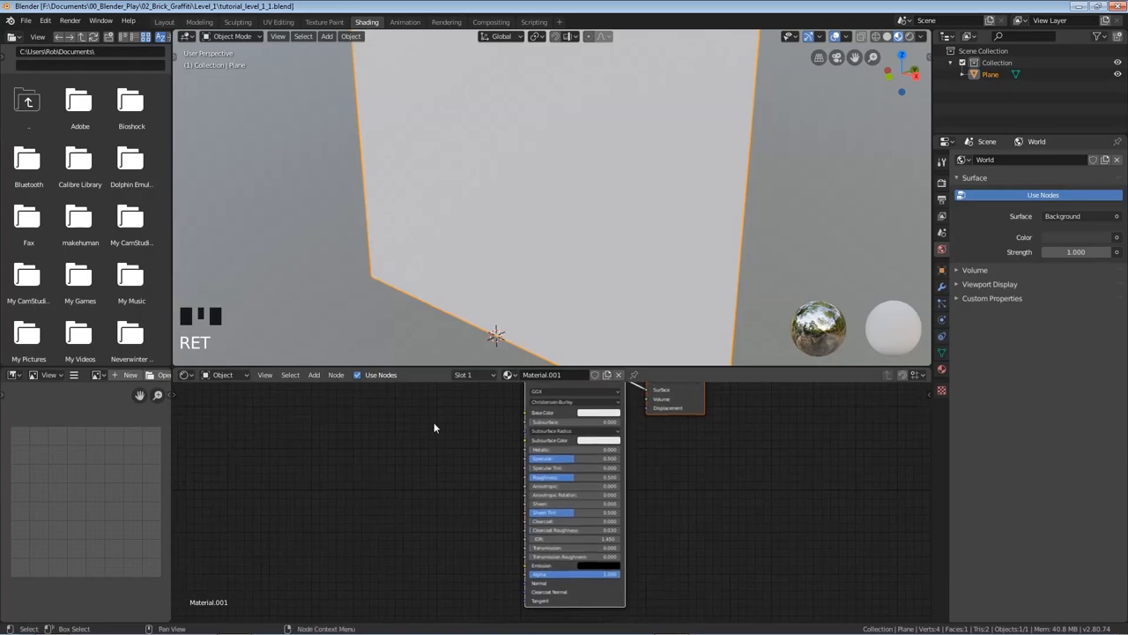
Step: Add an Image Texture node feeding a Normal Map node into the BSDF's Normal input
click(314, 373)
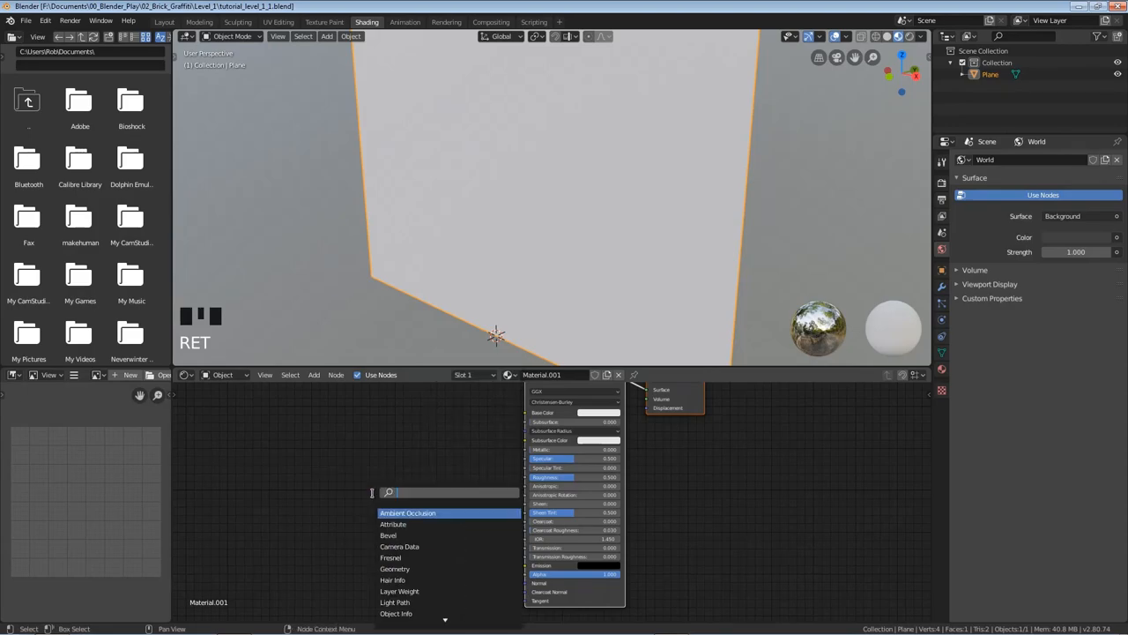
text(imag)
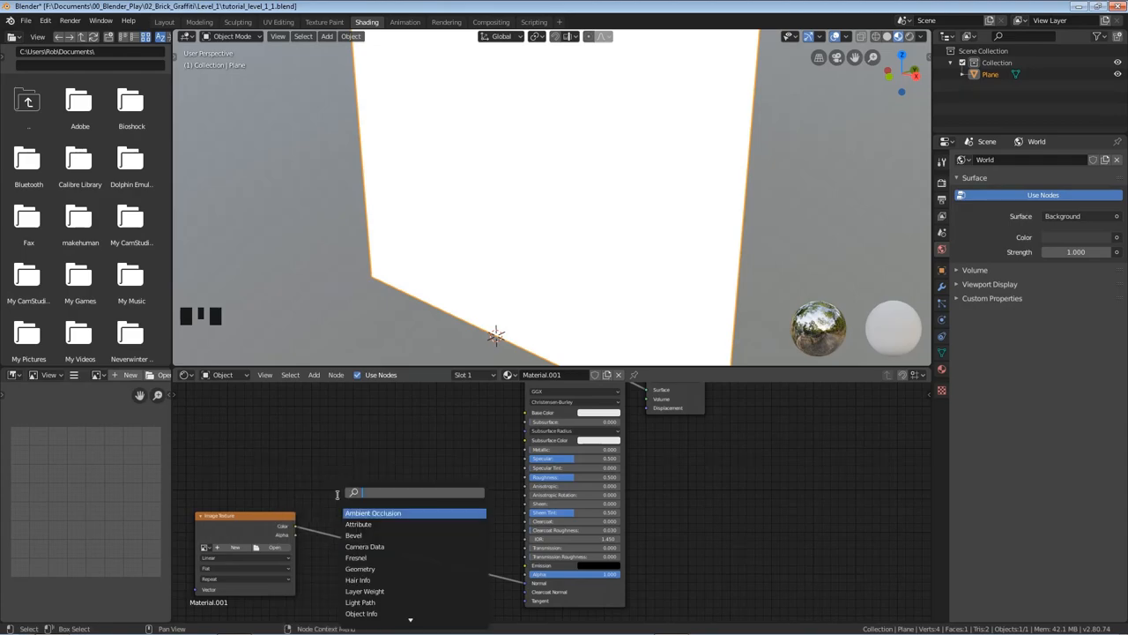
text(norm)
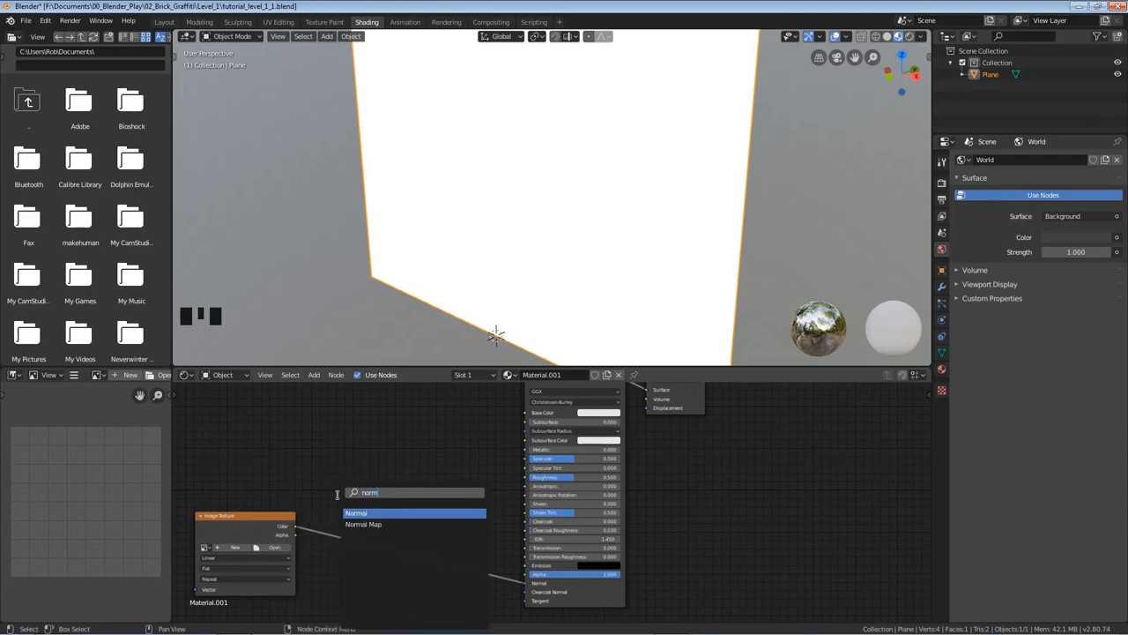
click(414, 524)
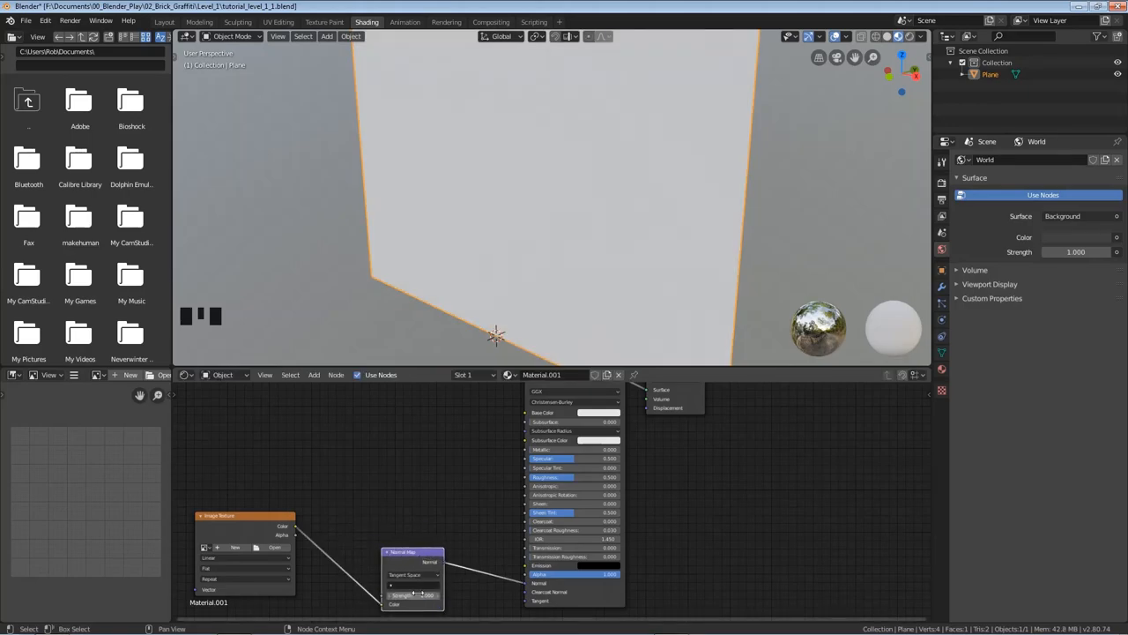
mouse_move(275, 547)
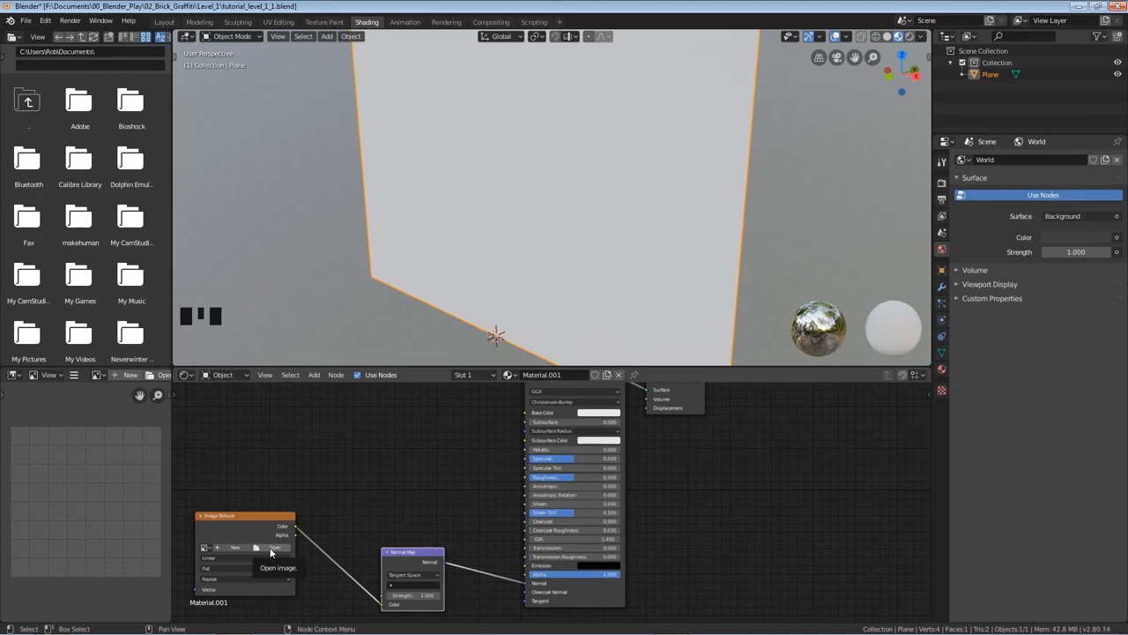
Step: Load factory_brick_nor_2k.png from Textures > brick into the Image Texture node
click(279, 567)
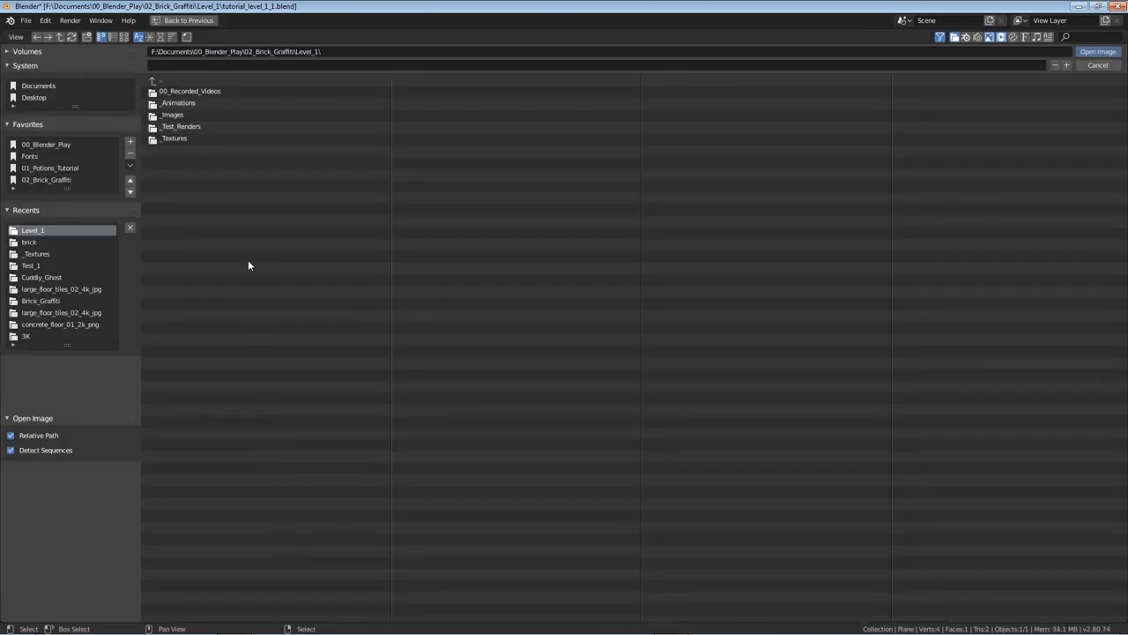
double_click(173, 137)
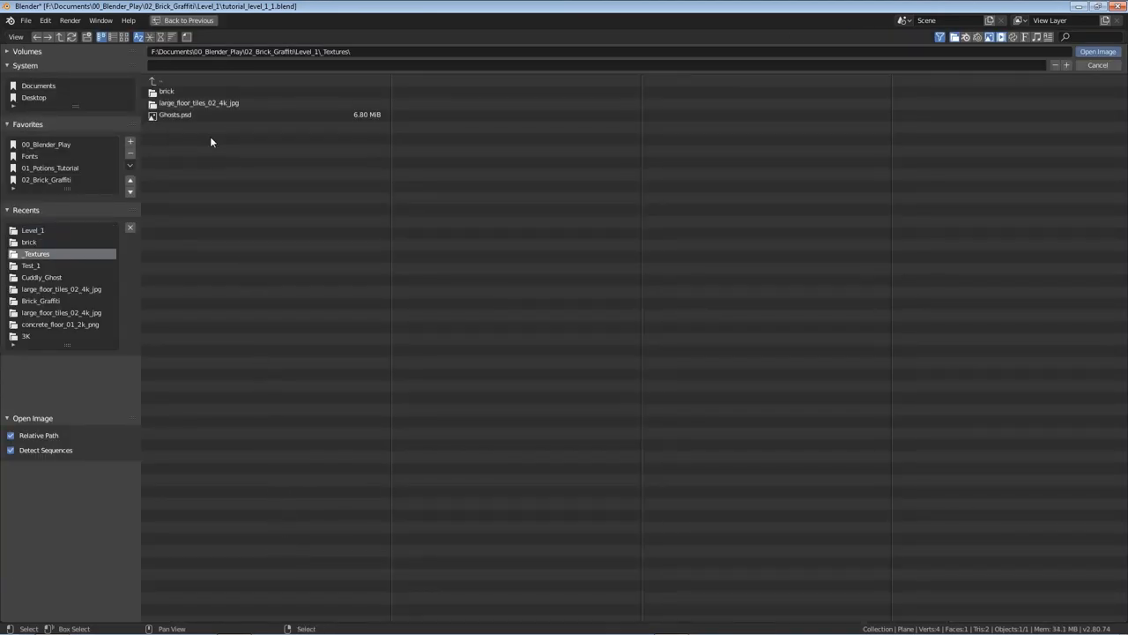
double_click(165, 92)
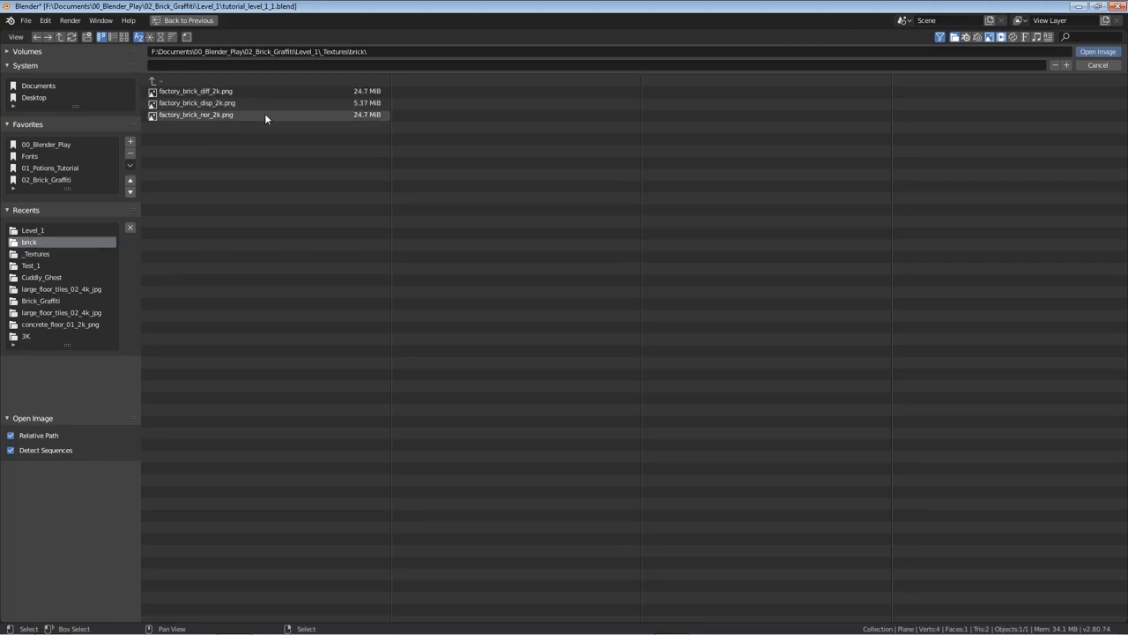
mouse_move(208, 123)
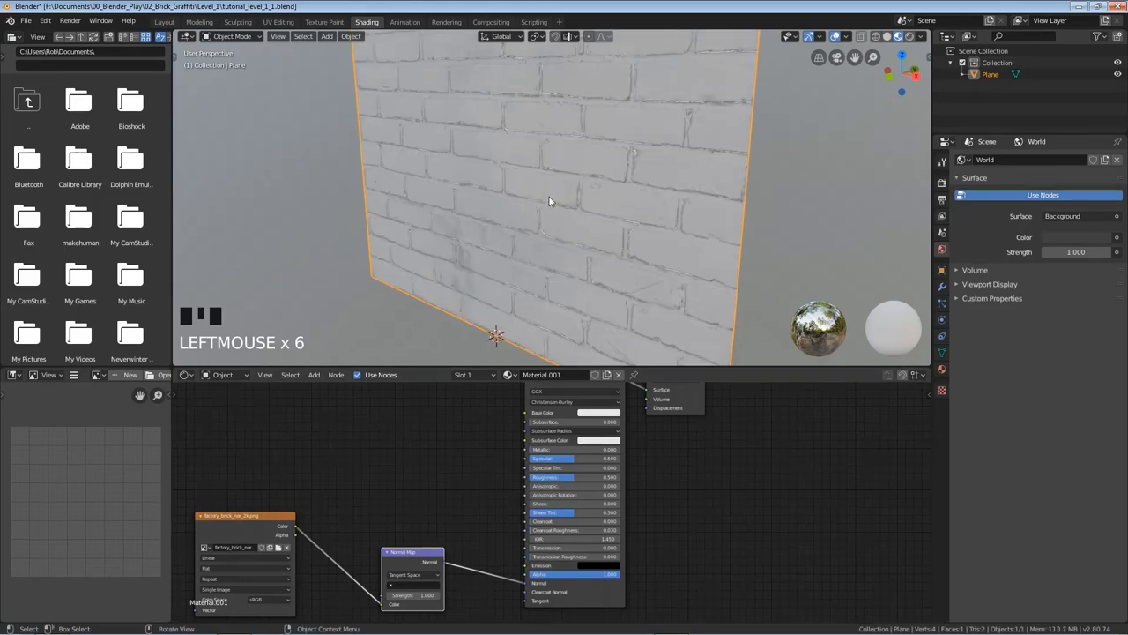
scroll(up, 3)
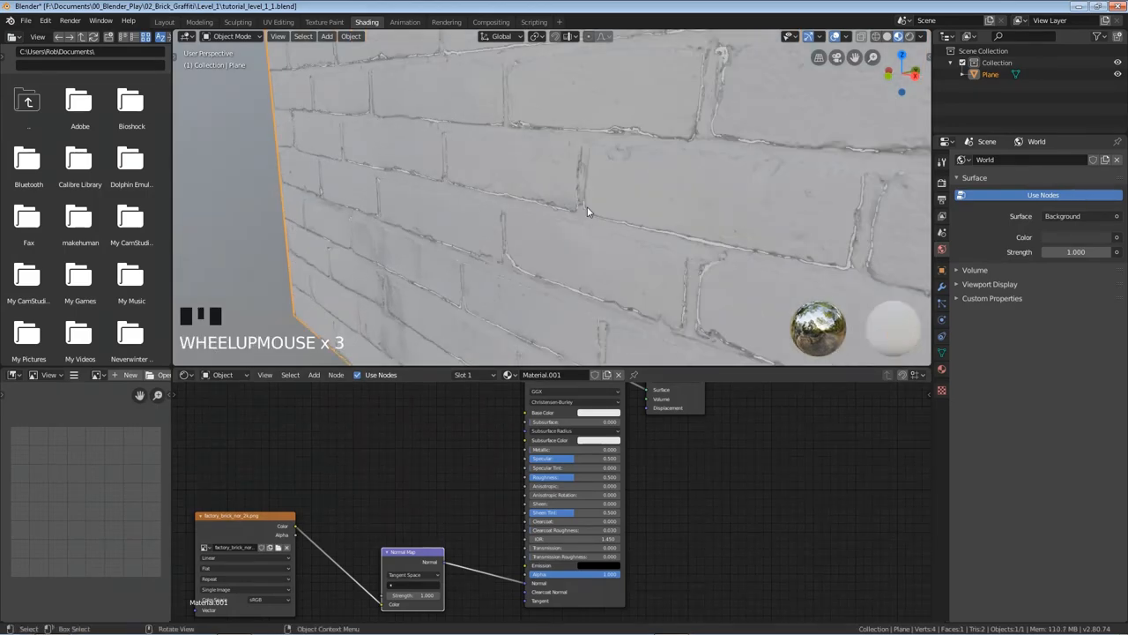
scroll(down, 3)
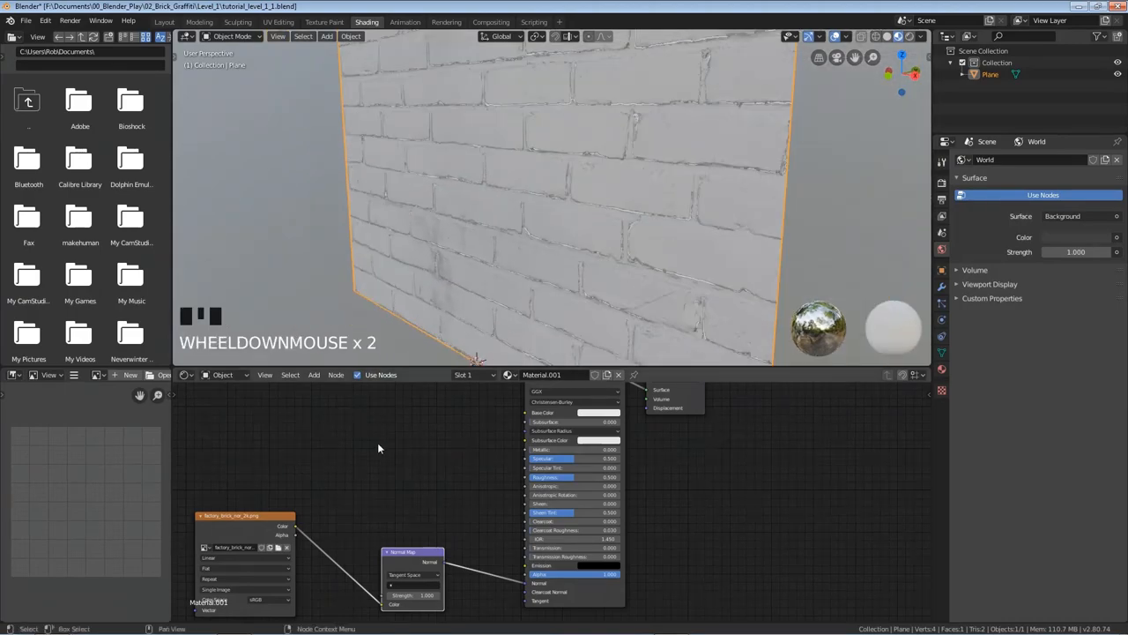
Step: Set the brick image's Color Space to Non-Color
click(255, 599)
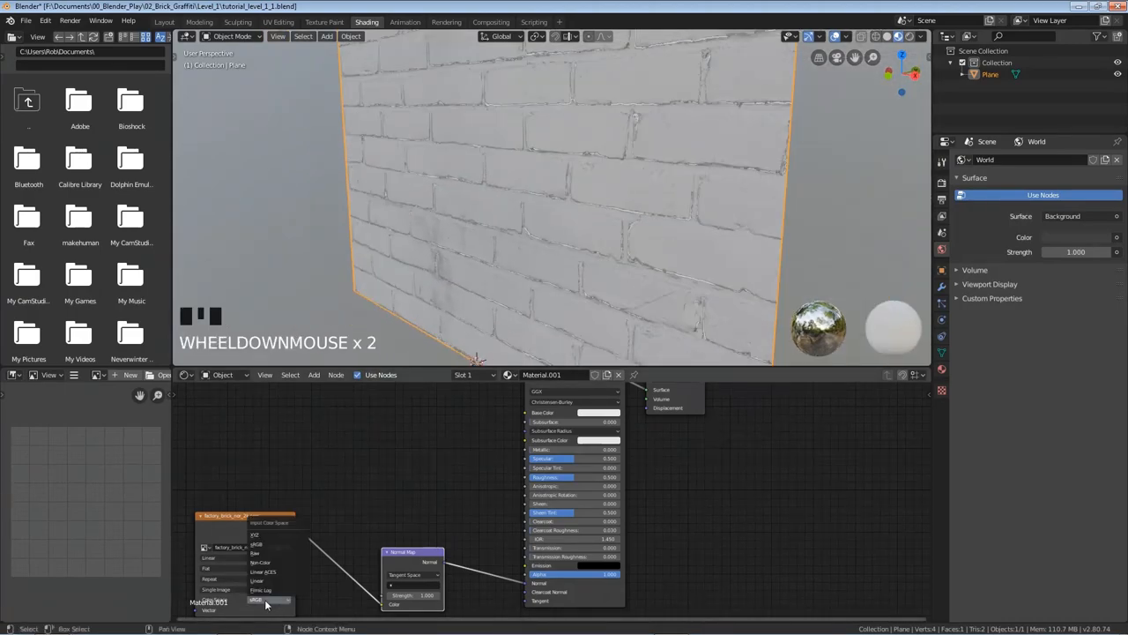
click(263, 600)
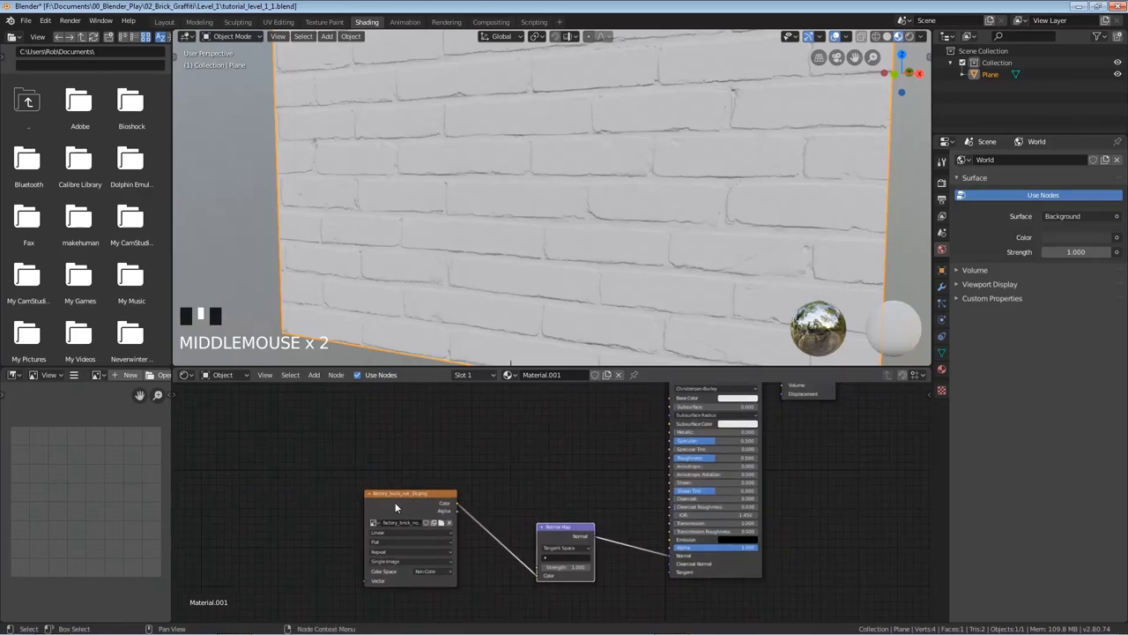
Step: Add Texture Coordinate and Mapping nodes via Ctrl+T and scale the brick pattern down
click(395, 506)
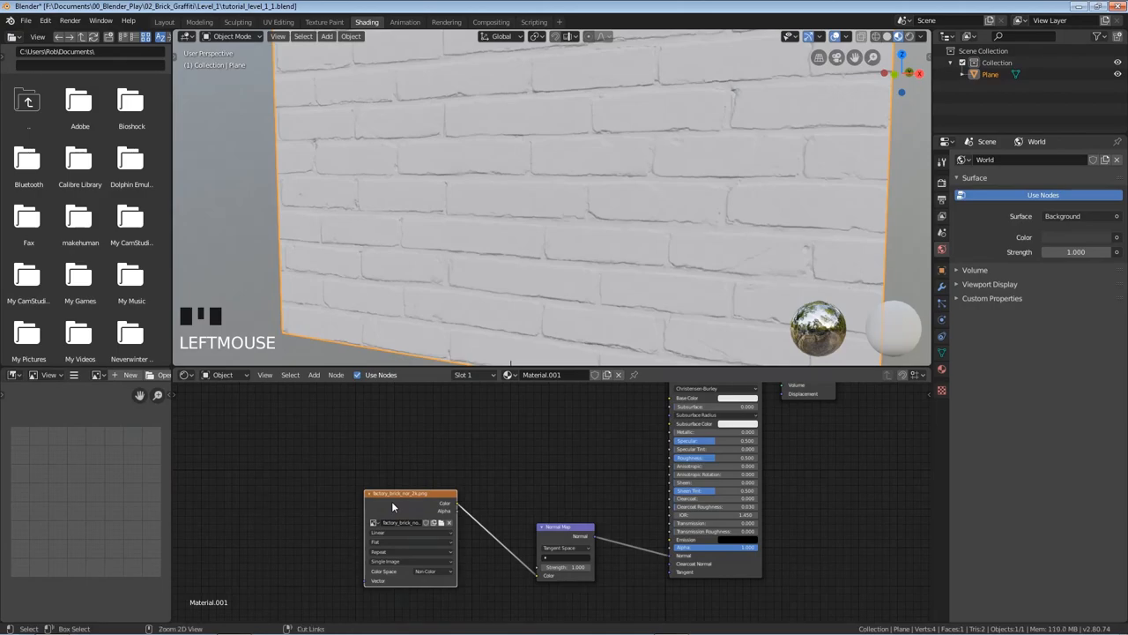
key(ctrl+t)
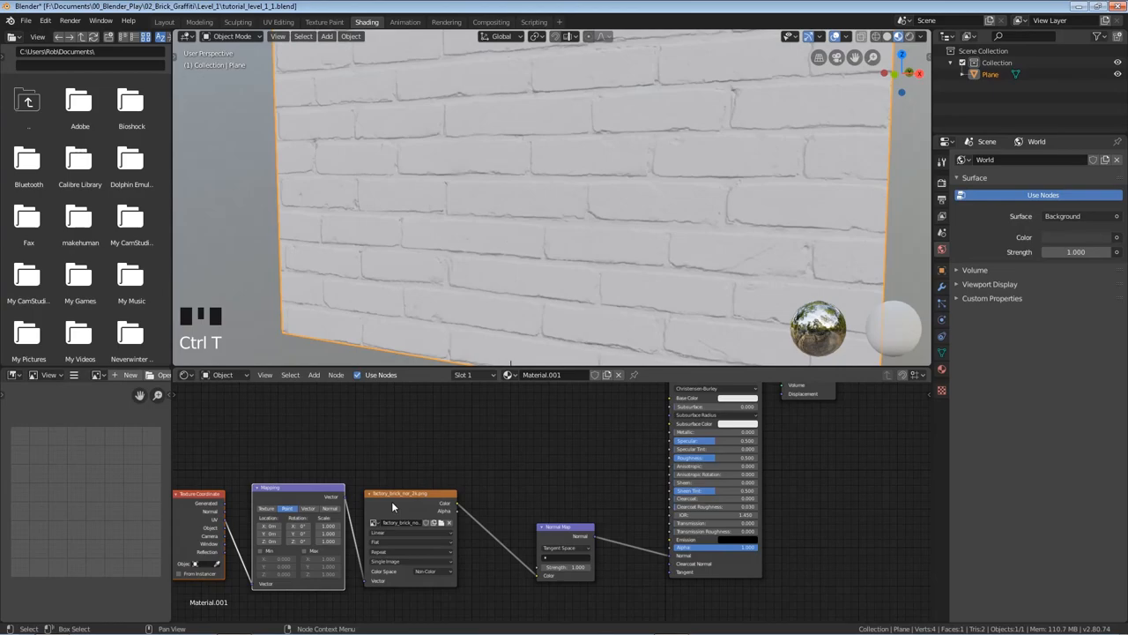
mouse_move(275, 501)
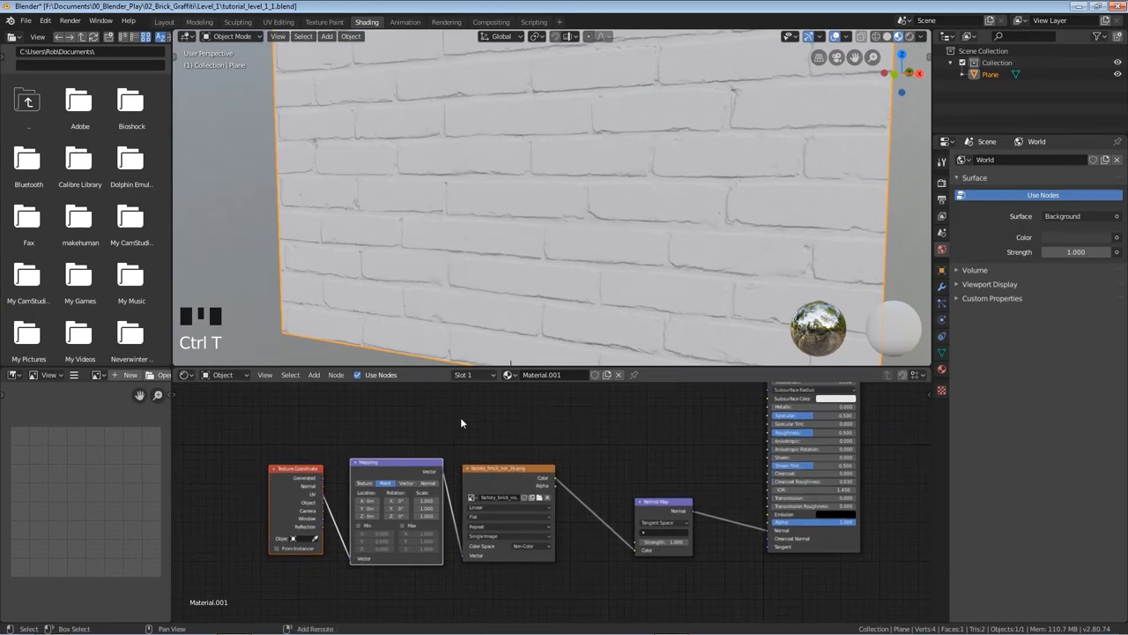
mouse_move(588, 280)
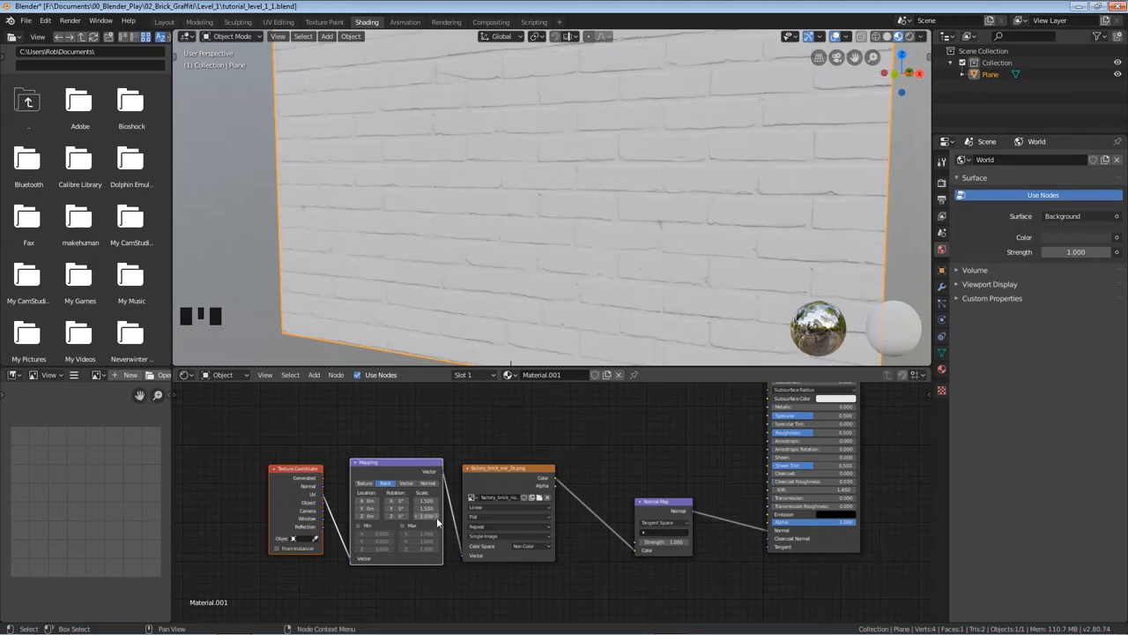
scroll(down, 3)
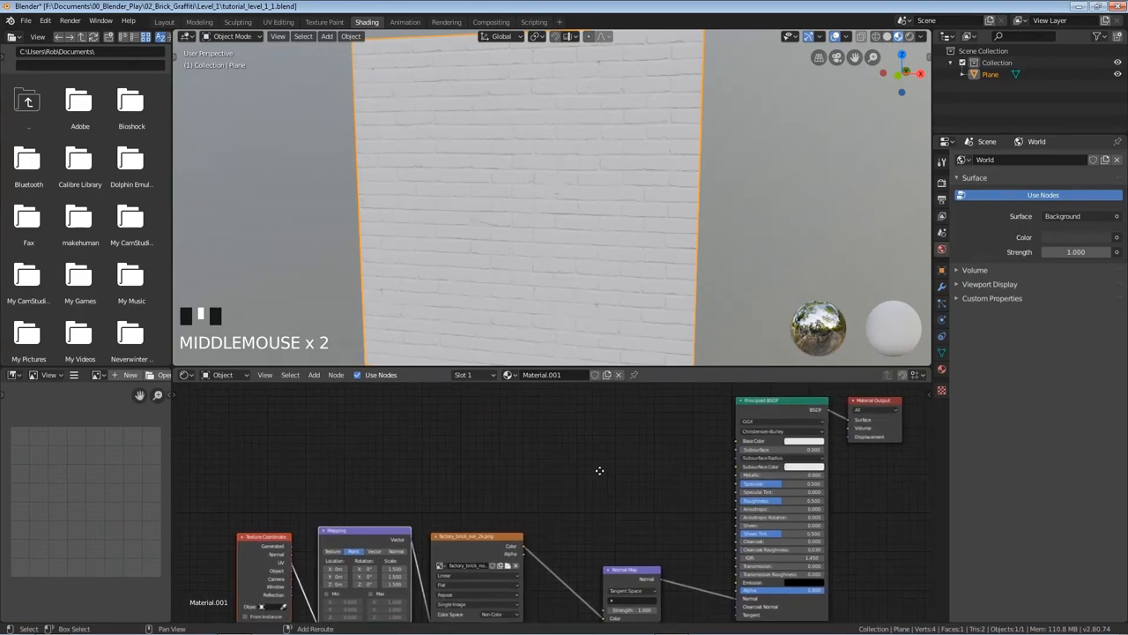
mouse_move(603, 487)
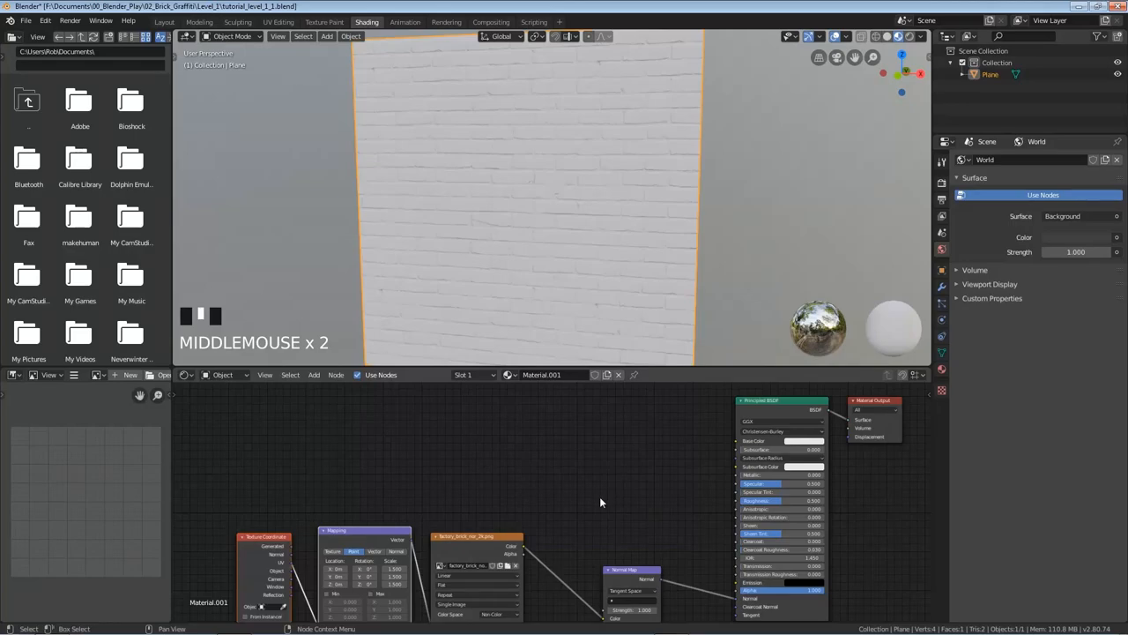
mouse_move(571, 487)
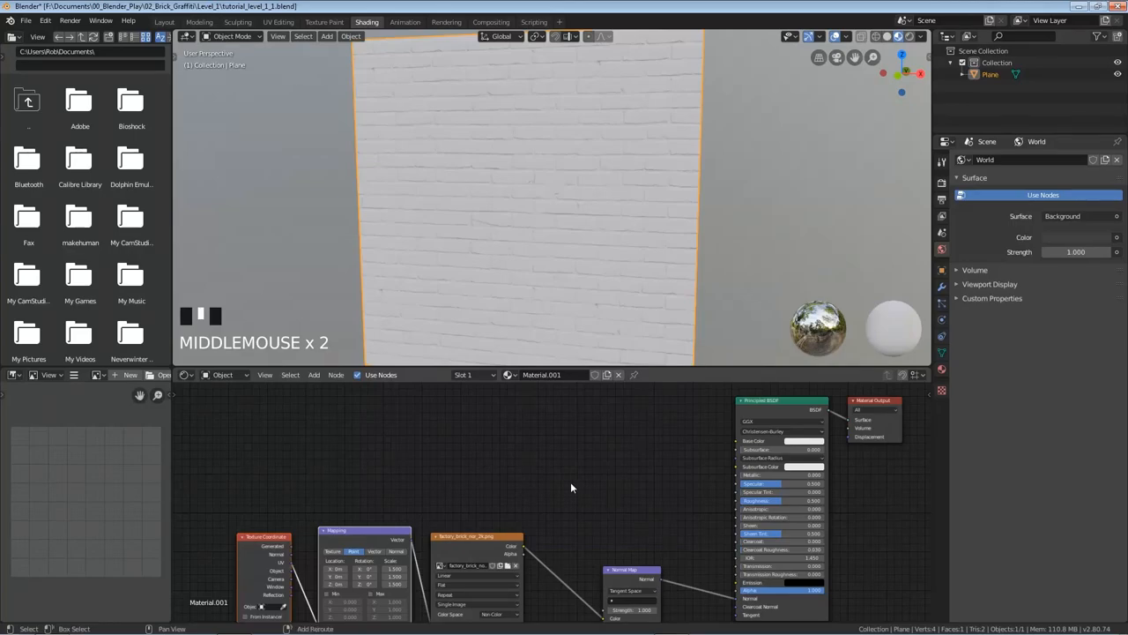
Step: Add a second Image Texture node and start choosing its image file
click(572, 483)
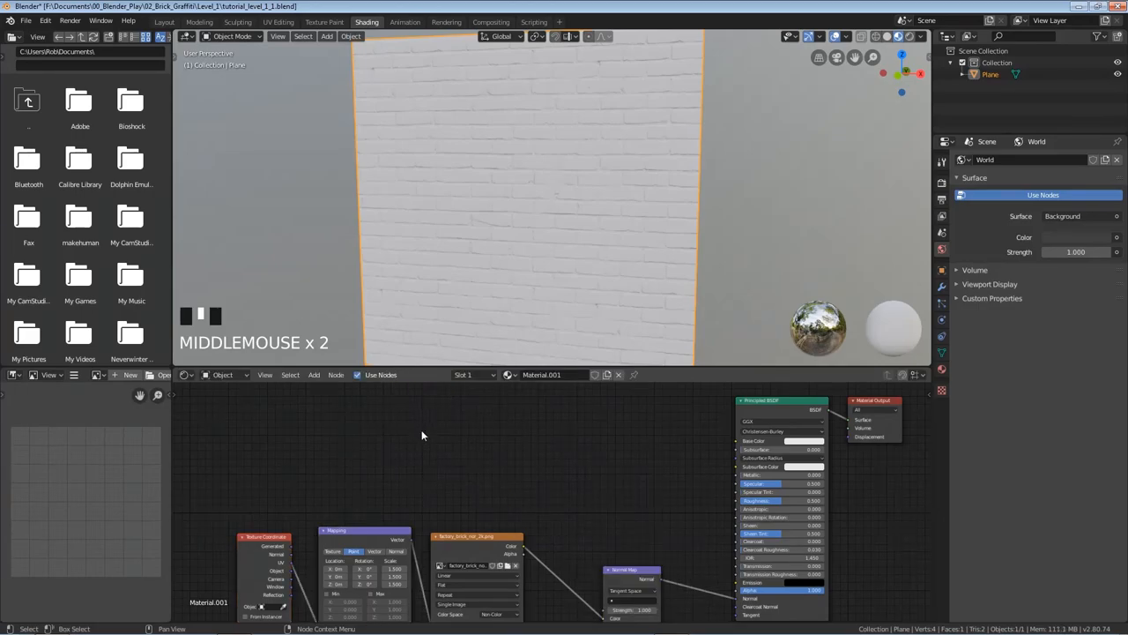
click(314, 374)
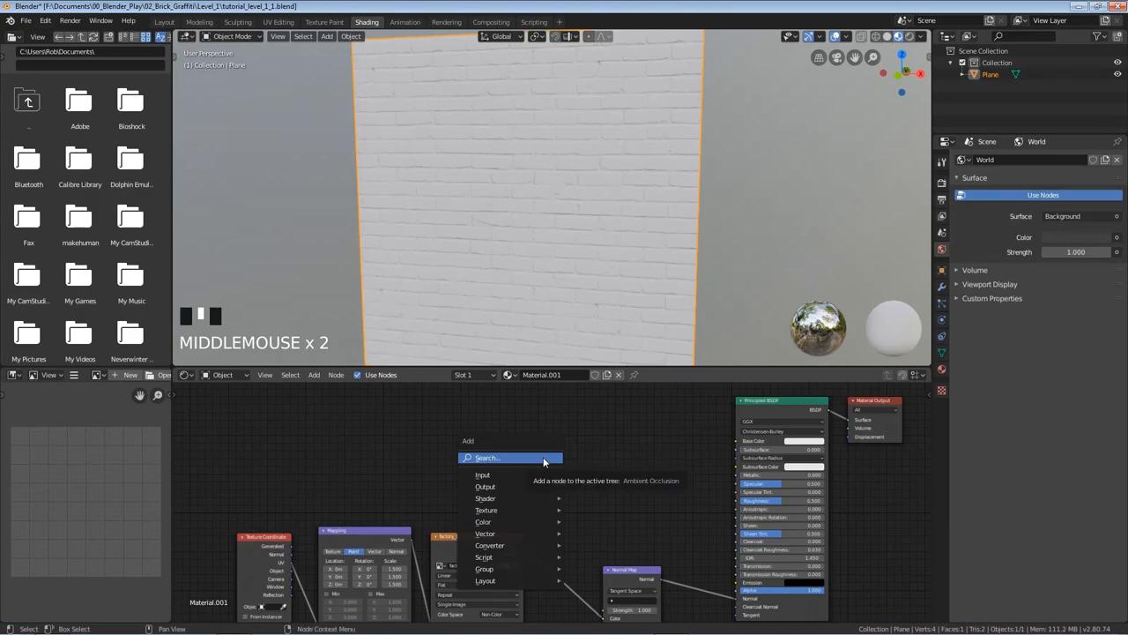
click(487, 510)
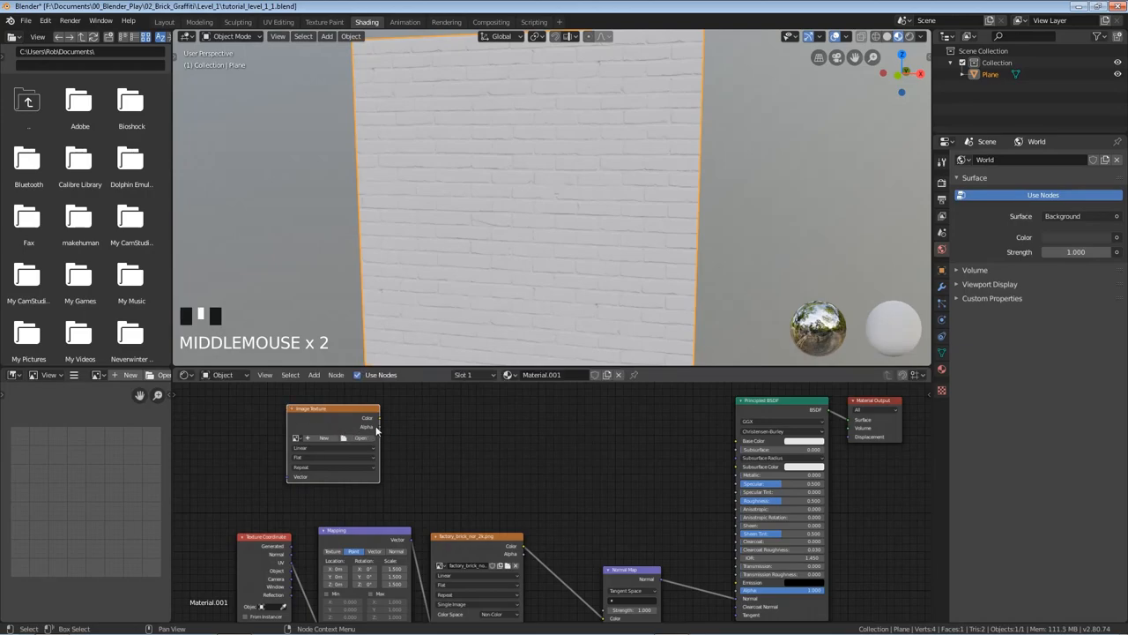
click(361, 437)
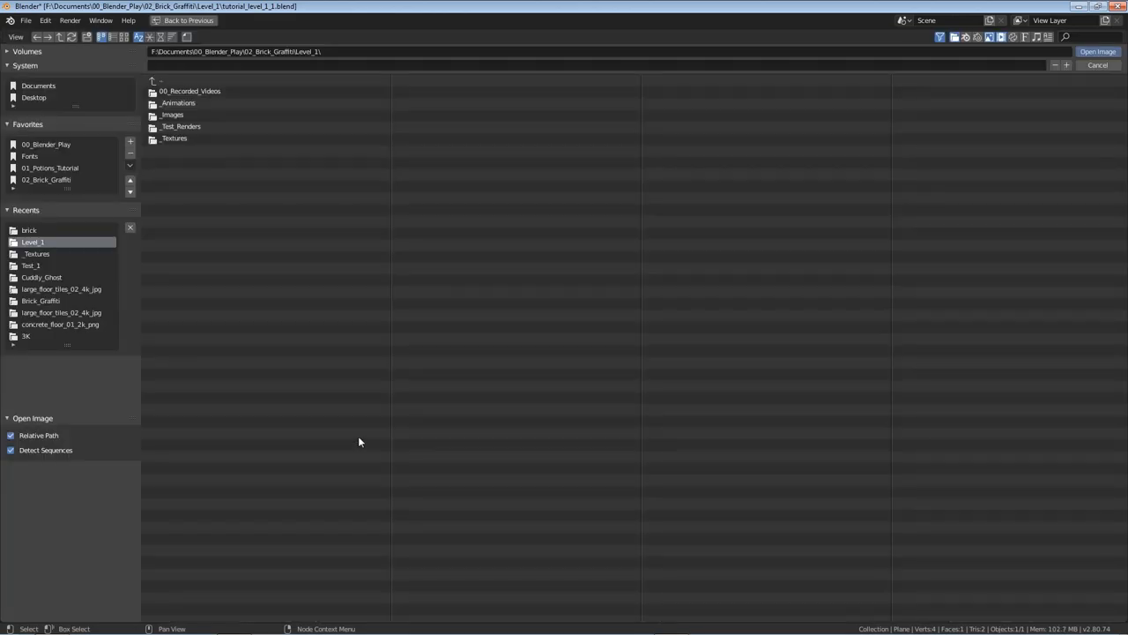
mouse_move(210, 138)
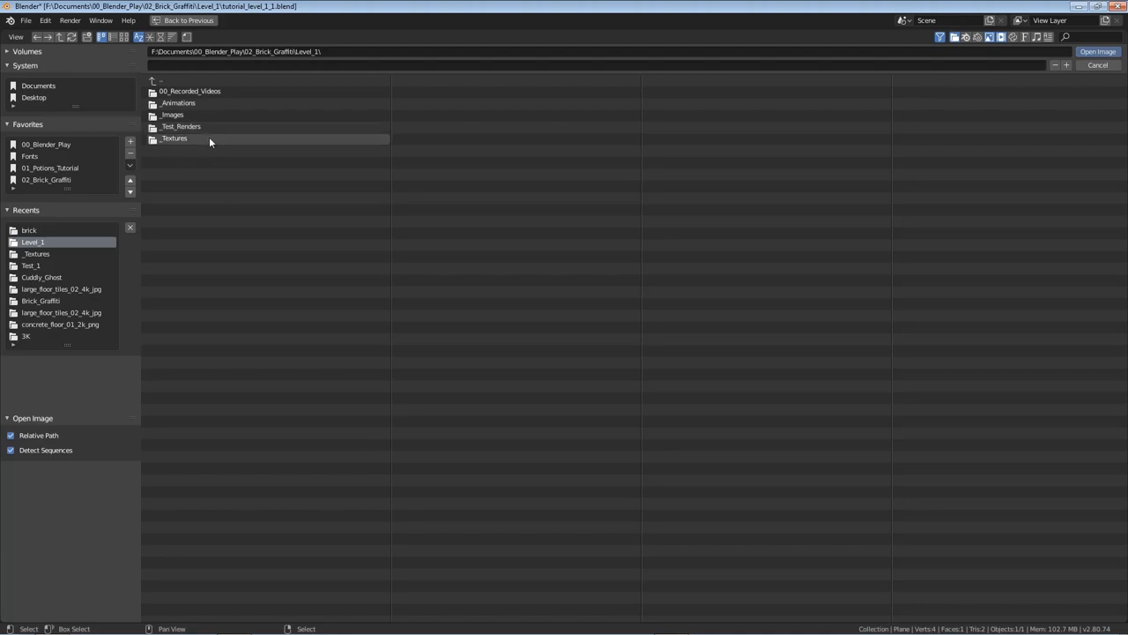
Step: Load the ghost image from the Textures folder into the new Image Texture node
double_click(172, 138)
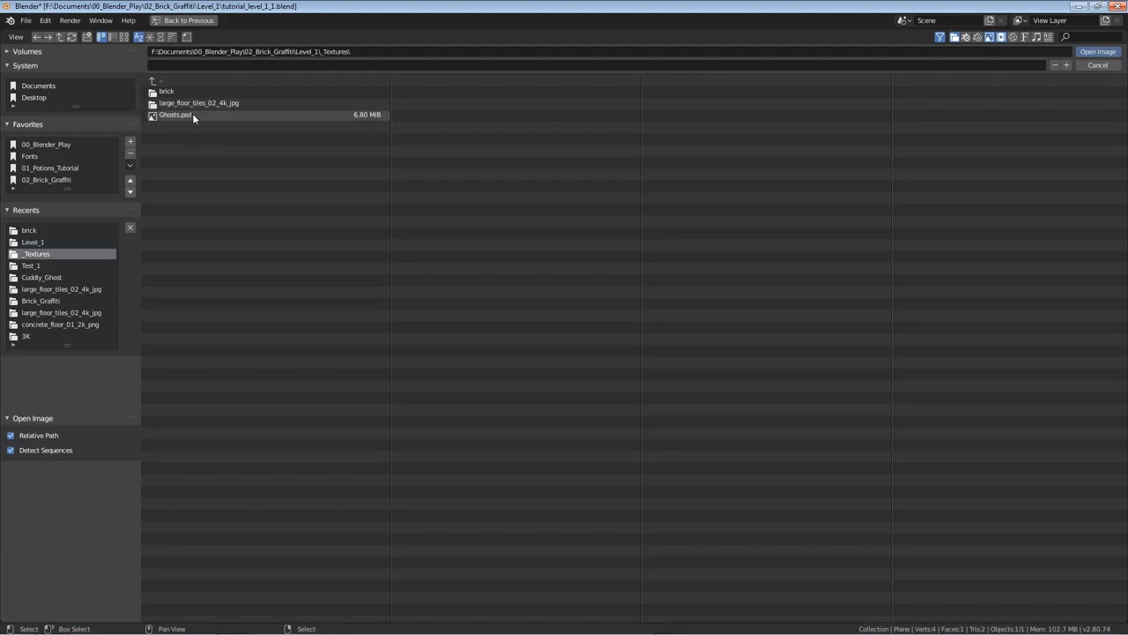
click(174, 114)
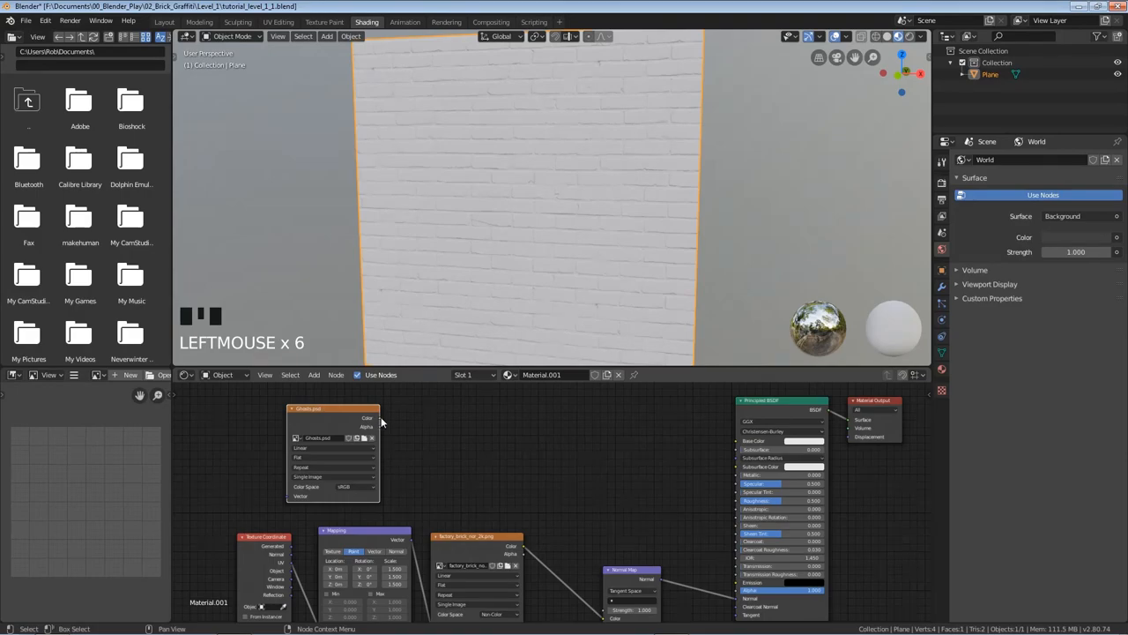
Step: Feed the ghost texture's colour into the Principled BSDF base colour so the wall shows the ghost
drag(381, 418, 673, 467)
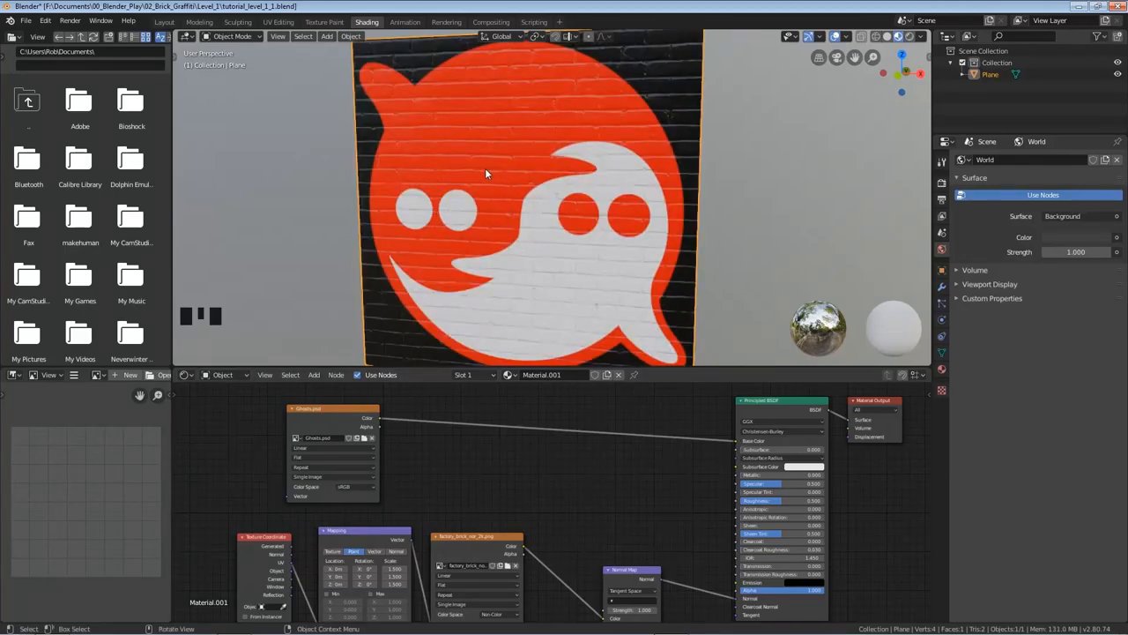
mouse_move(379, 84)
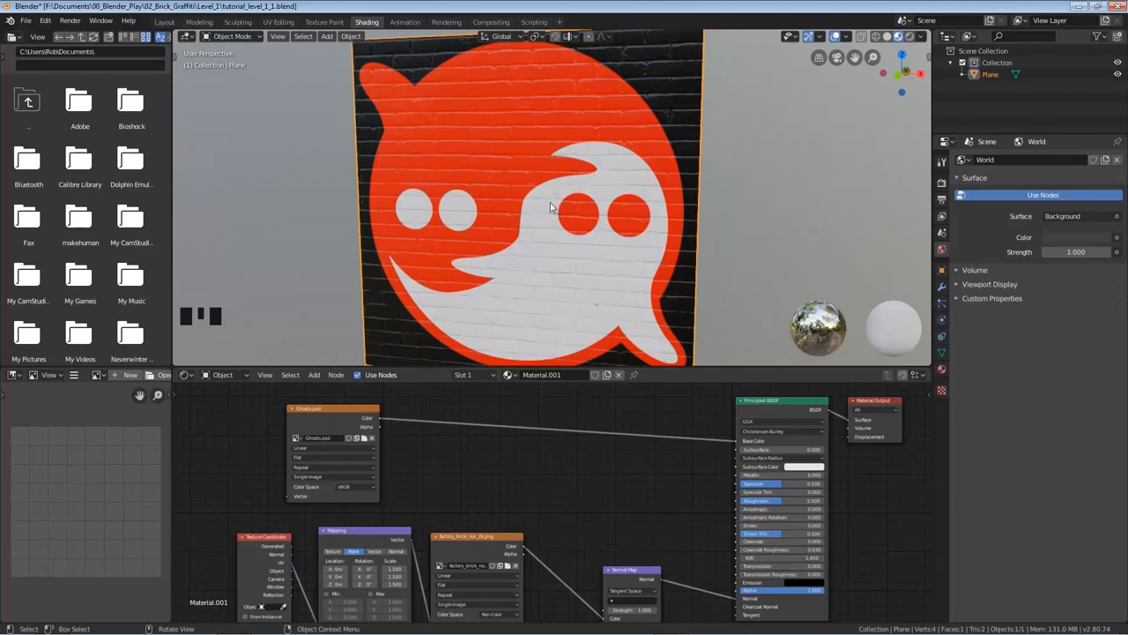
mouse_move(663, 69)
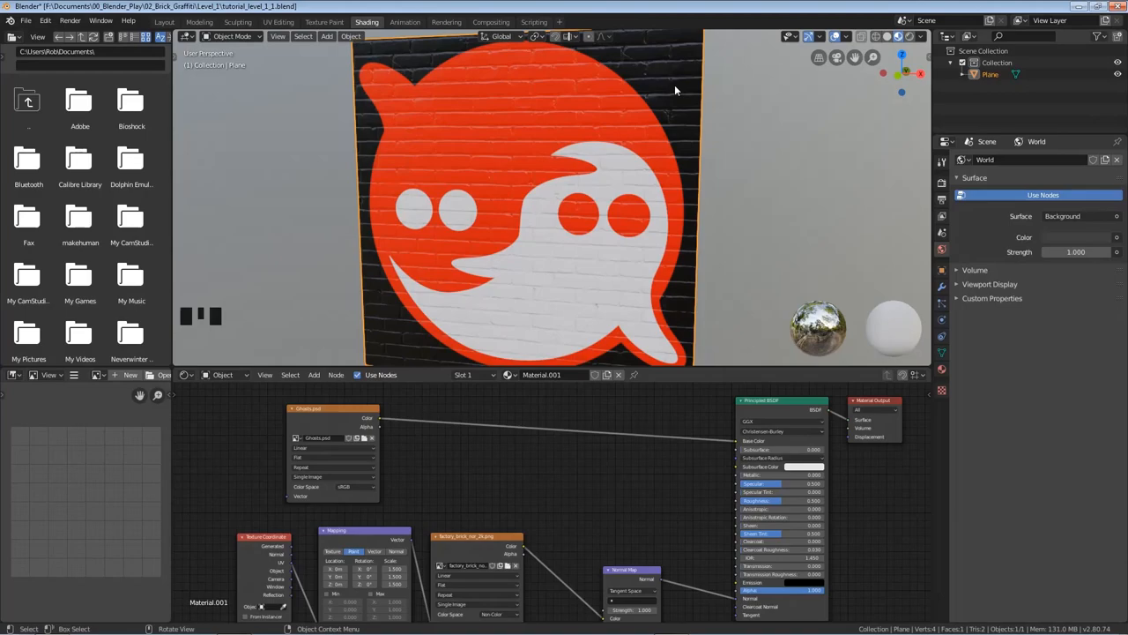
mouse_move(603, 262)
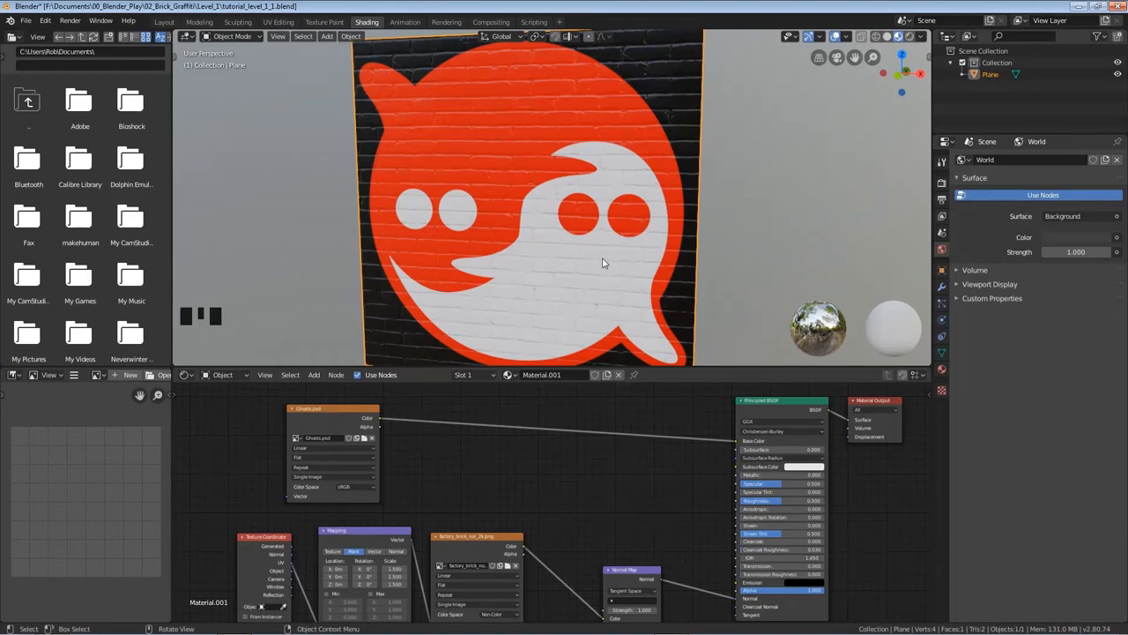
mouse_move(614, 345)
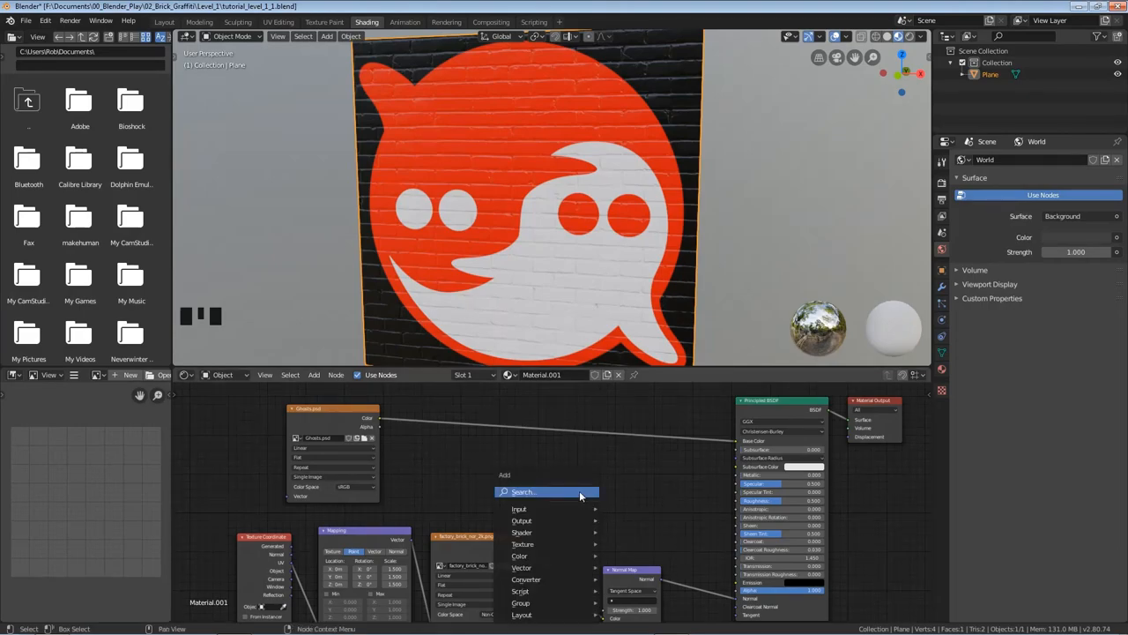
Step: Add a MixRGB node between the ghost texture and the shader's base colour
click(518, 508)
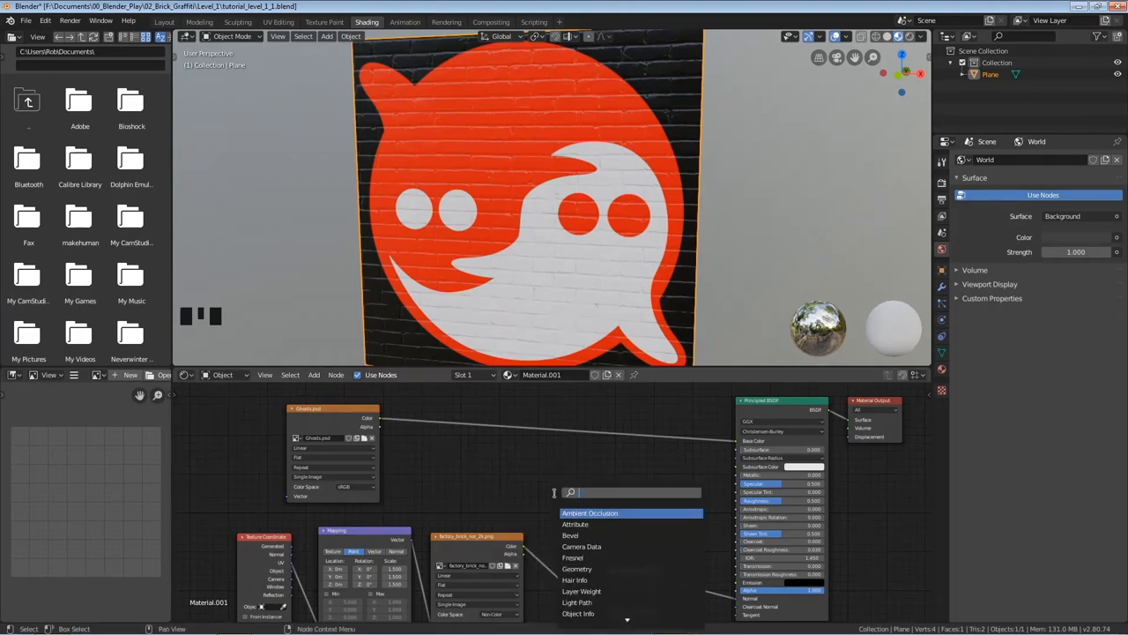
text(mix)
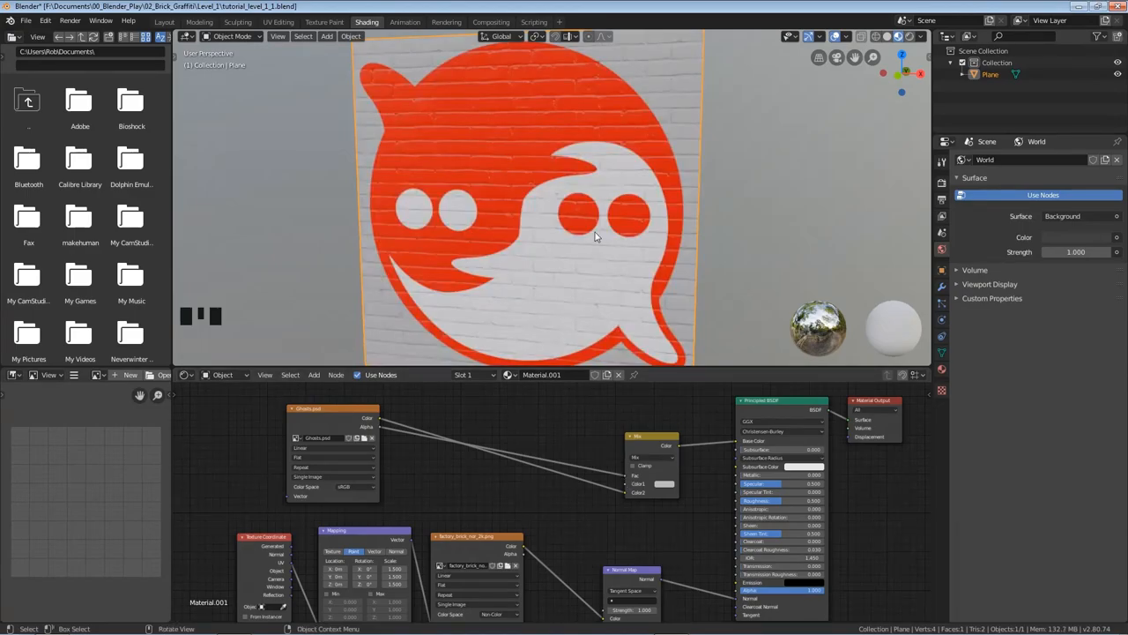
mouse_move(565, 247)
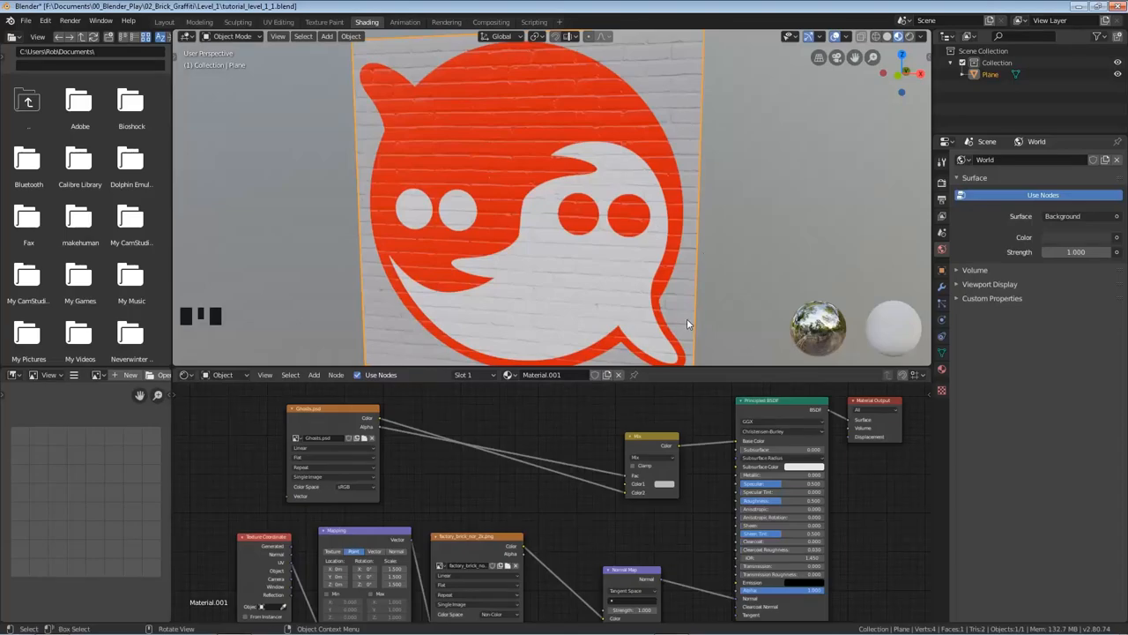
mouse_move(669, 483)
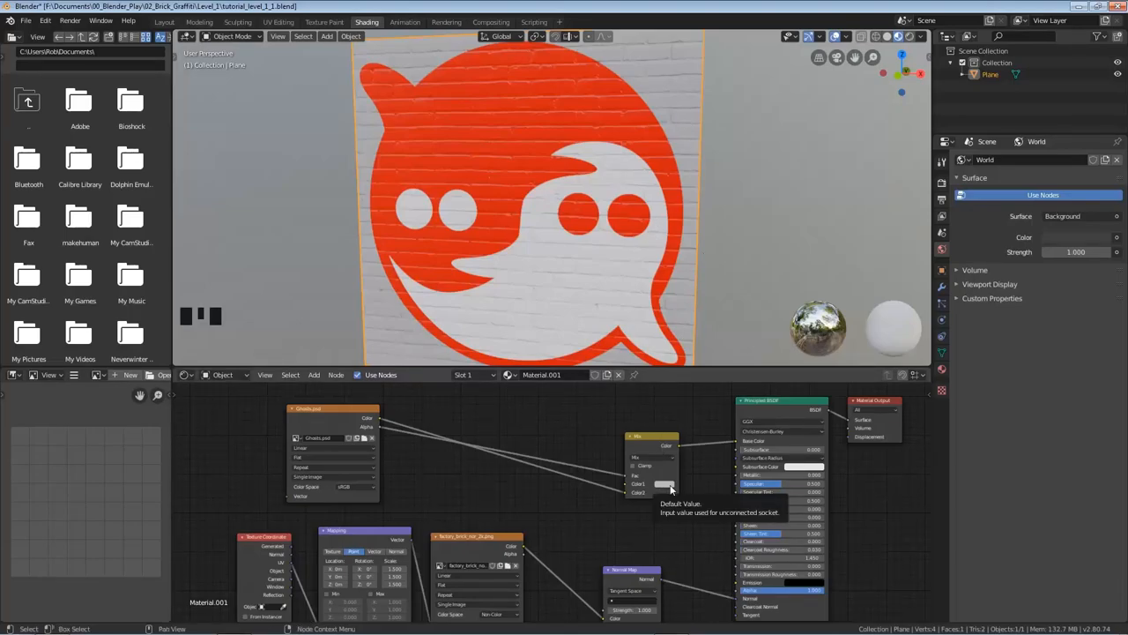
Step: Try yellow, orange and blue for the mix node's second colour, settling on a dark blue background
click(667, 483)
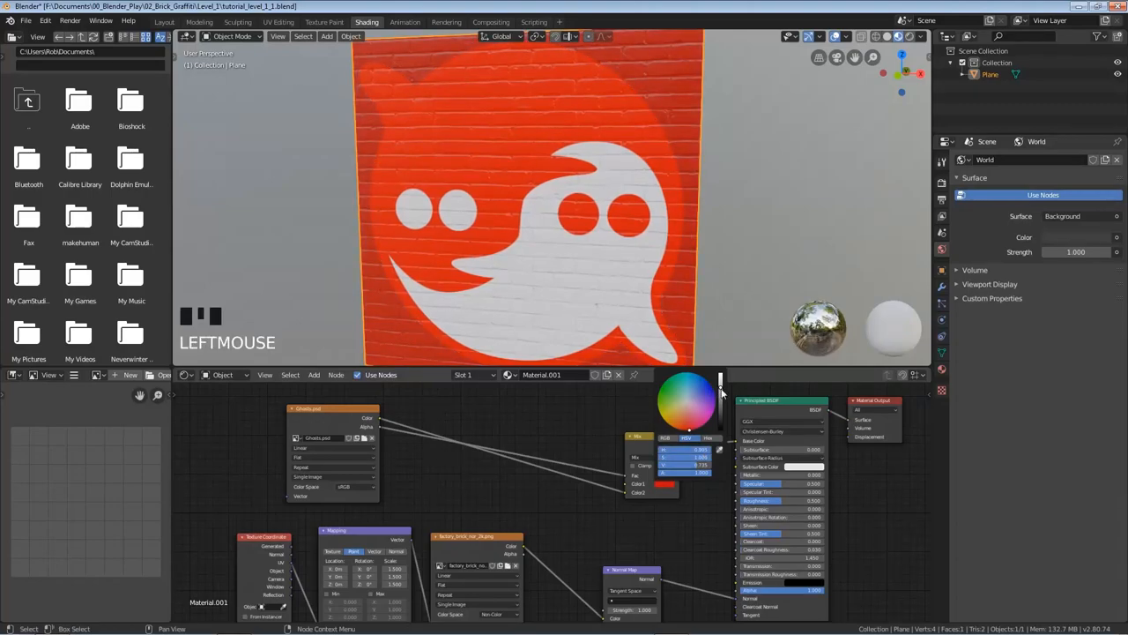
scroll(up, 3)
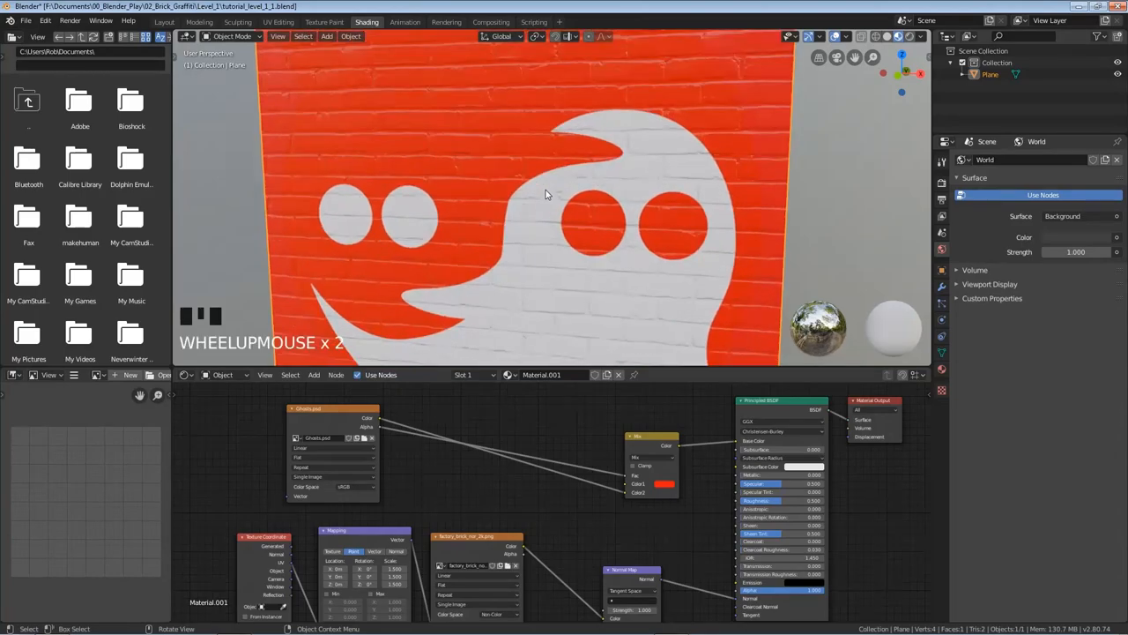
scroll(down, 3)
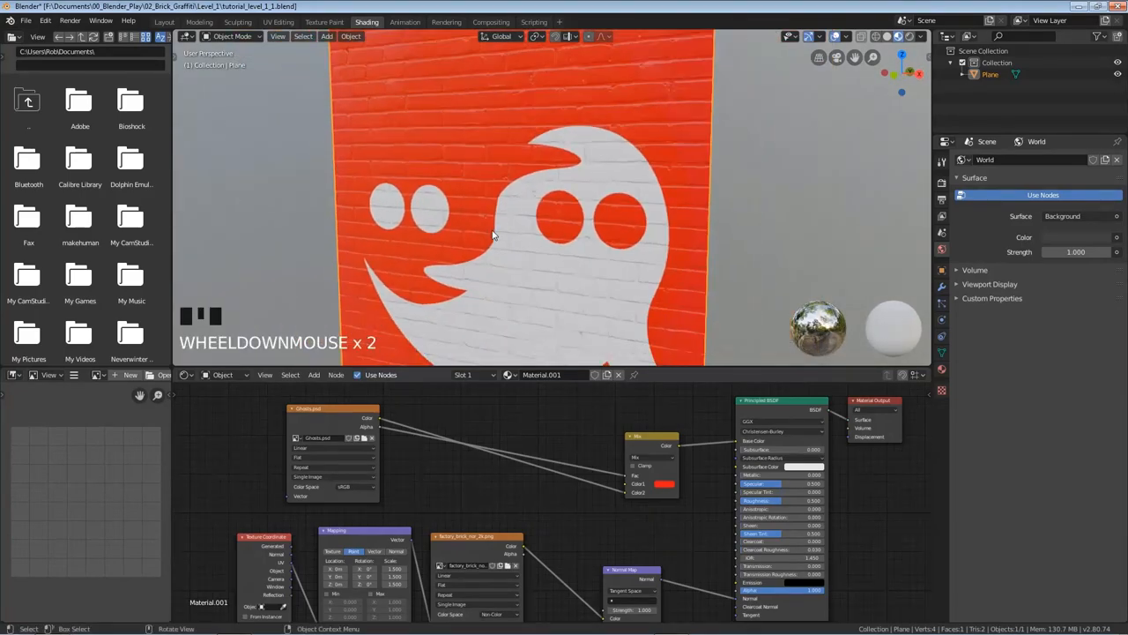
click(666, 483)
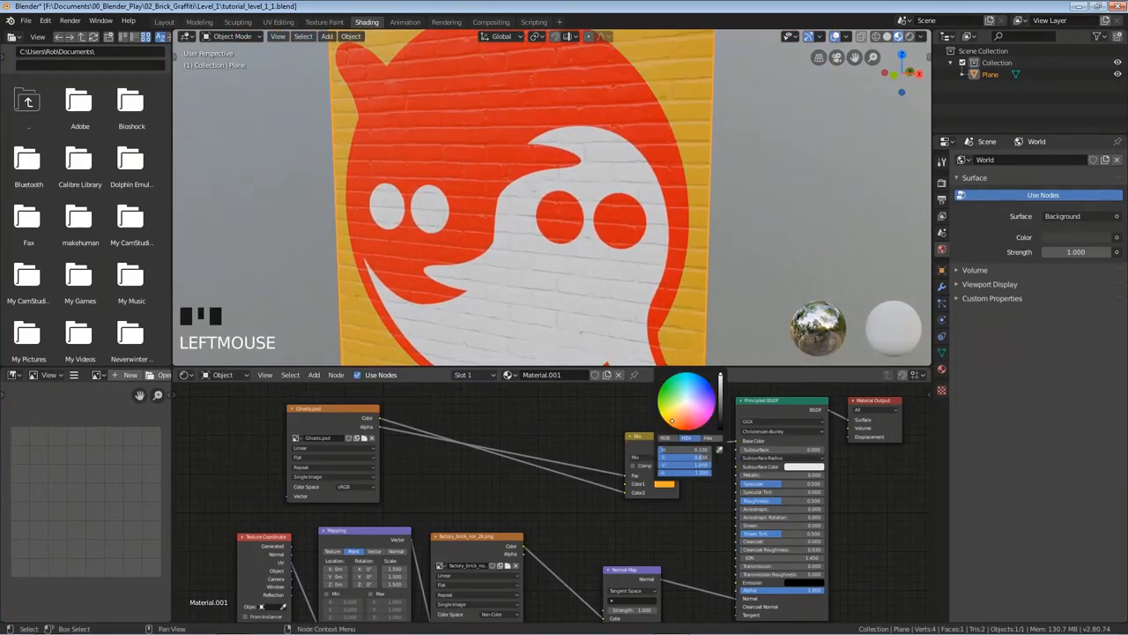
scroll(down, 3)
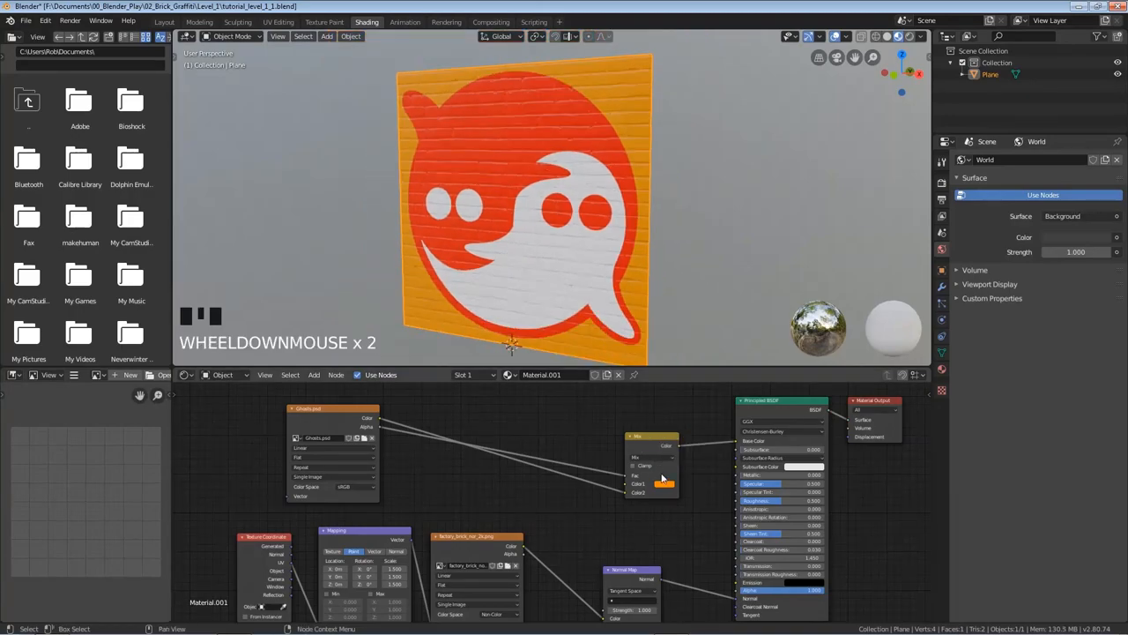
click(667, 483)
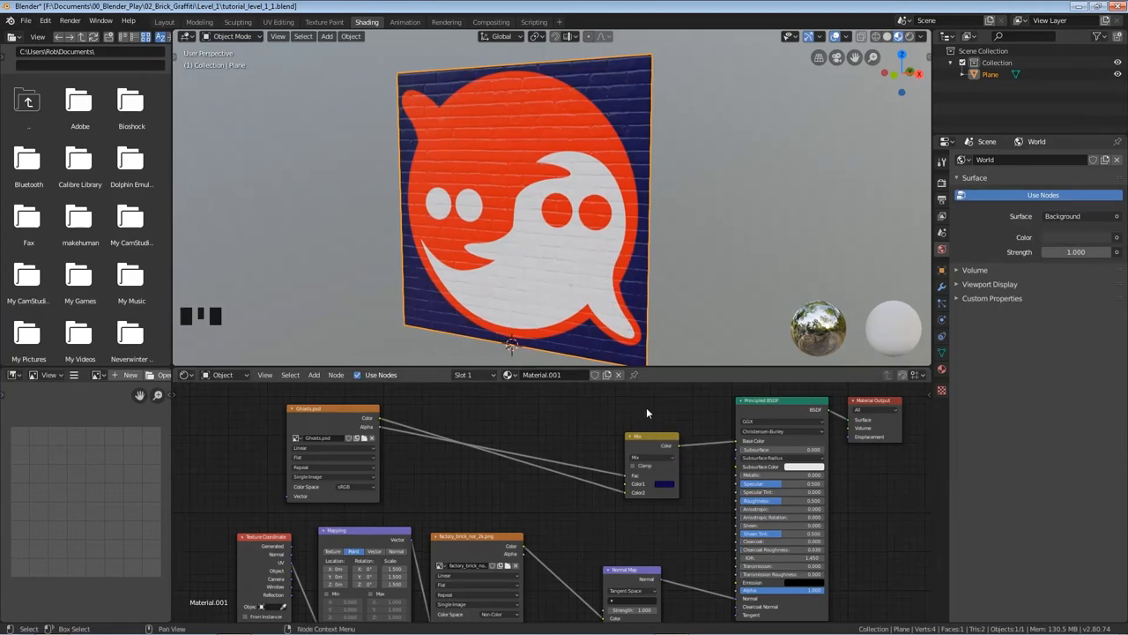
mouse_move(670, 487)
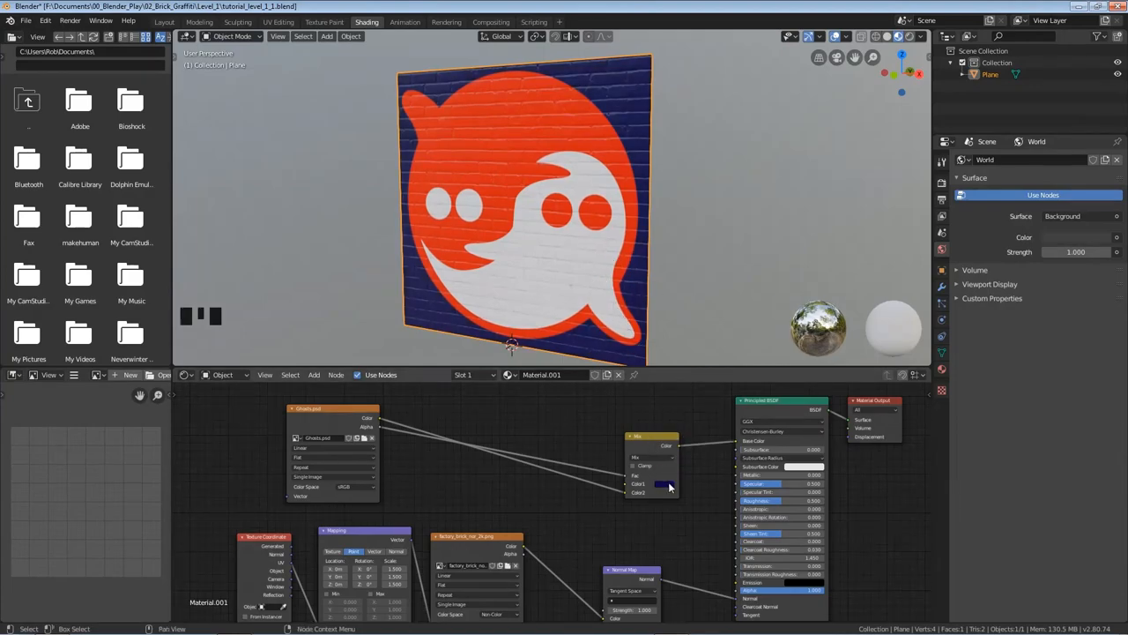
click(667, 483)
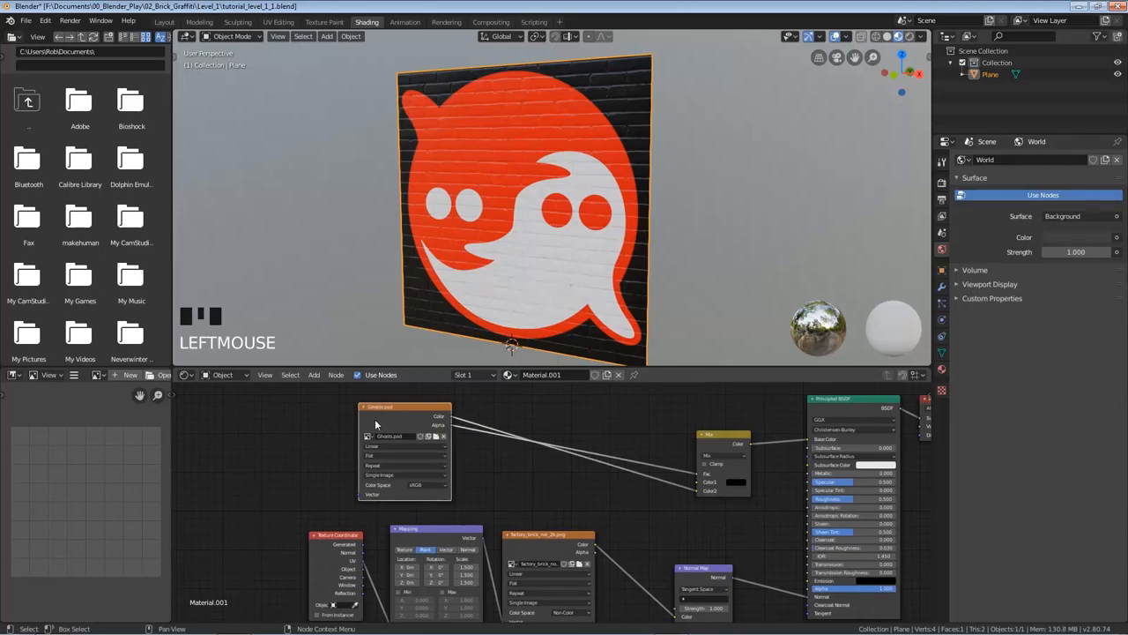
Step: Give the ghost texture its own mapping nodes, rescale it and set extension to Clip instead of Repeat
key(ctrl+t)
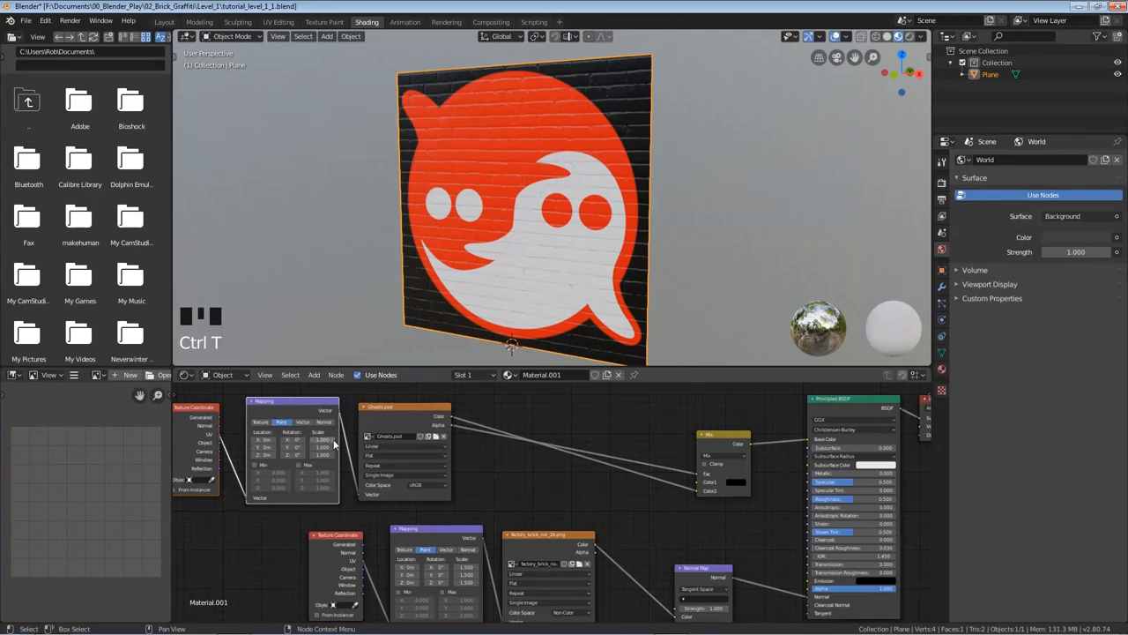
mouse_move(508, 181)
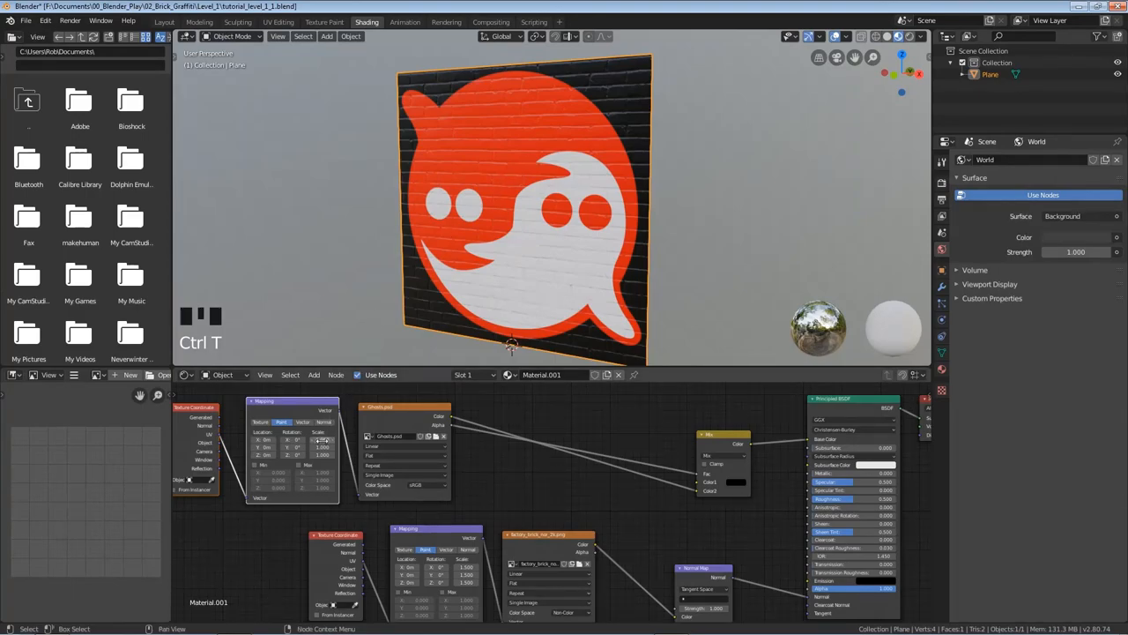
click(321, 446)
text(1.500)
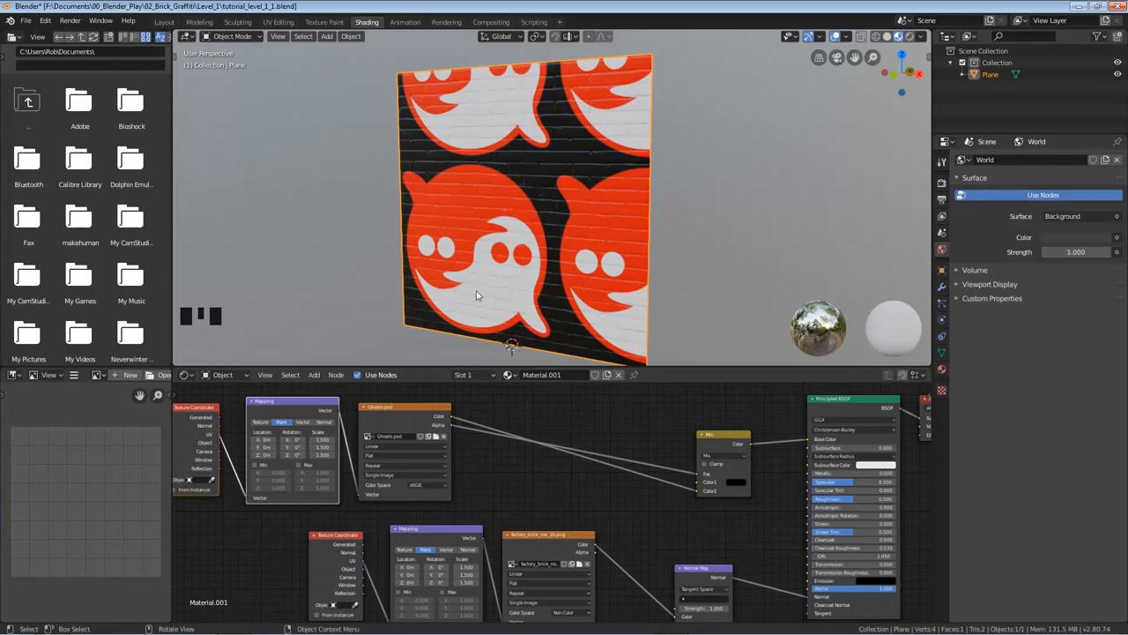
mouse_move(394, 469)
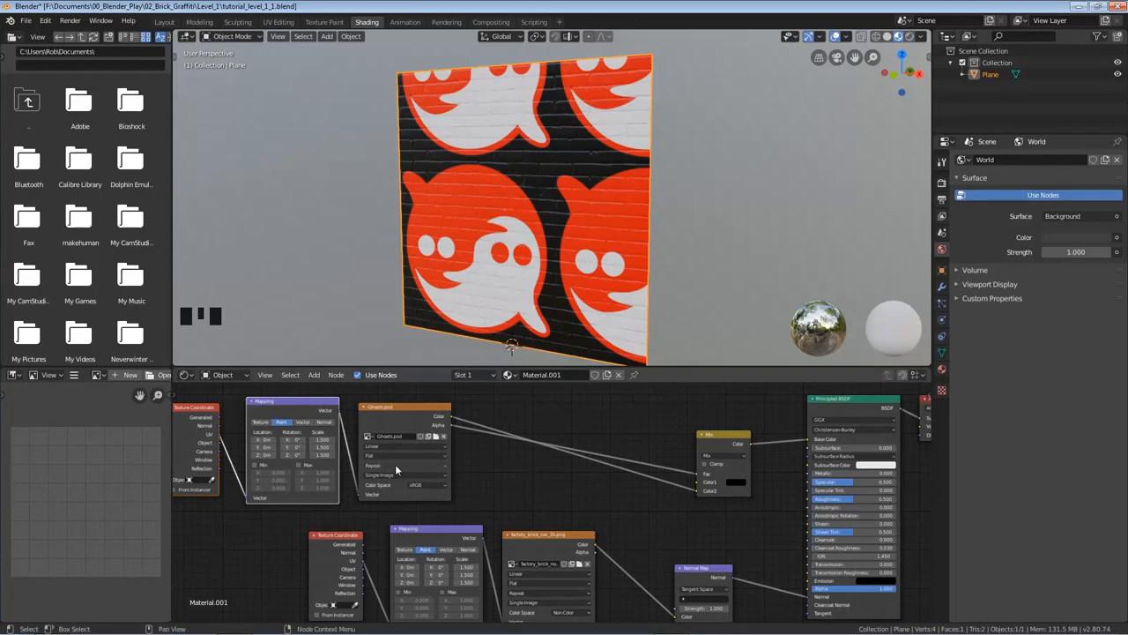
click(404, 465)
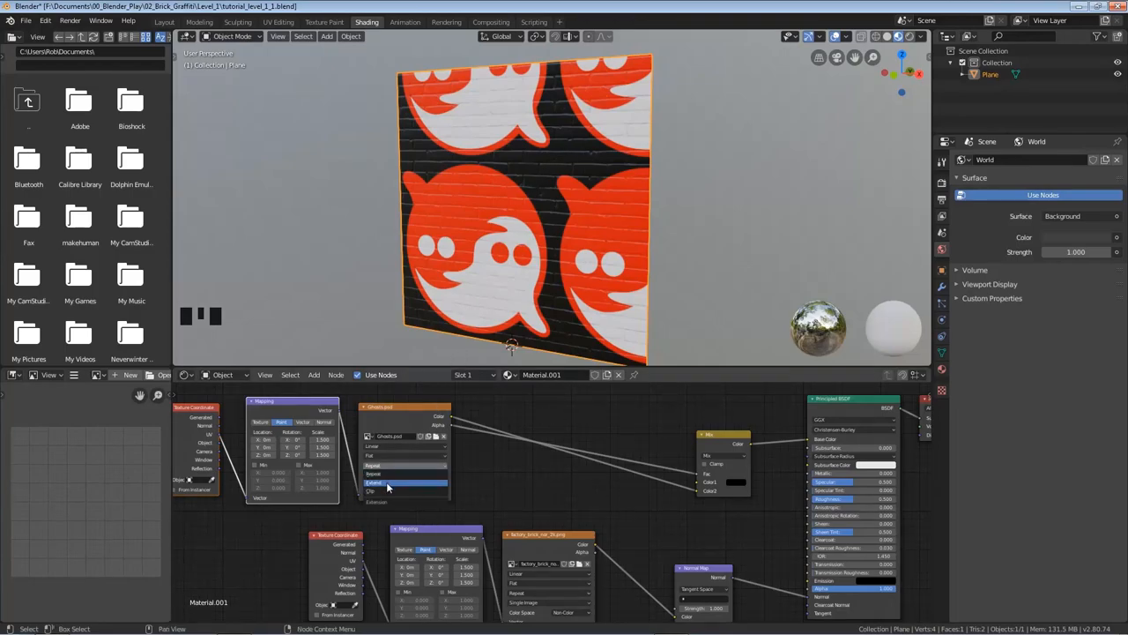
click(374, 466)
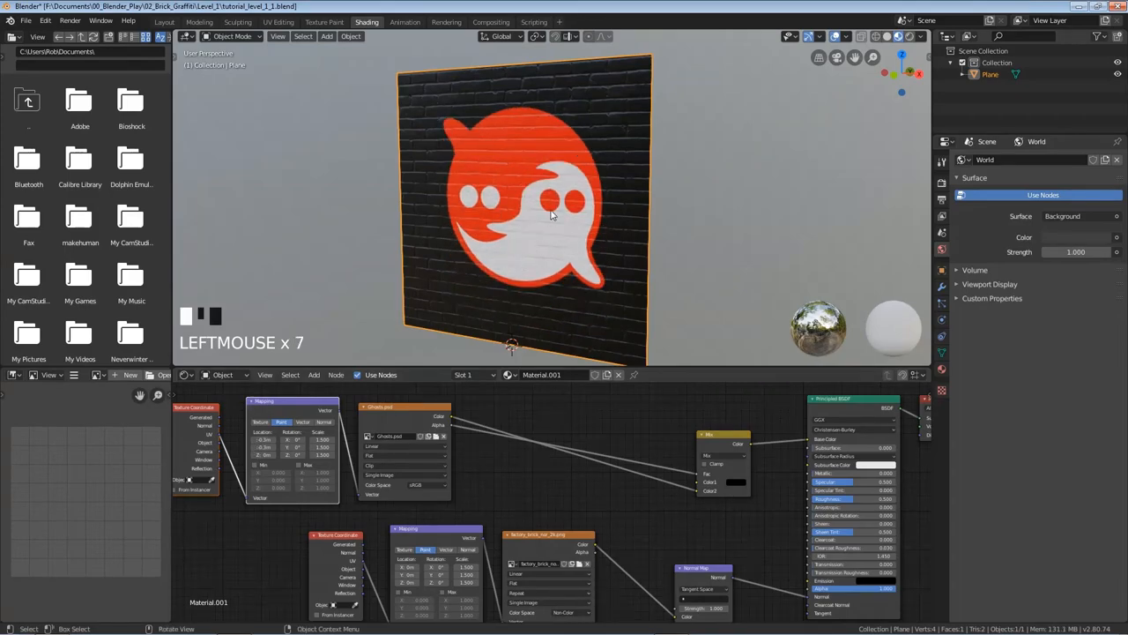
mouse_move(538, 226)
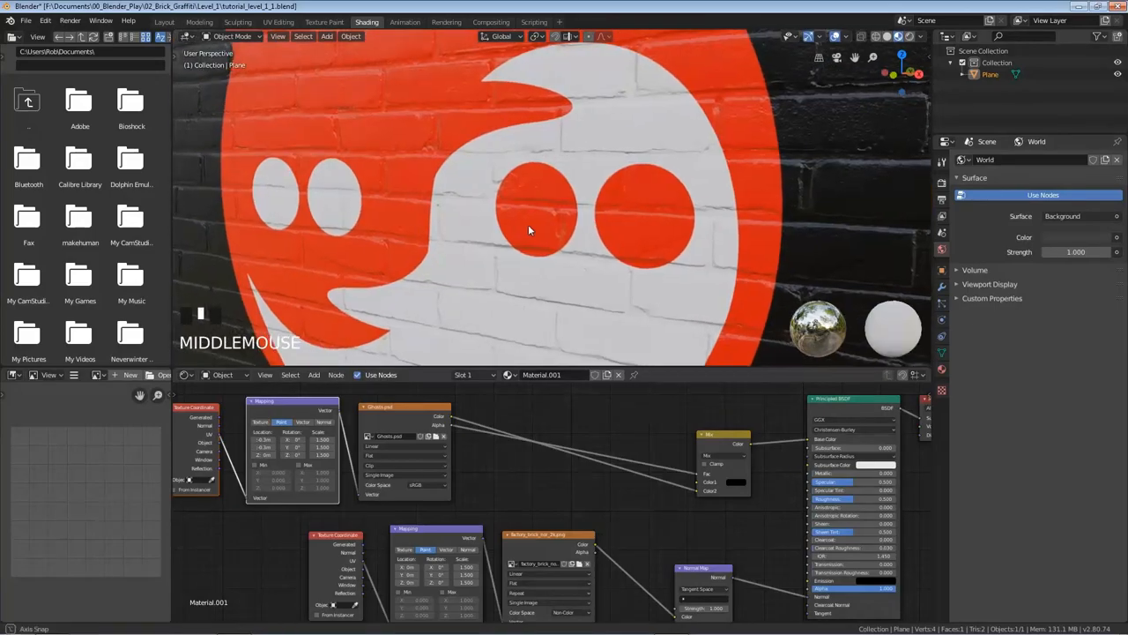
scroll(down, 3)
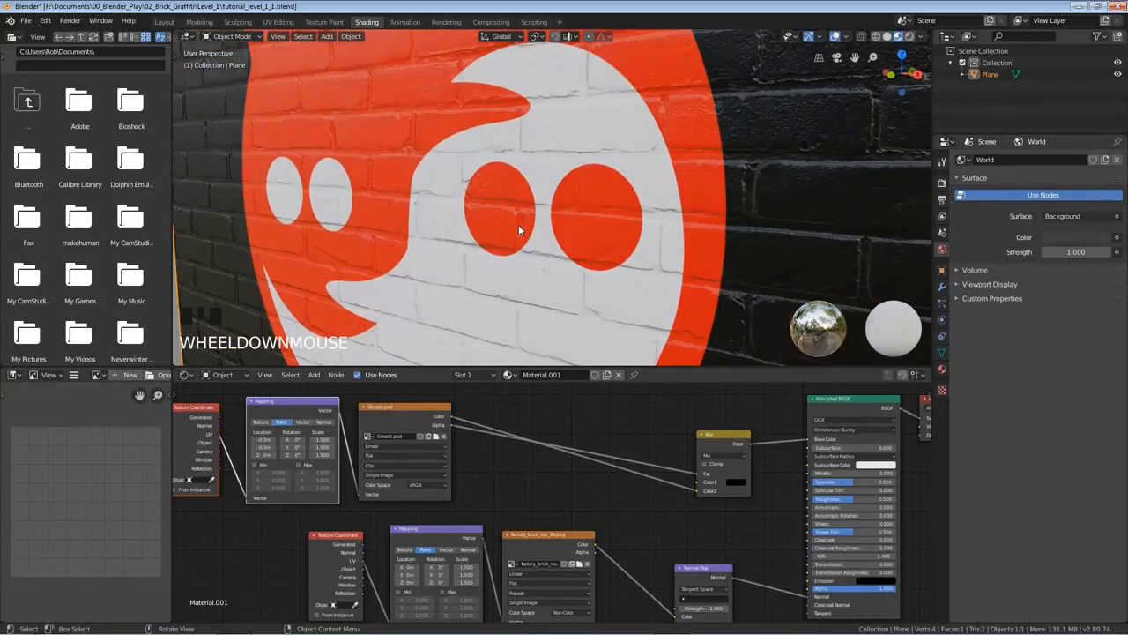
scroll(down, 3)
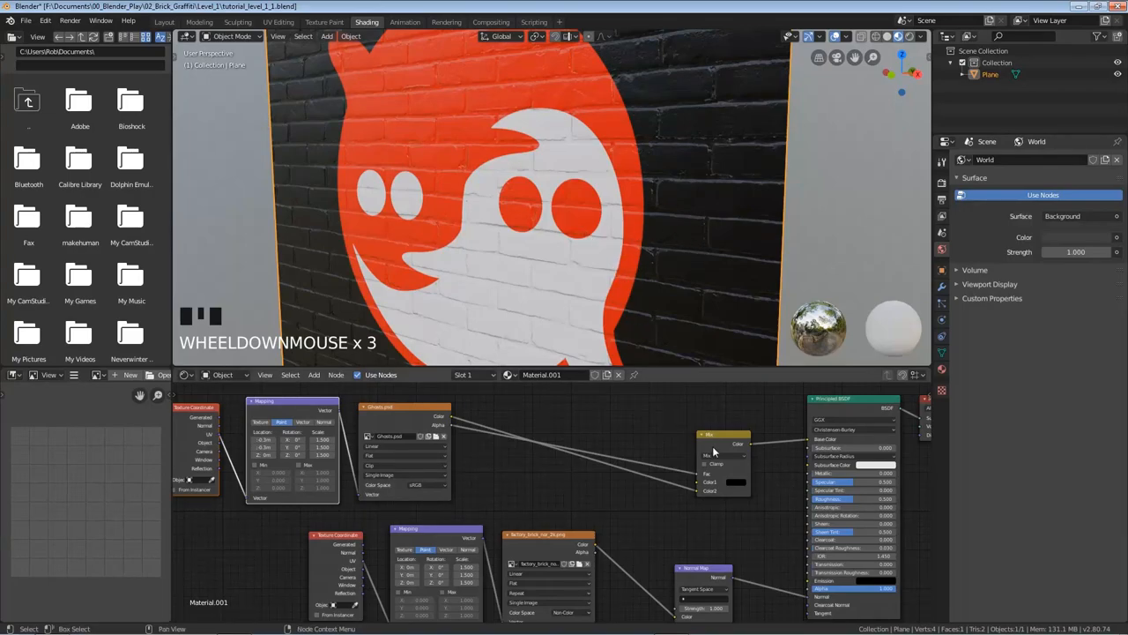
Step: Add another Image Texture node to the wall material and start browsing for its image
click(723, 450)
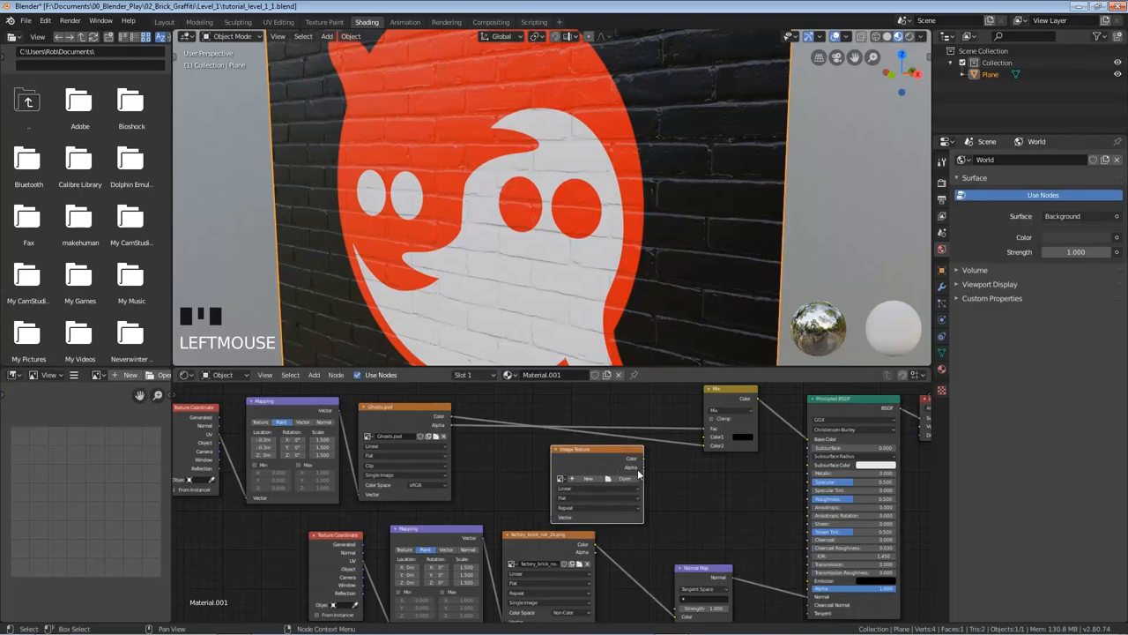
click(624, 478)
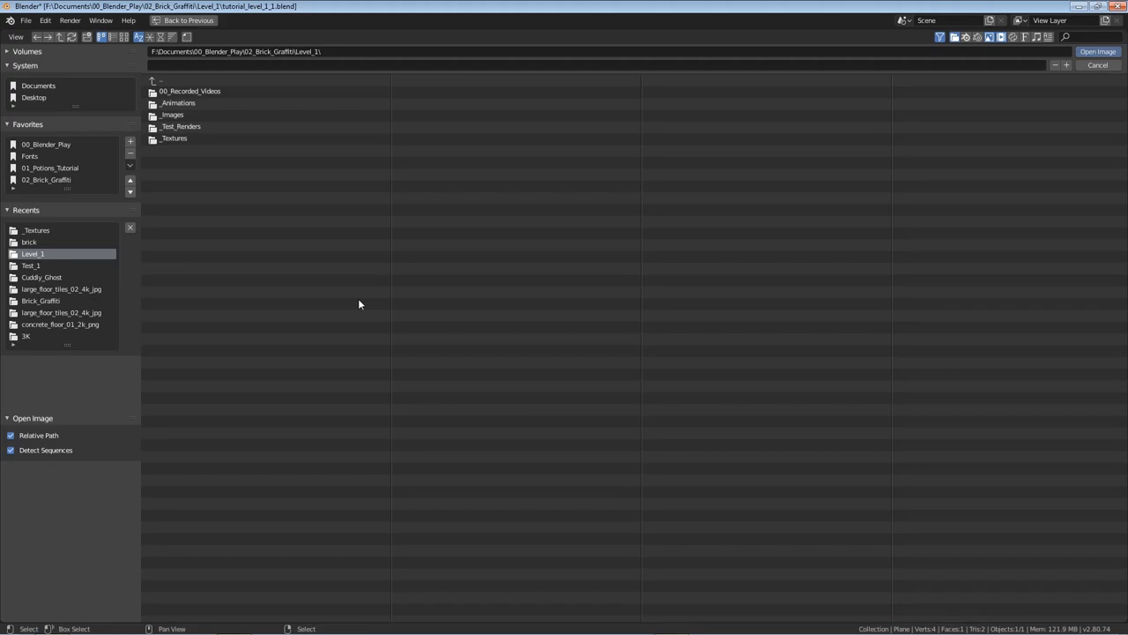
Step: Load the factory brick diffuse image from _Textures > brick into the new texture node
double_click(172, 137)
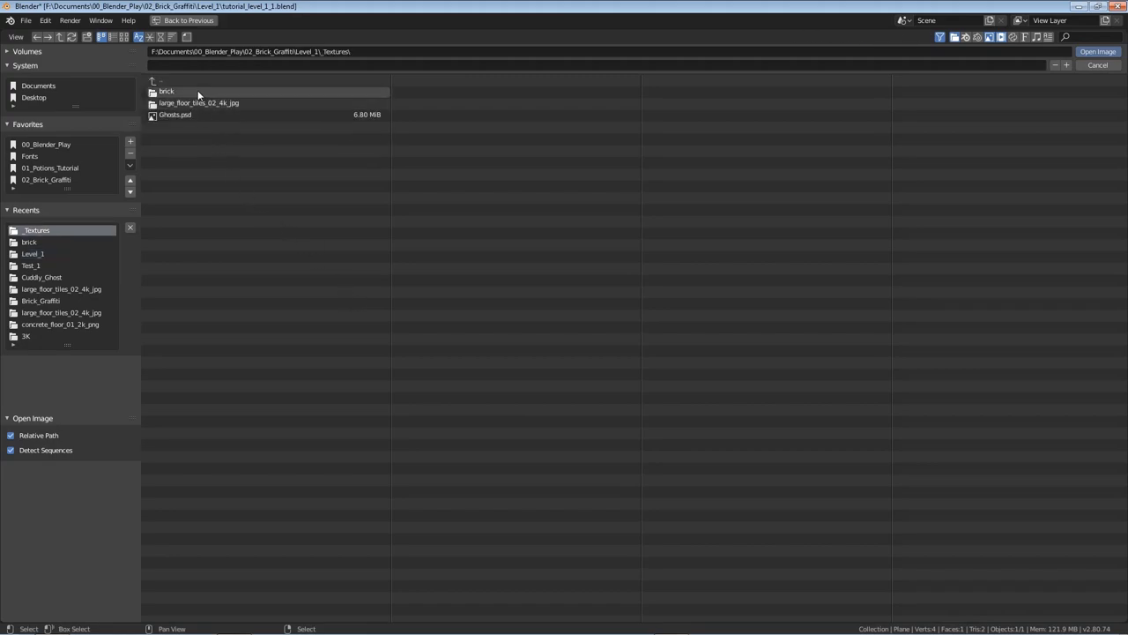
double_click(165, 92)
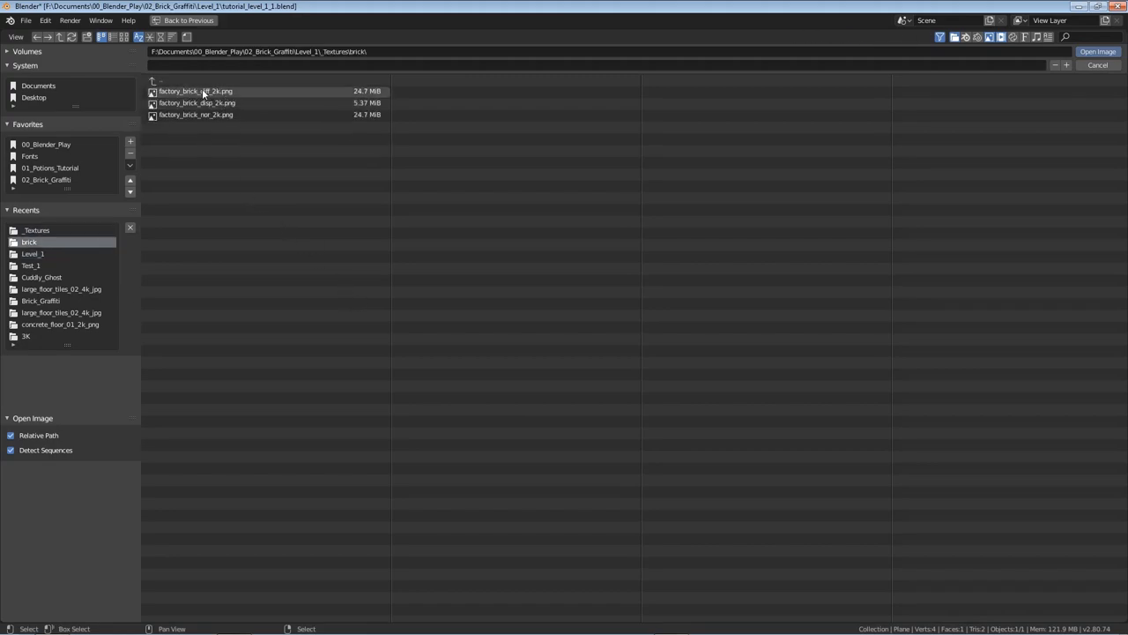
click(1097, 51)
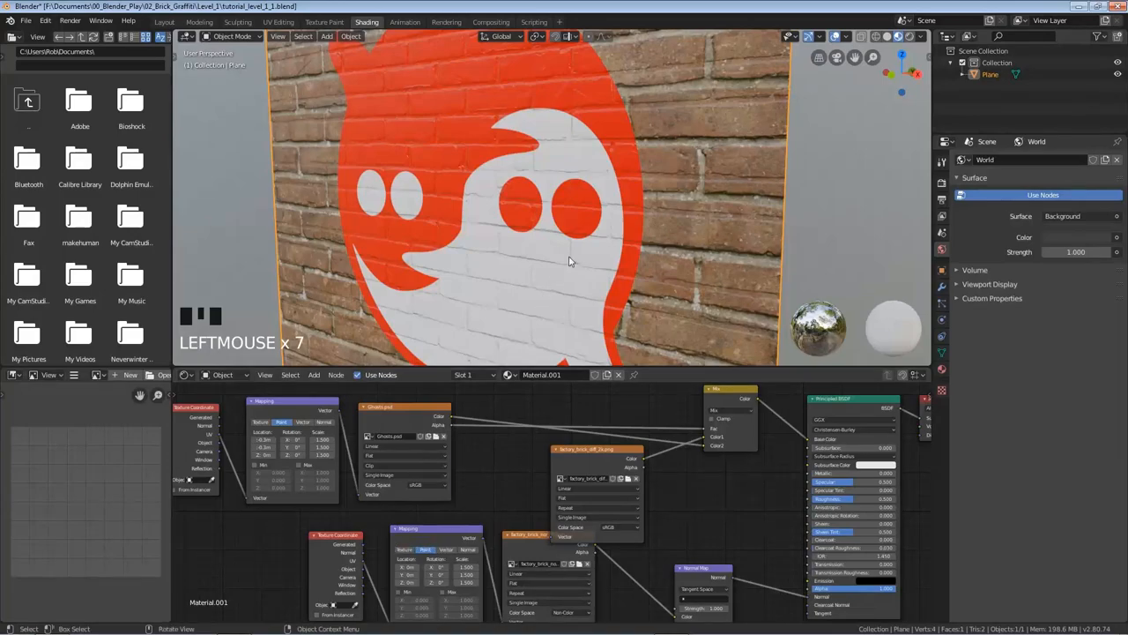
scroll(down, 3)
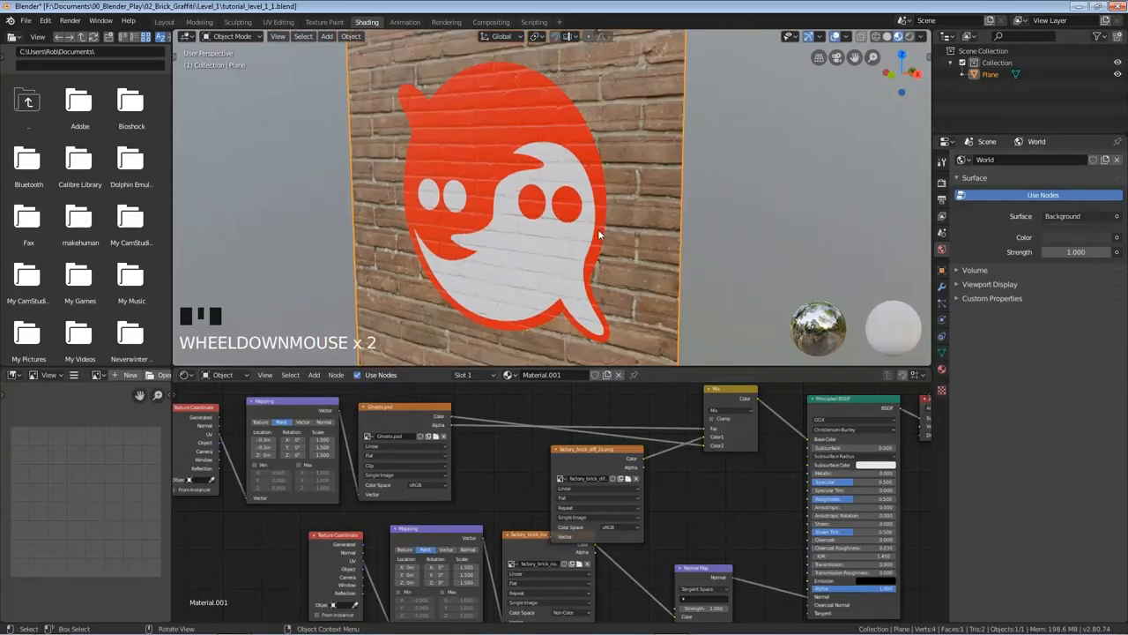
mouse_move(585, 268)
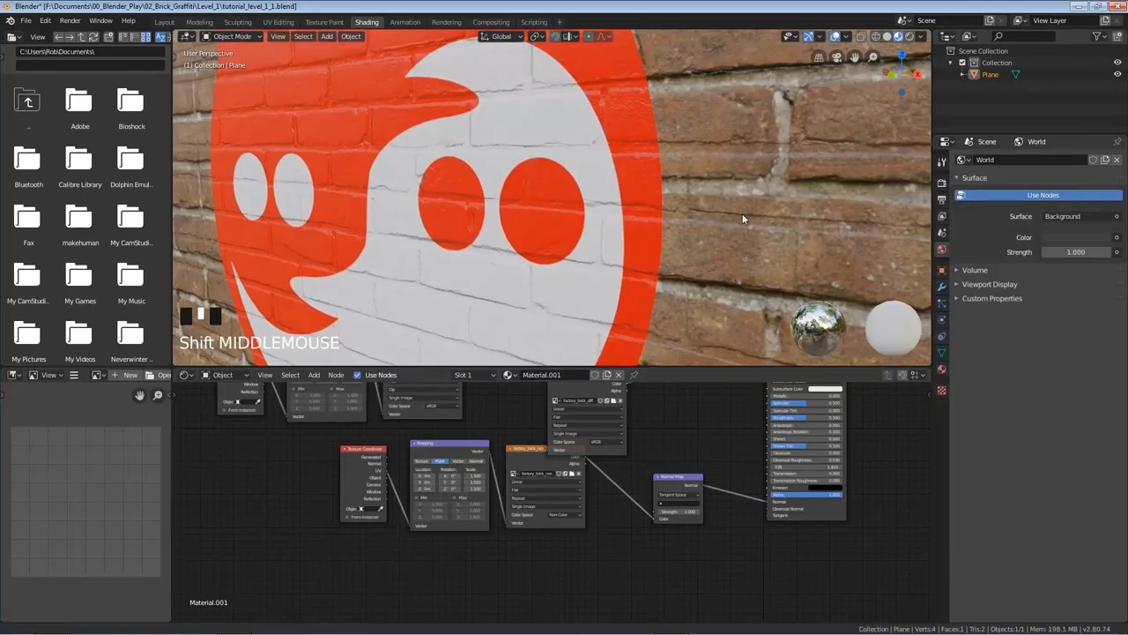
scroll(up, 3)
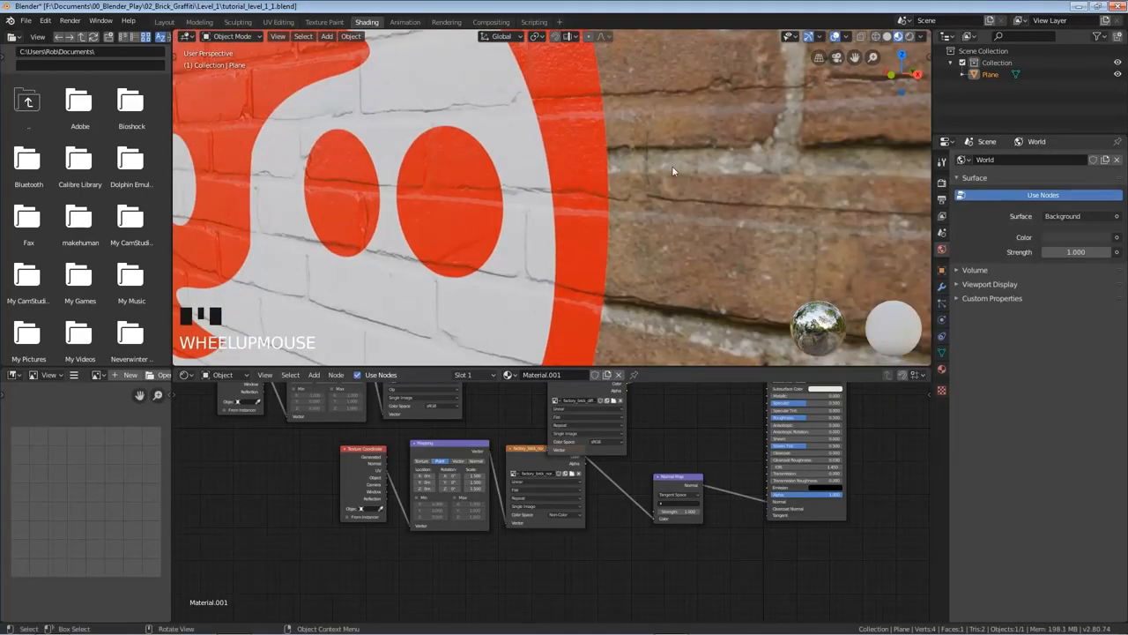
mouse_move(661, 162)
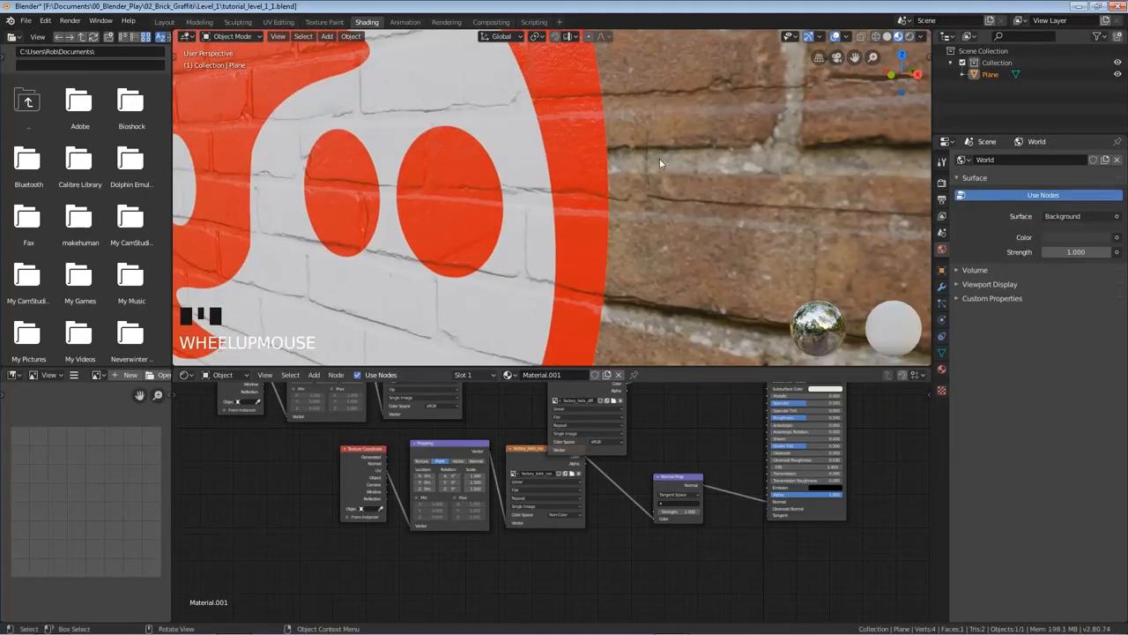
scroll(up, 3)
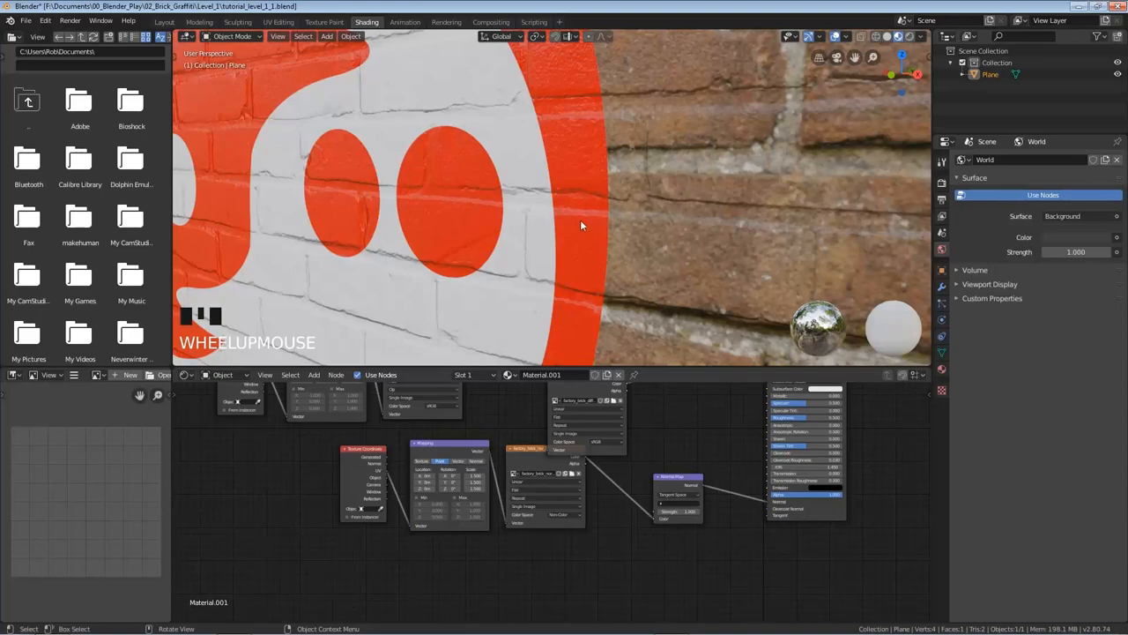
mouse_move(592, 268)
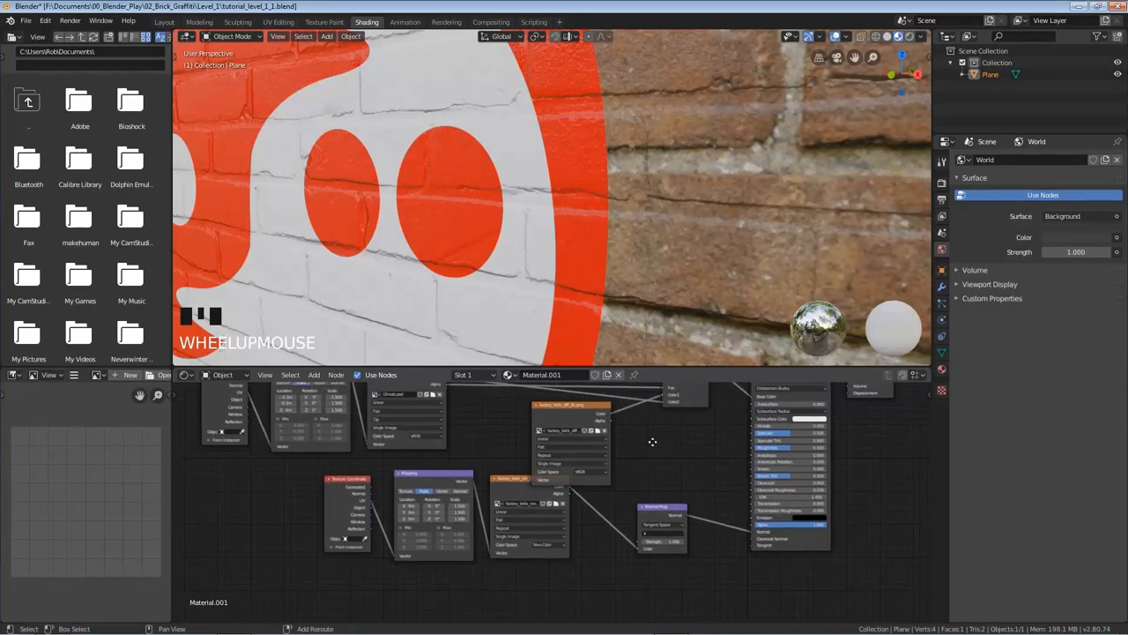
Step: Zoom around the Shader Editor while enlarging the brick pattern behind the ghost
scroll(up, 3)
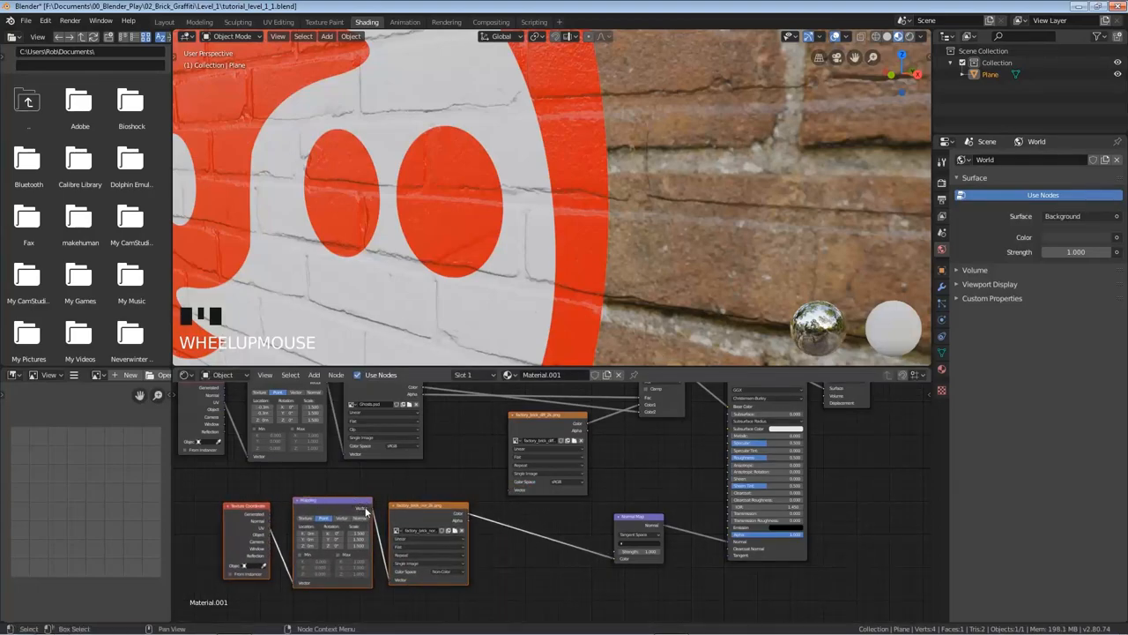
scroll(up, 3)
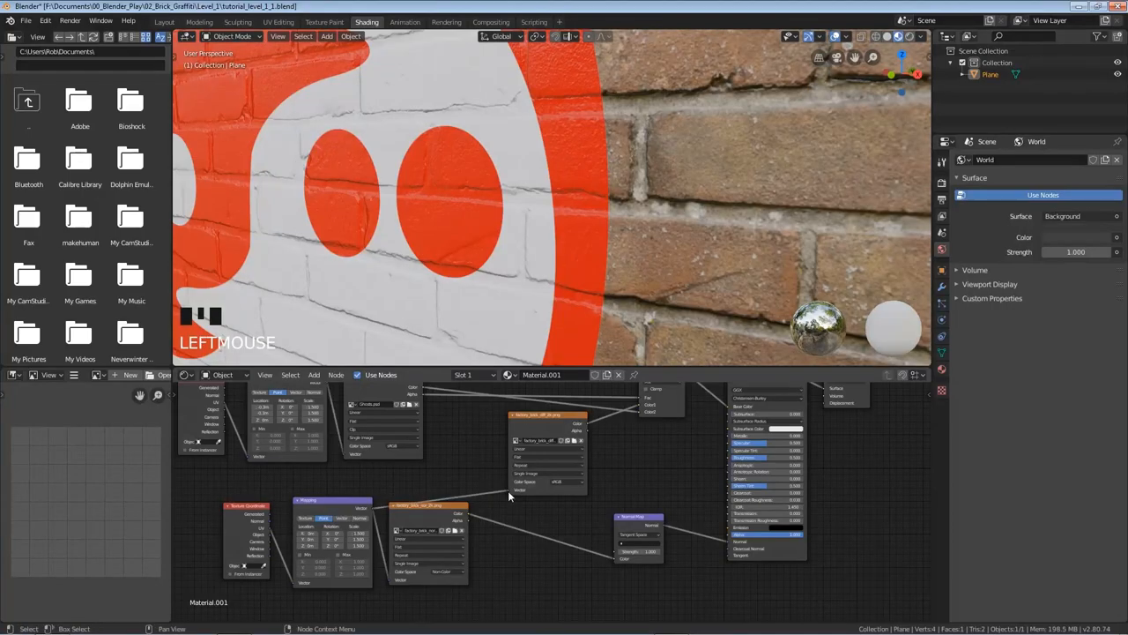
mouse_move(741, 259)
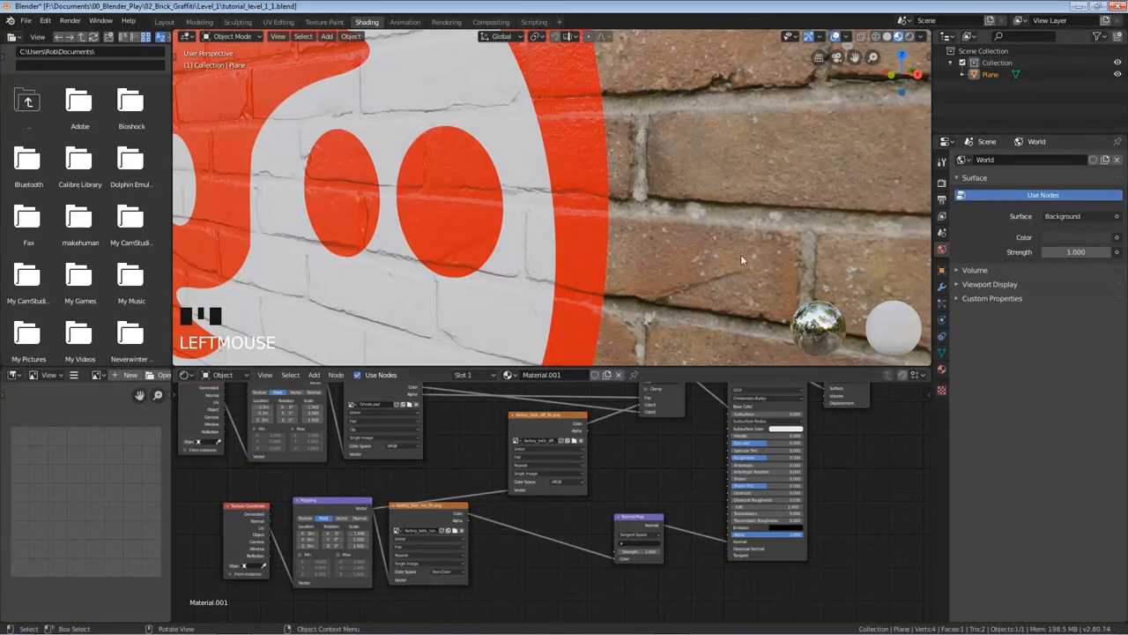
scroll(down, 3)
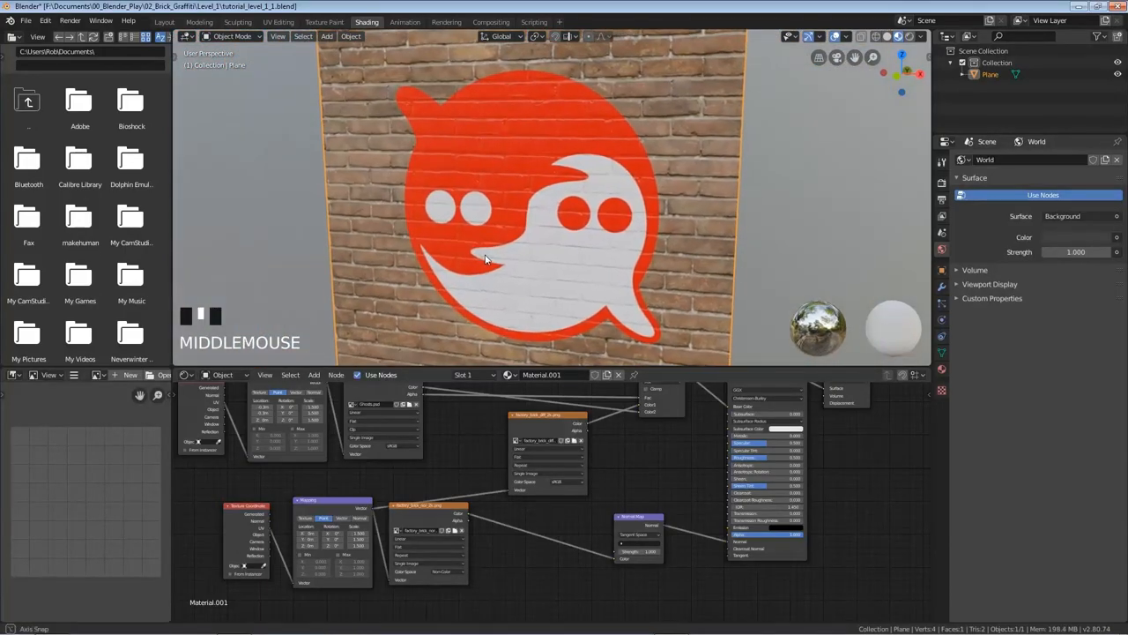
scroll(down, 3)
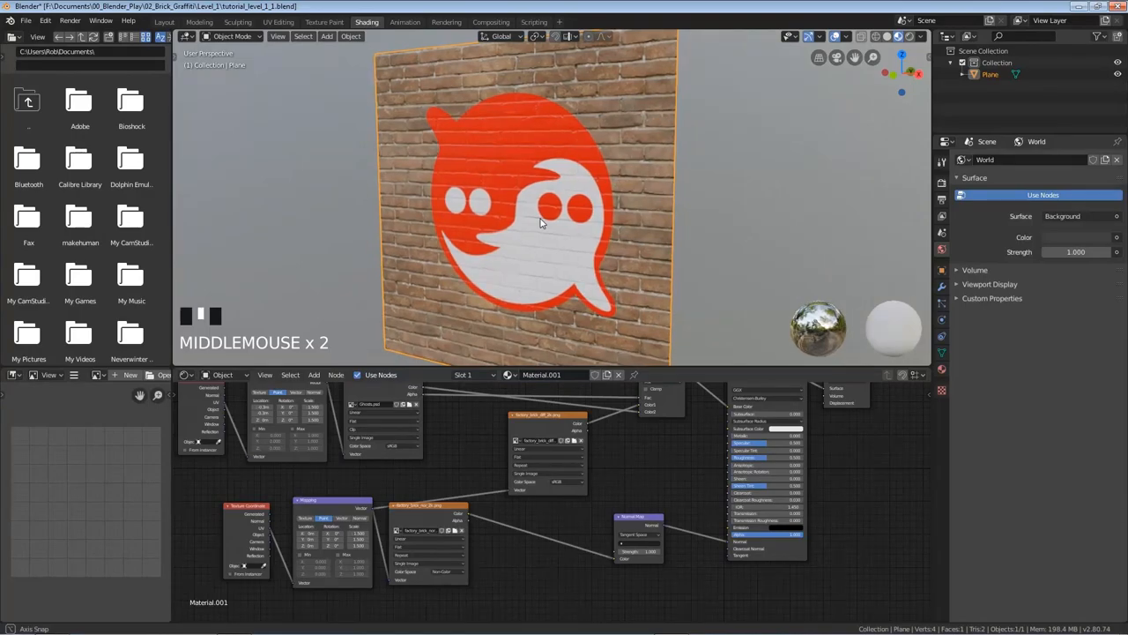
scroll(up, 3)
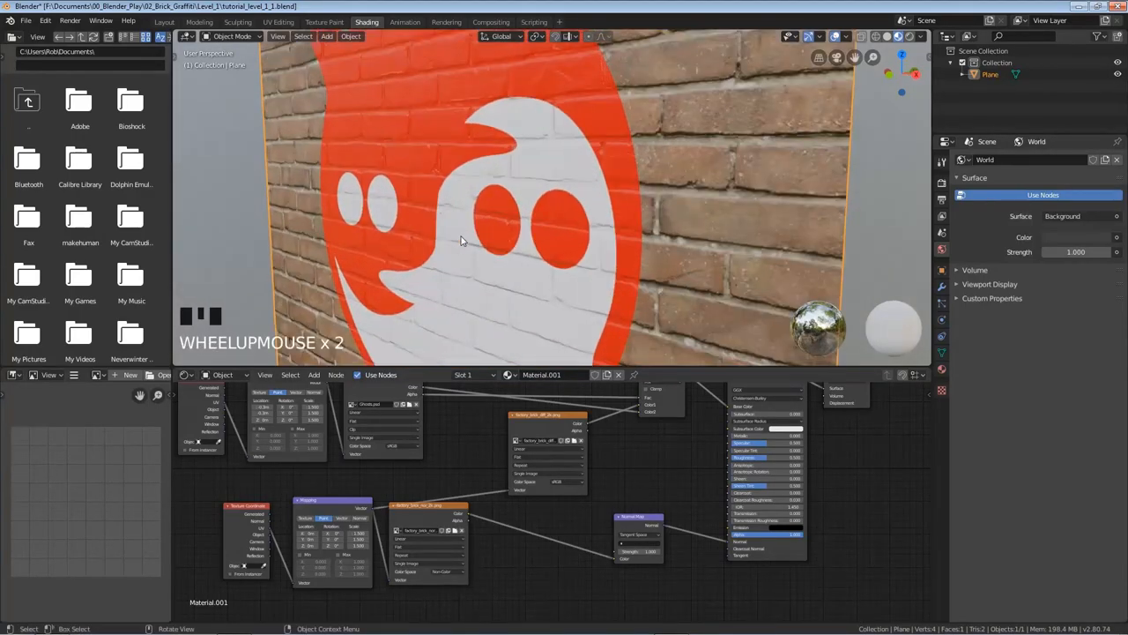
scroll(up, 3)
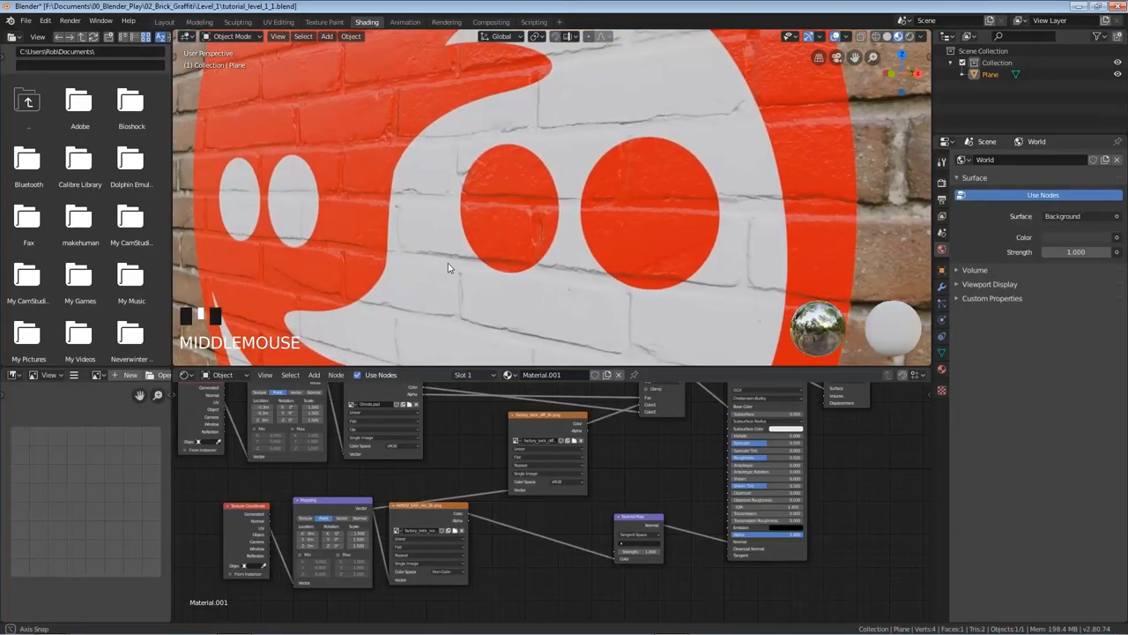
scroll(down, 3)
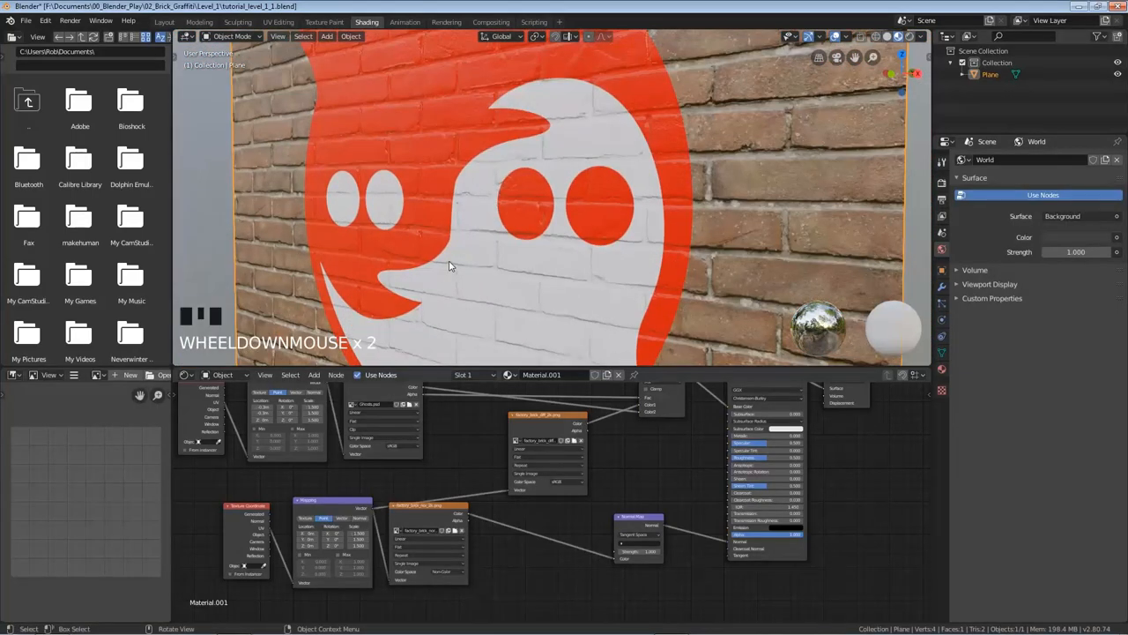